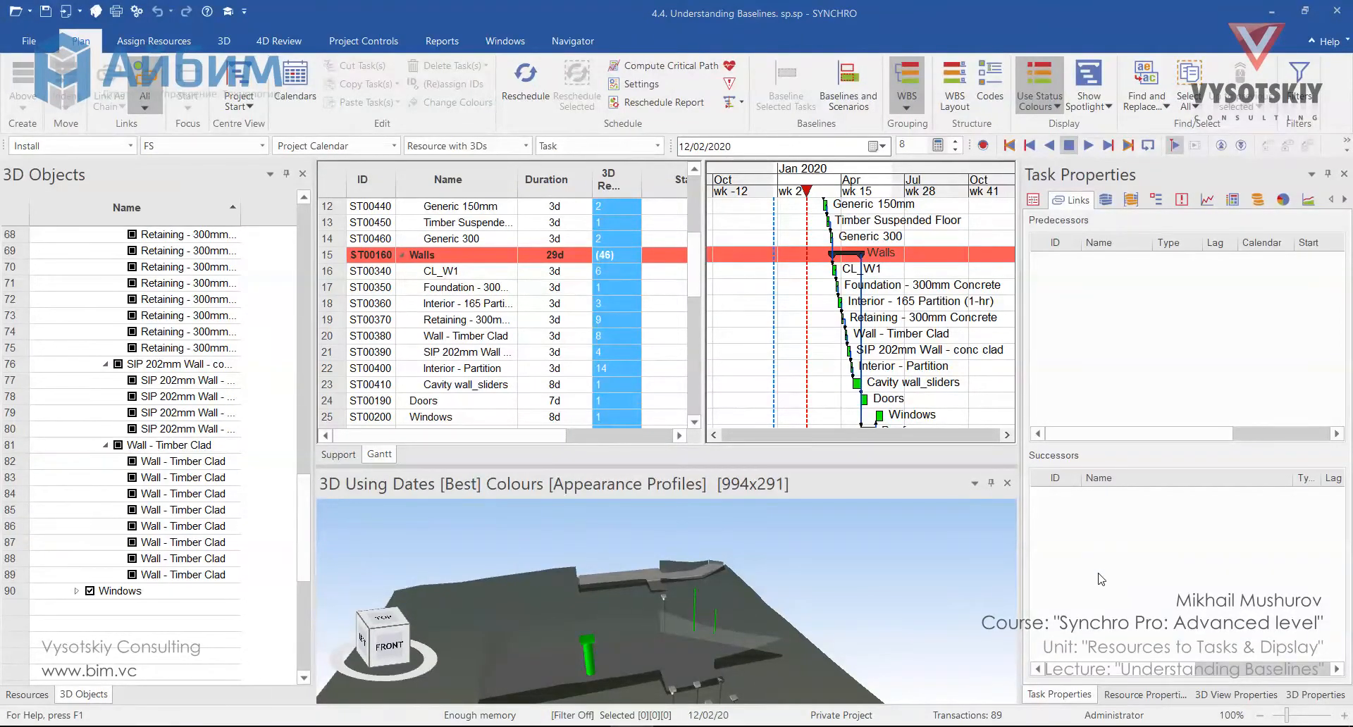
mouse_move(1075, 578)
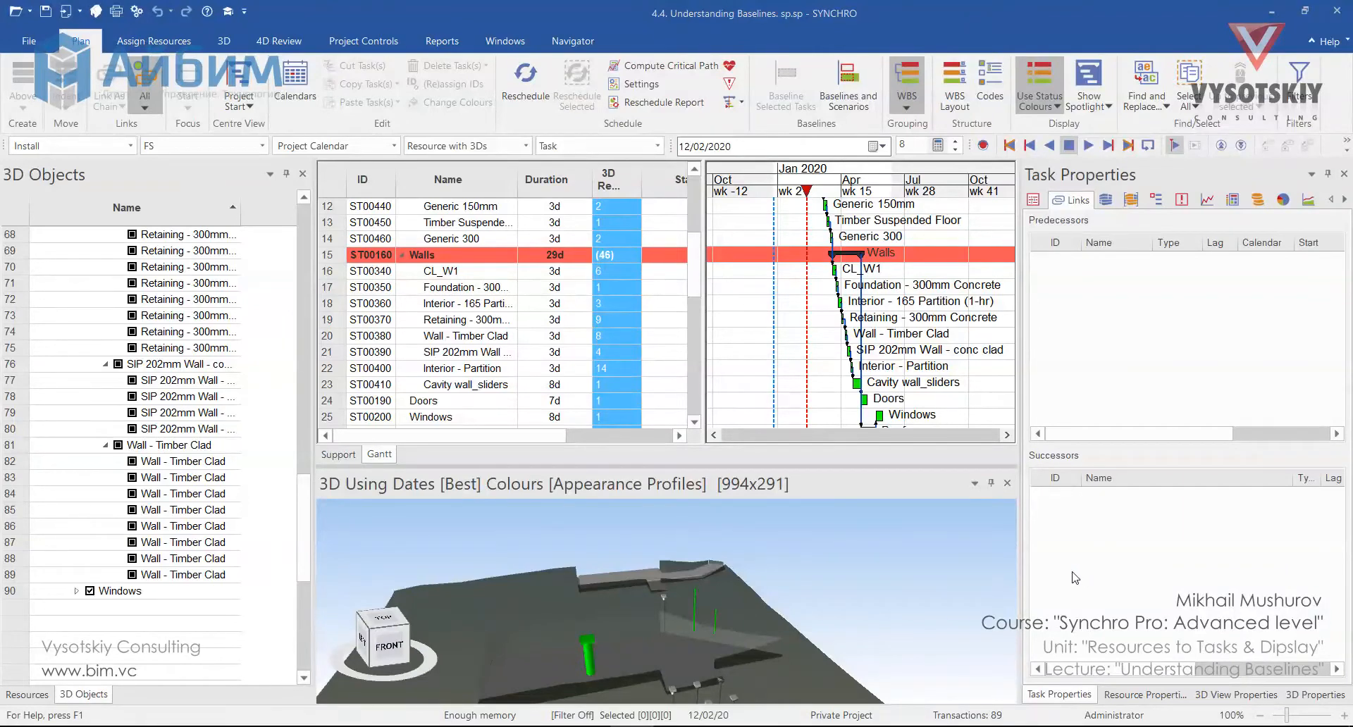
mouse_move(1012, 498)
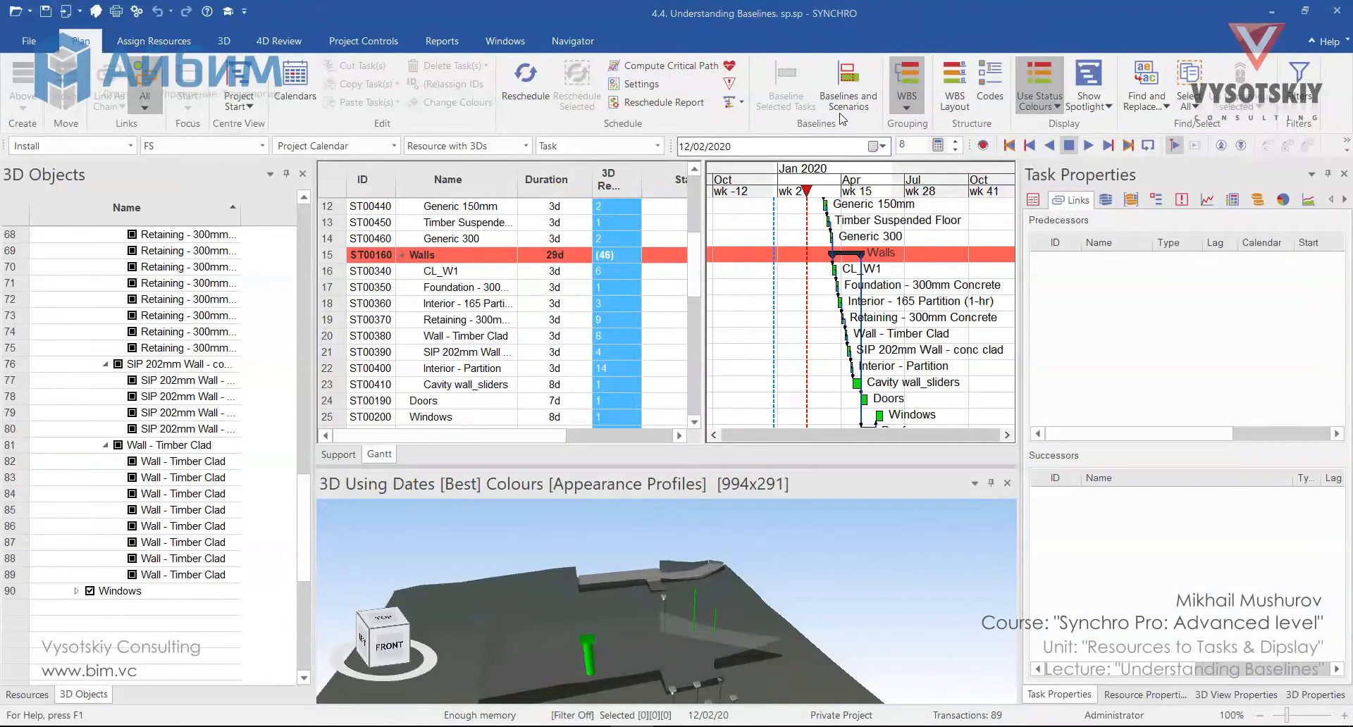
mouse_move(823, 192)
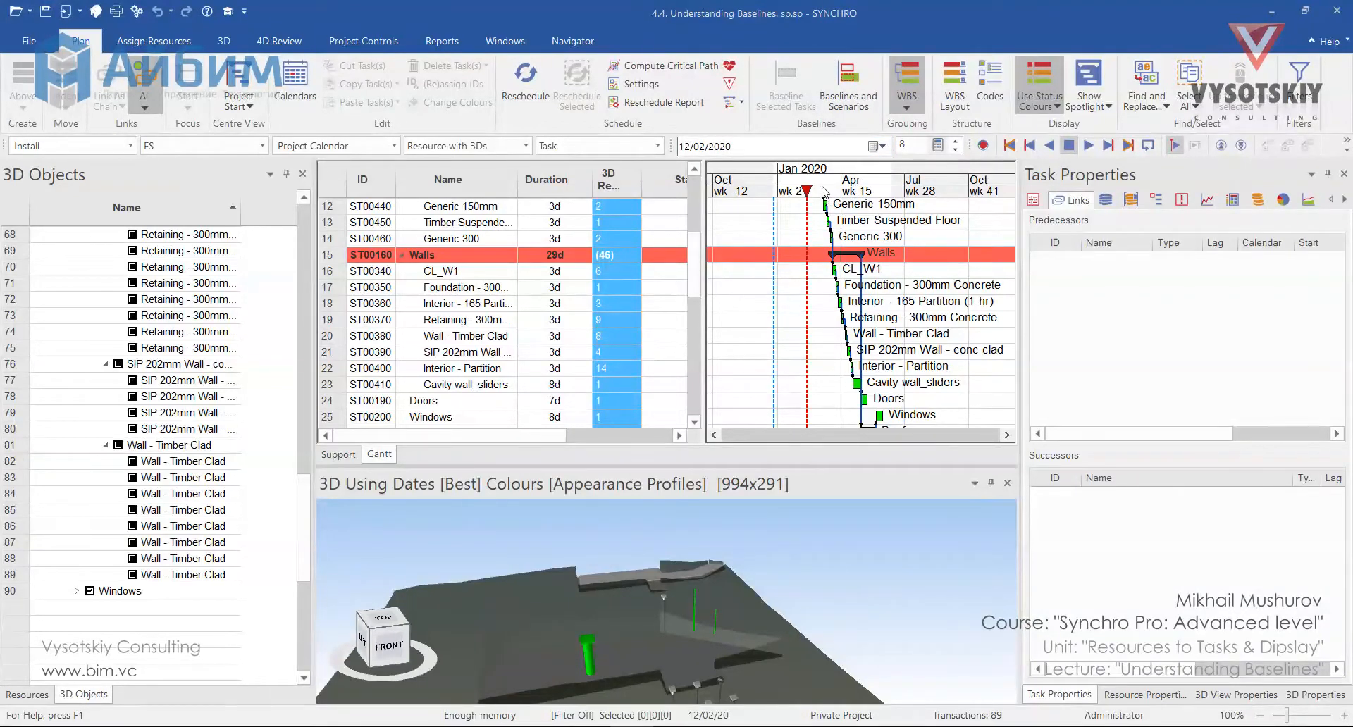
mouse_move(853, 225)
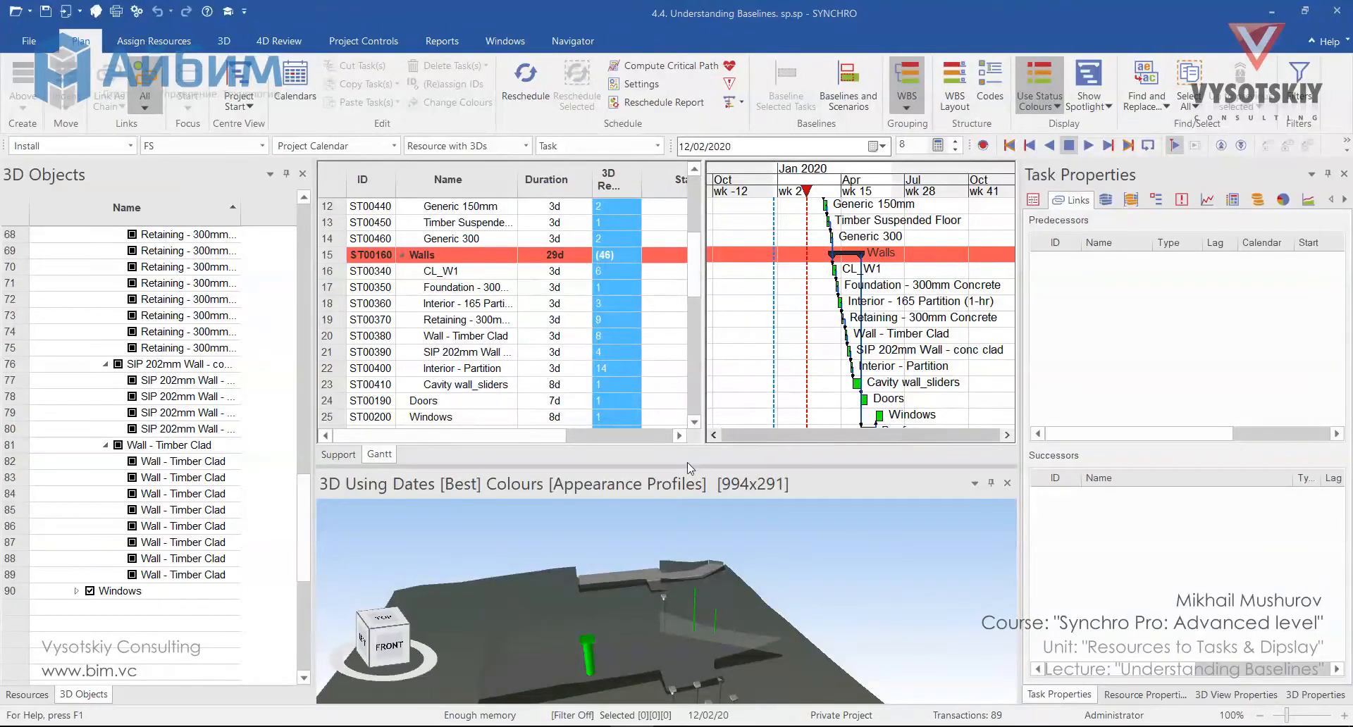
Select all 35 tasks and choose Baseline Selected Tasks, prompting about the outdated critical path
click(440, 270)
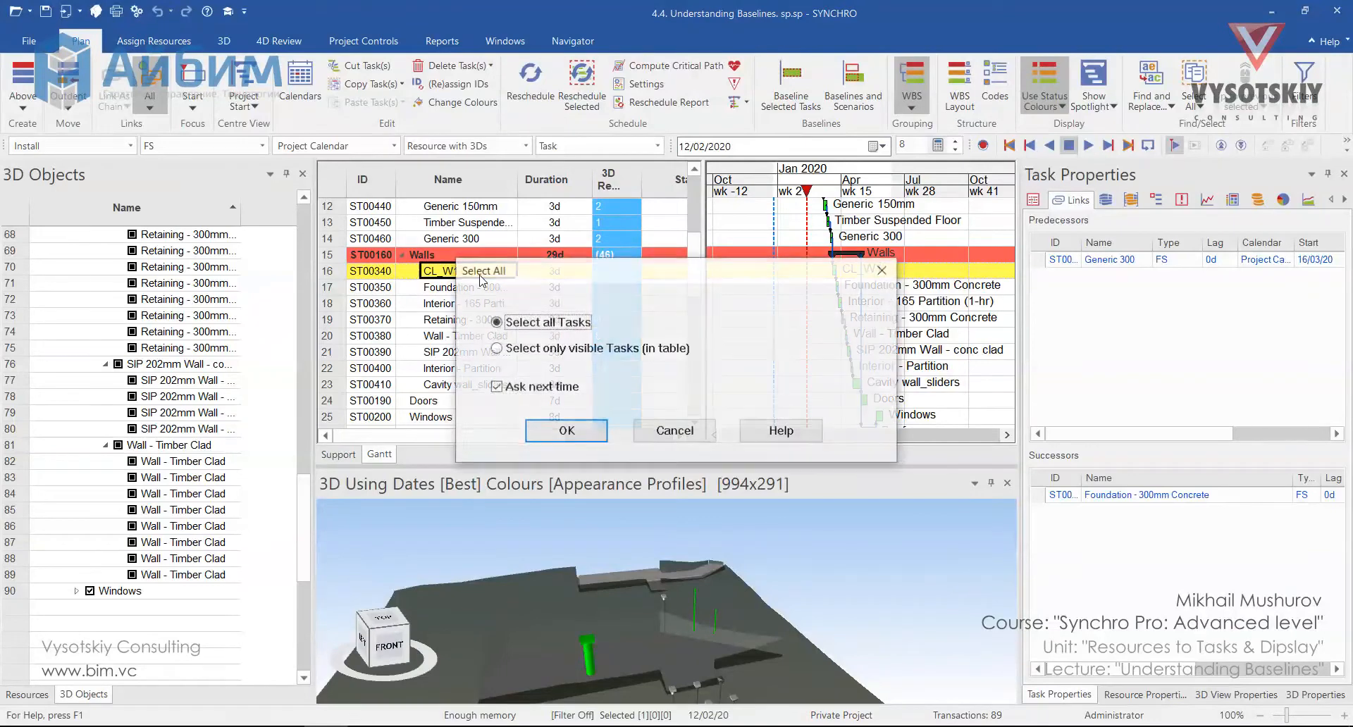
click(566, 430)
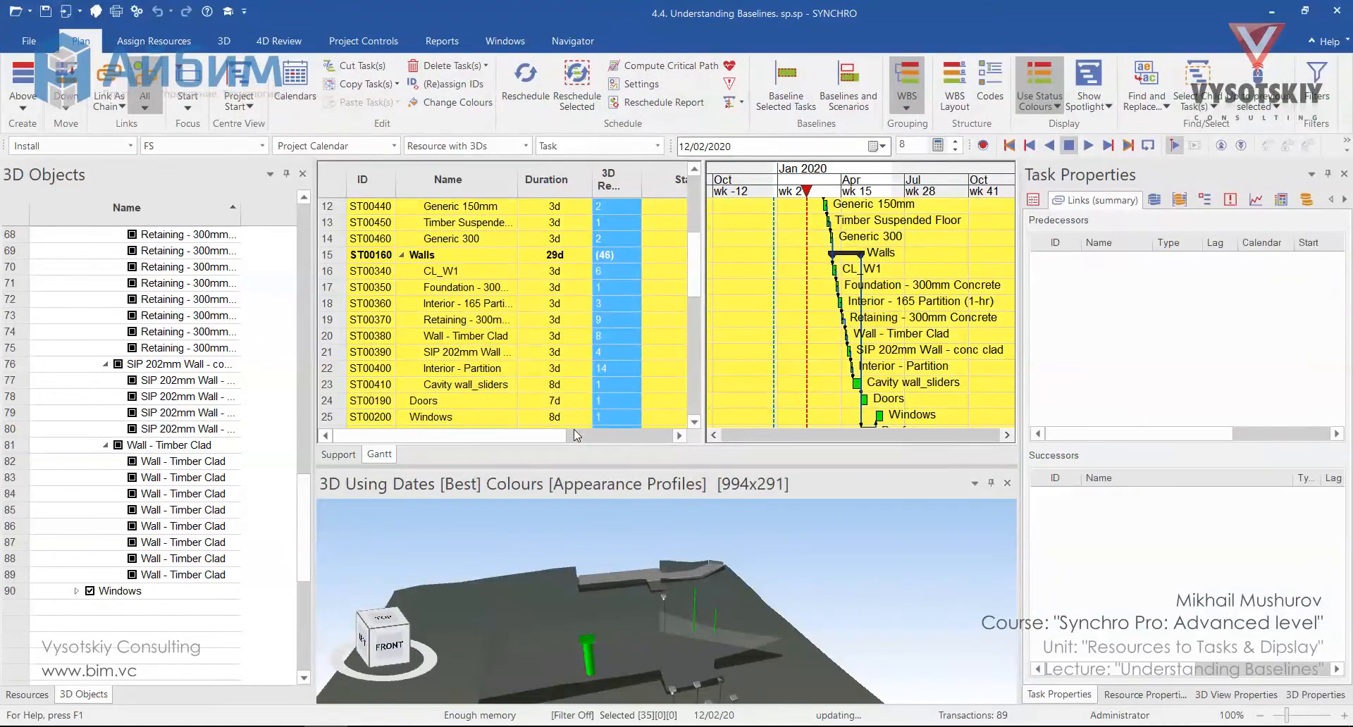
click(467, 286)
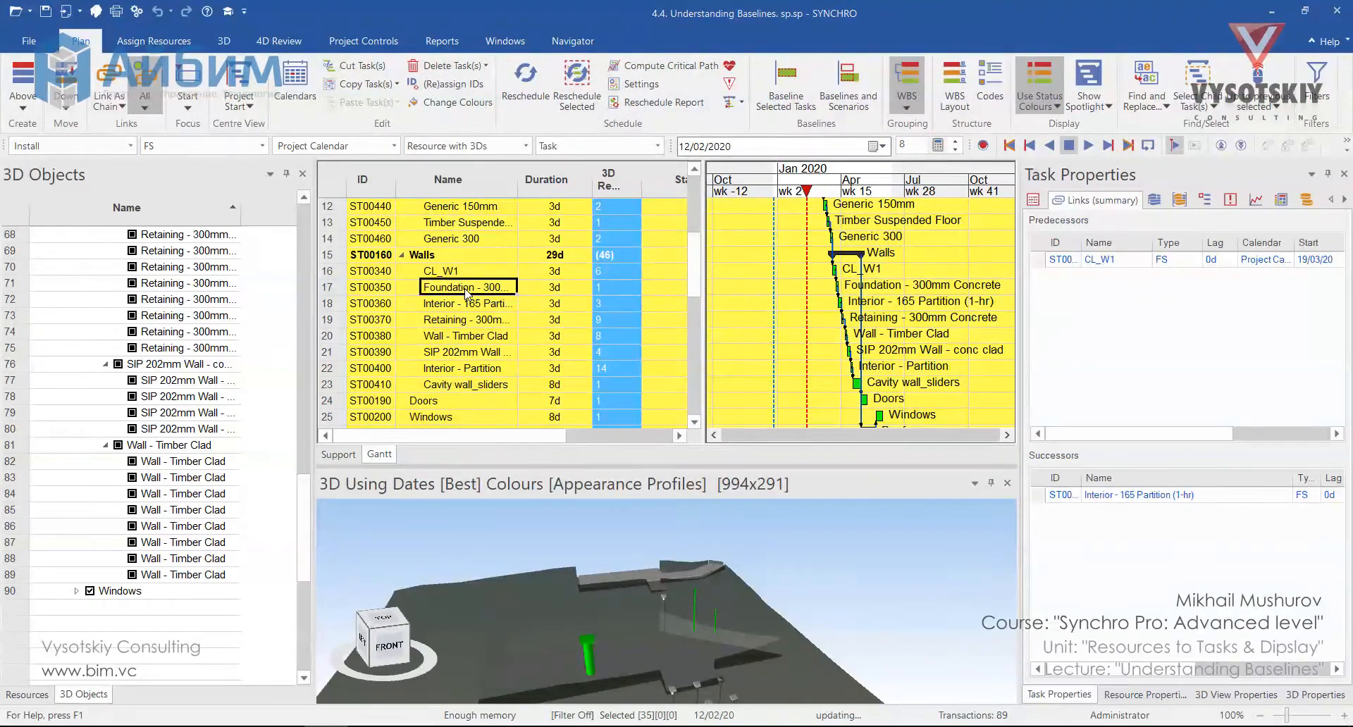
right_click(465, 286)
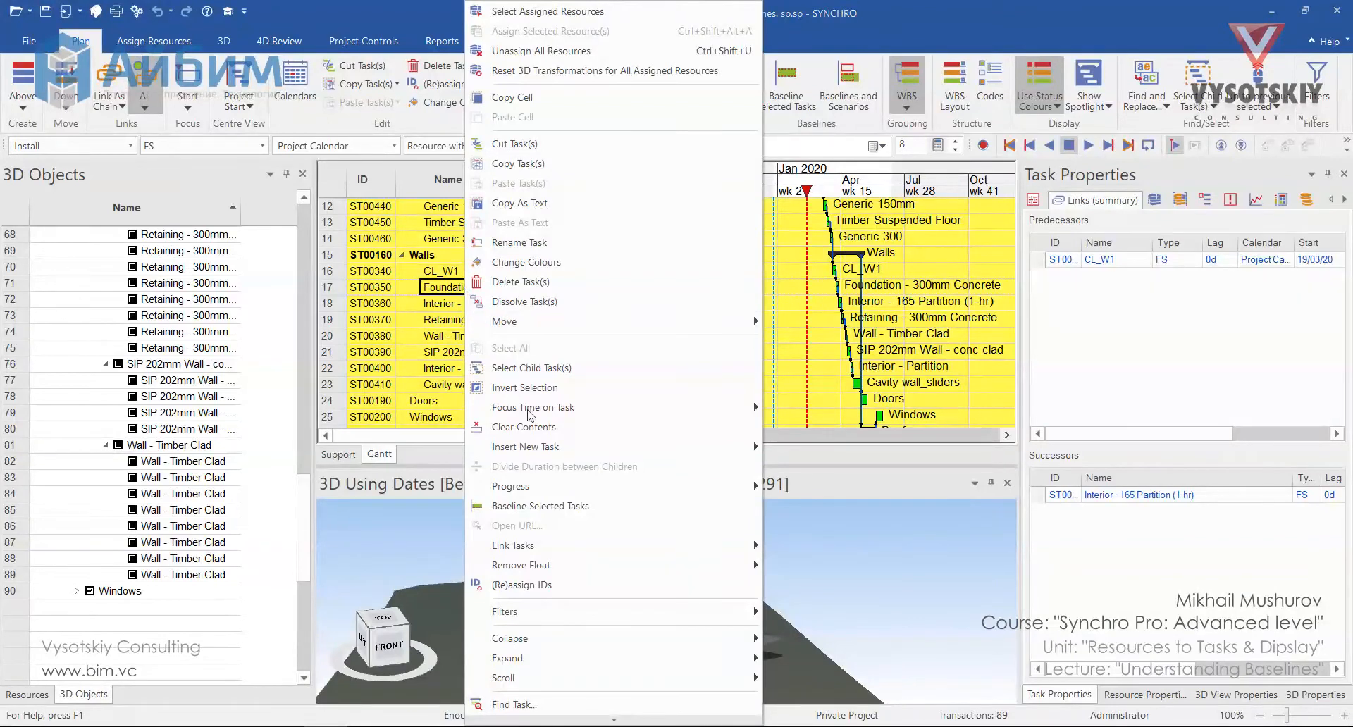
mouse_move(563, 506)
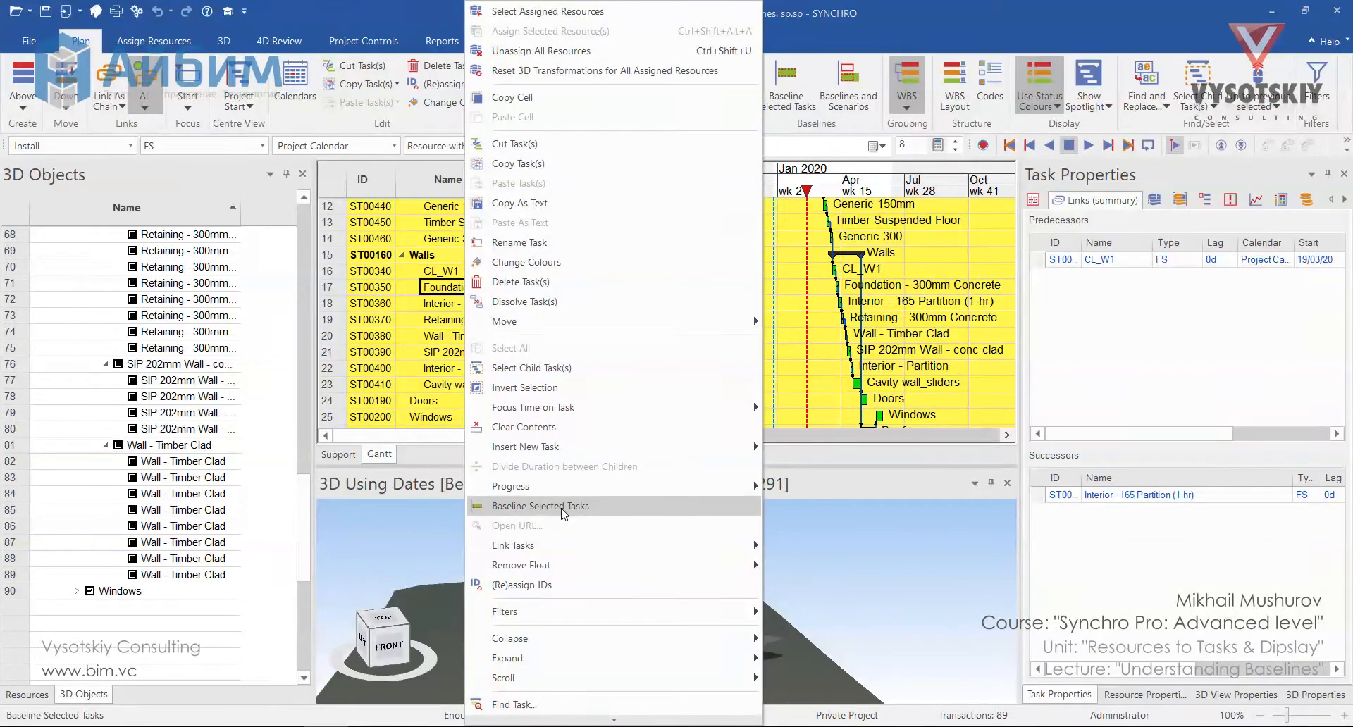
click(539, 506)
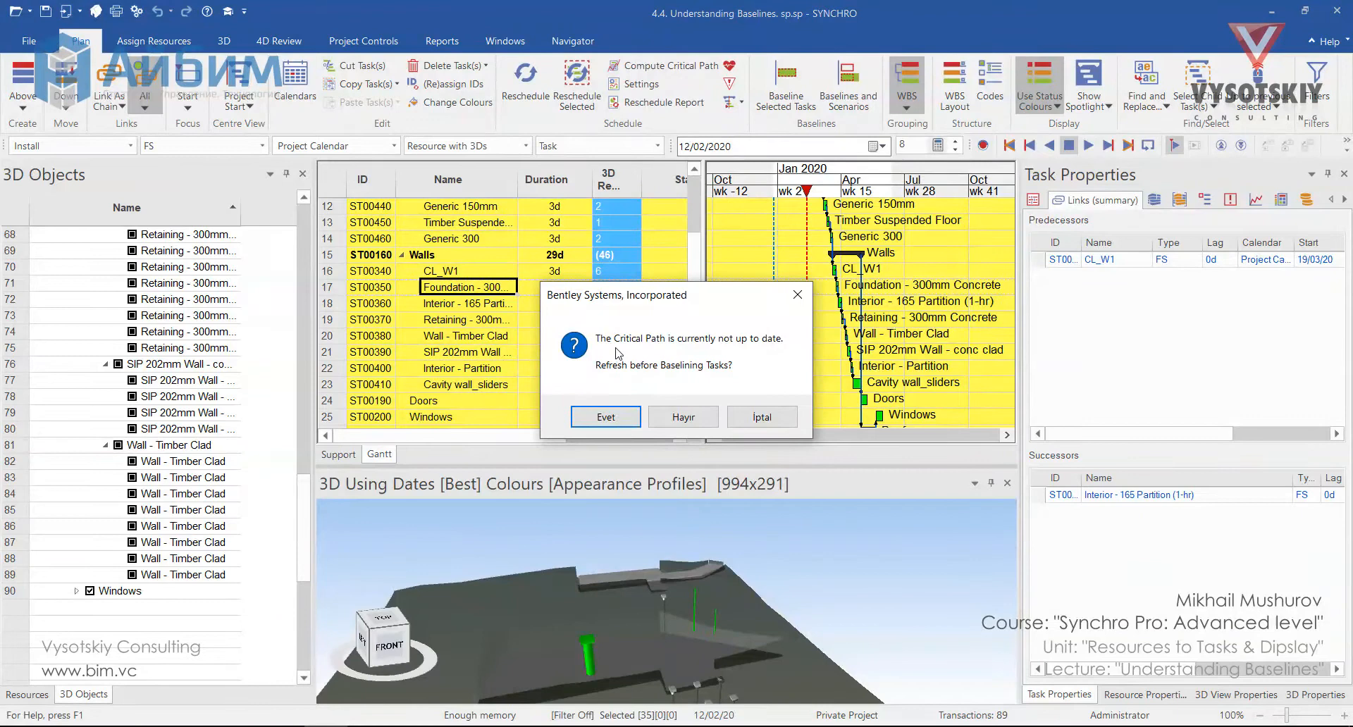
mouse_move(626, 398)
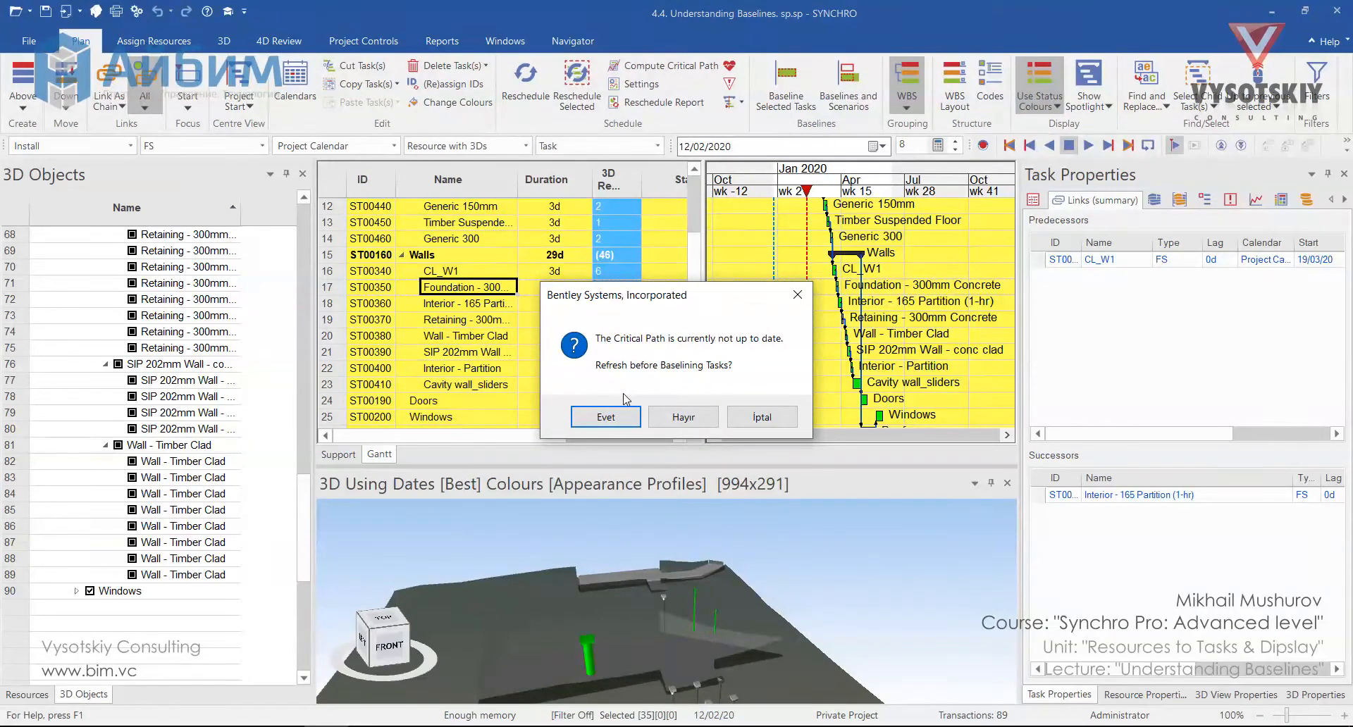
mouse_move(621, 401)
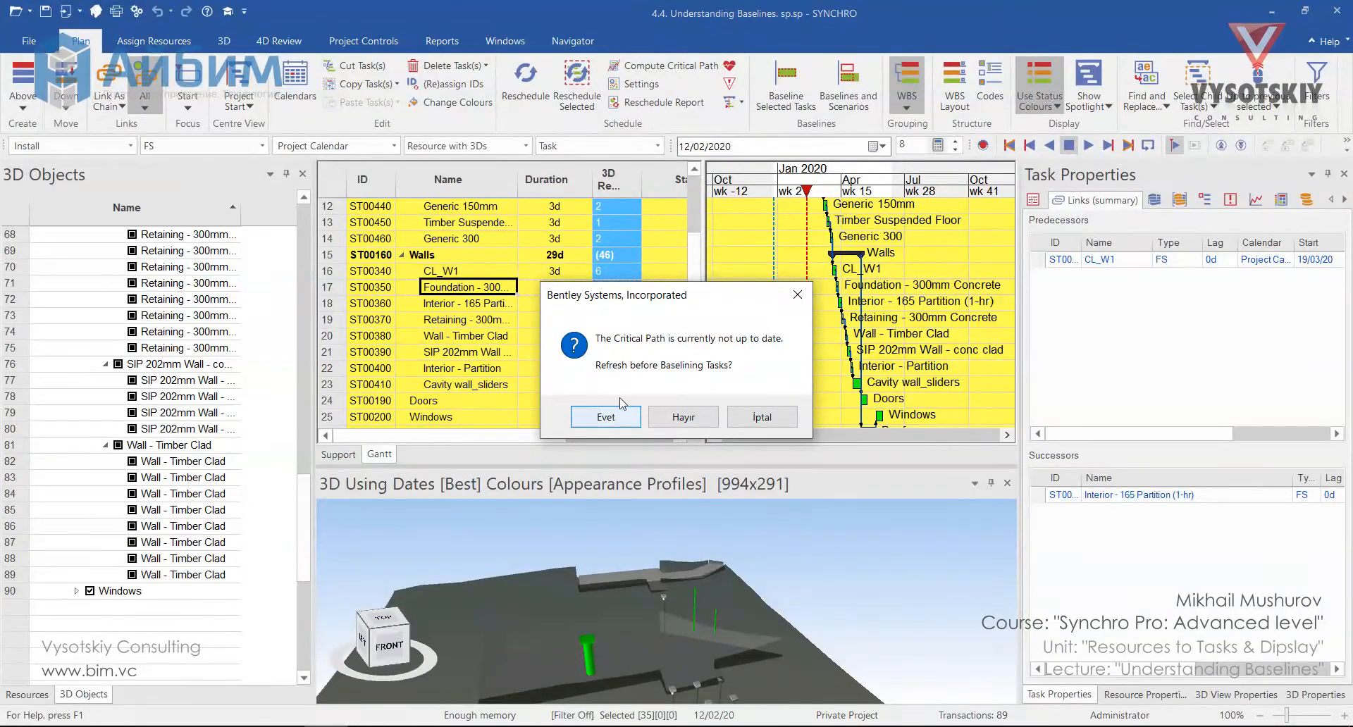
Refresh the critical path and accept the baseline name 'Baseline 26/12/19'
click(606, 417)
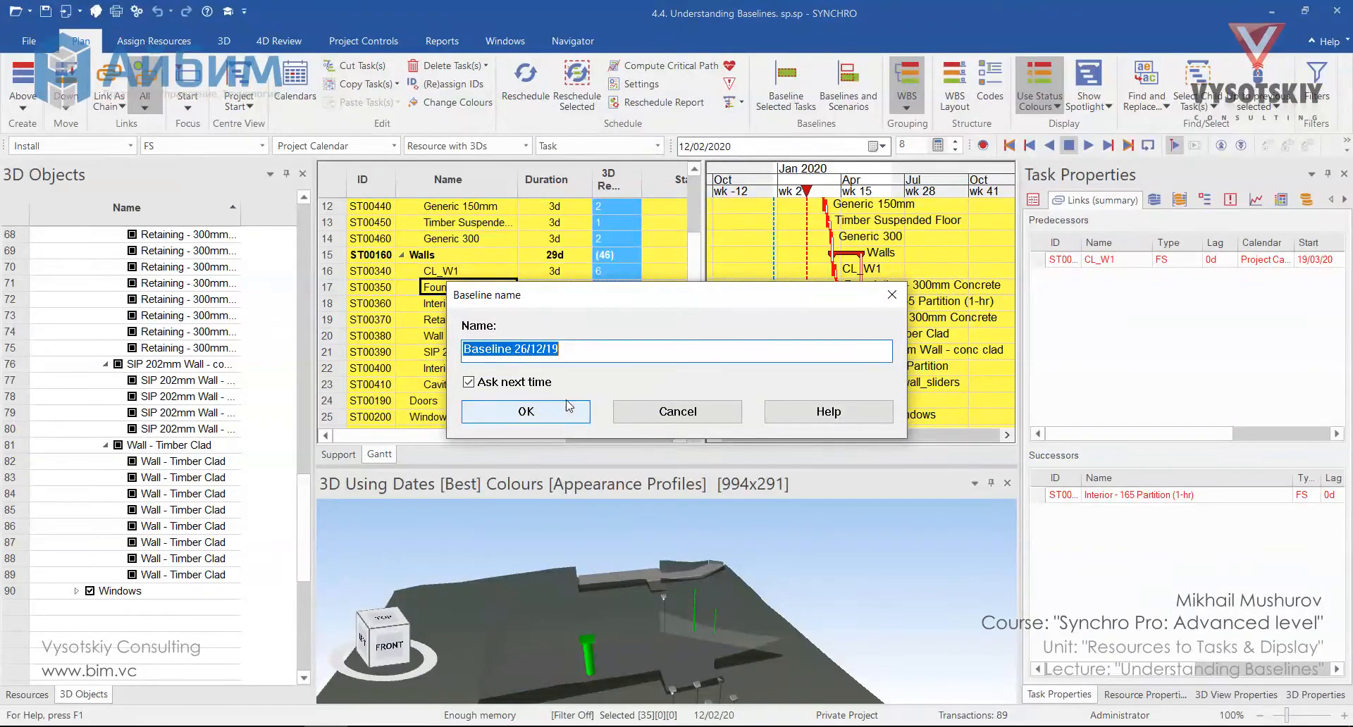
mouse_move(542, 427)
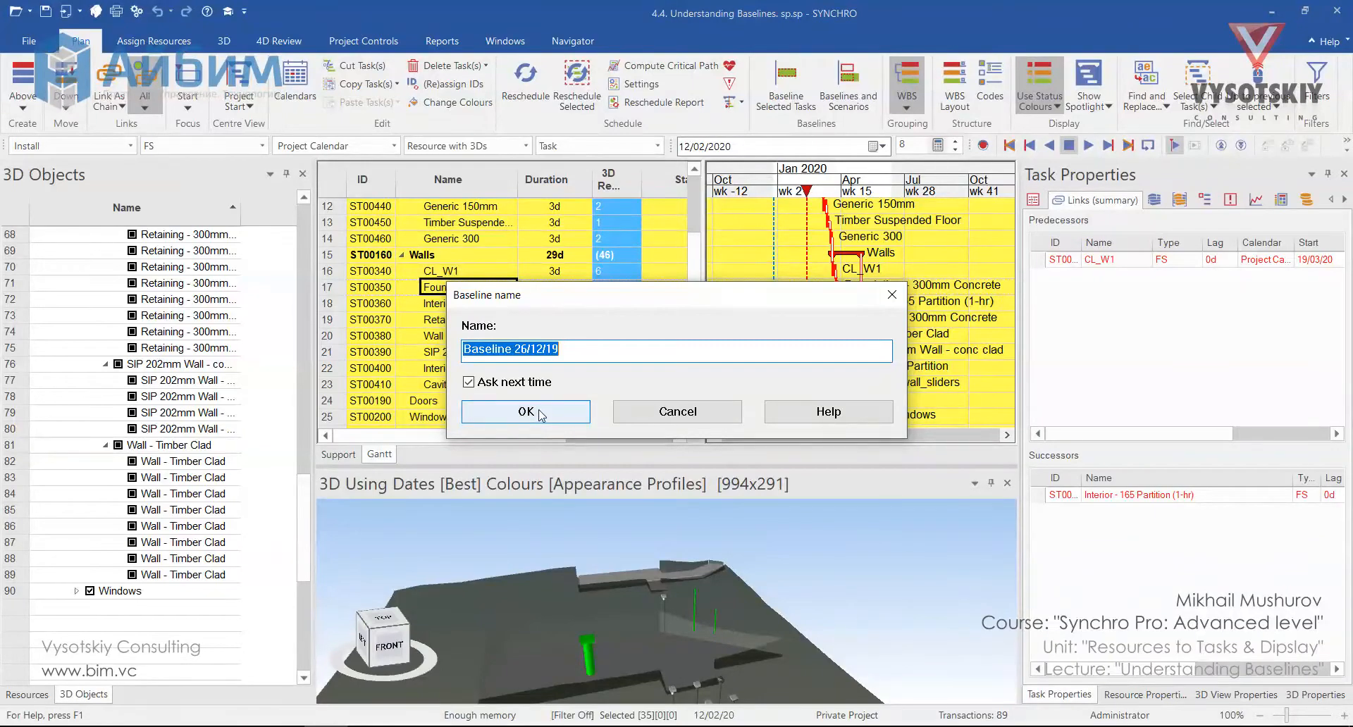
click(526, 412)
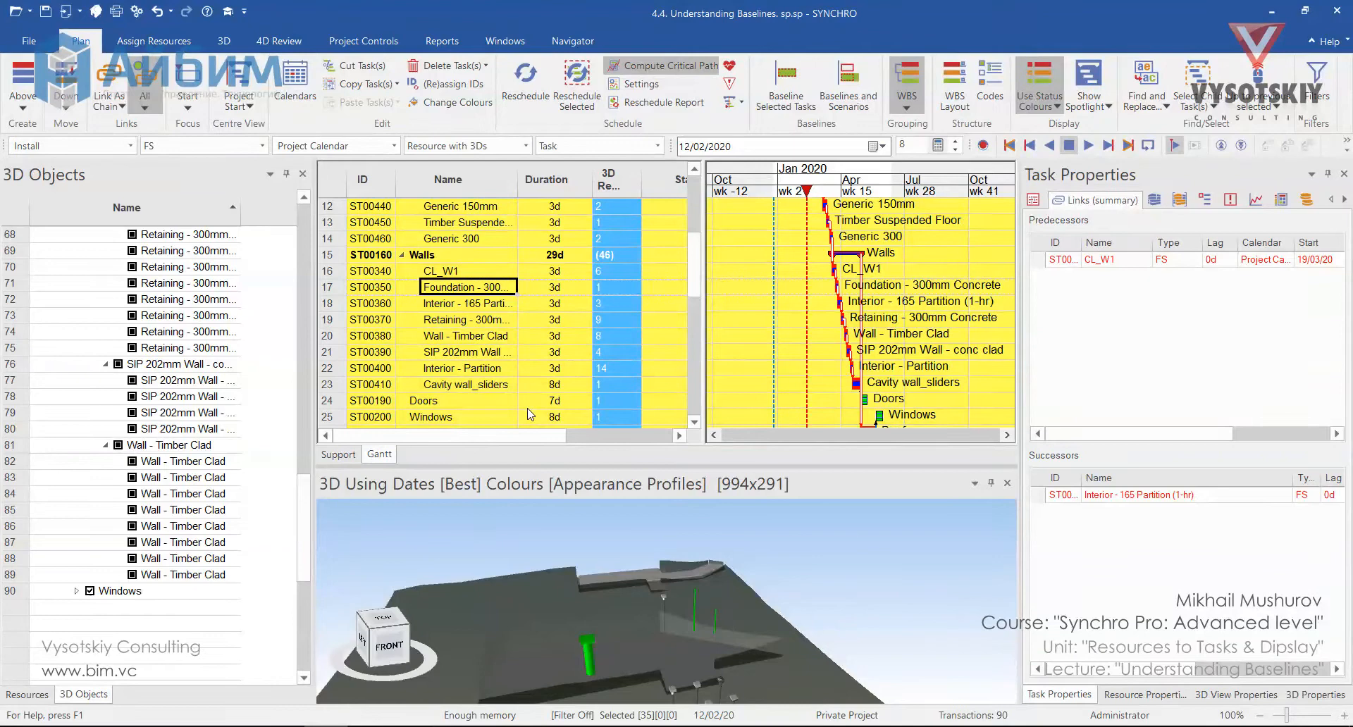
mouse_move(837, 273)
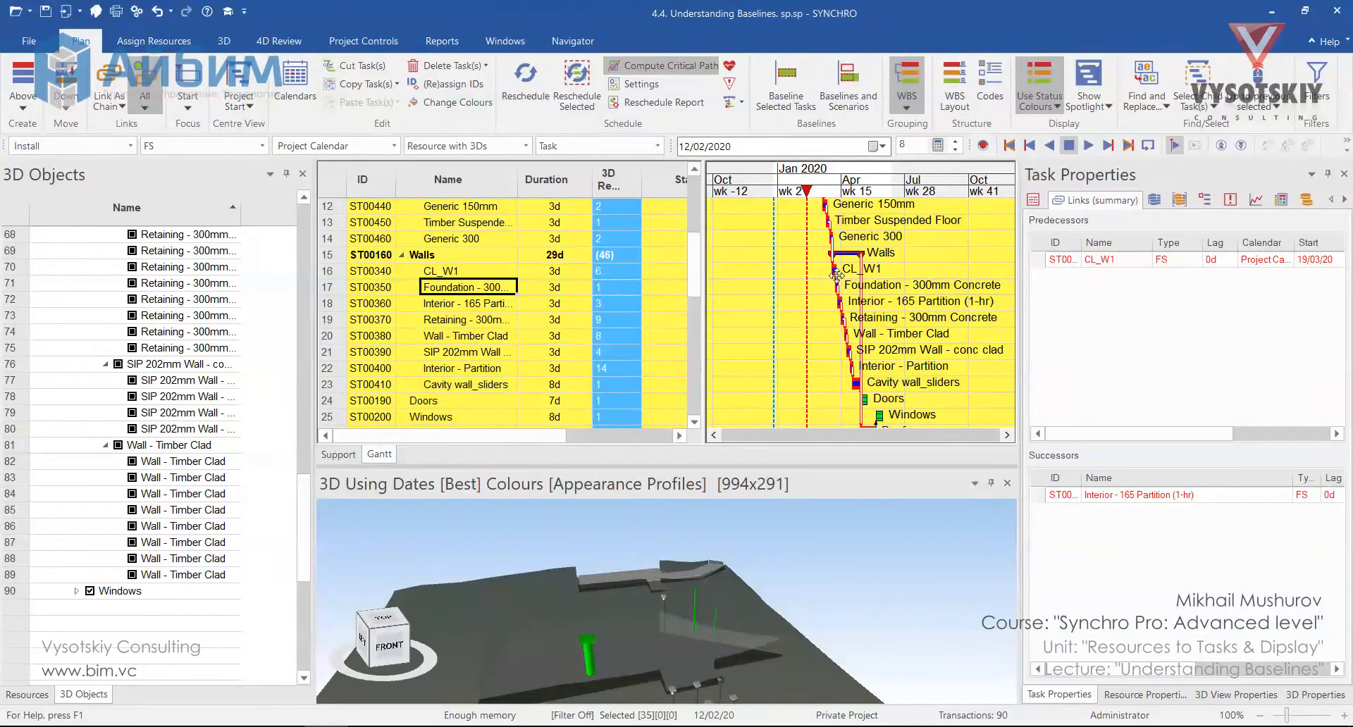
mouse_move(837, 273)
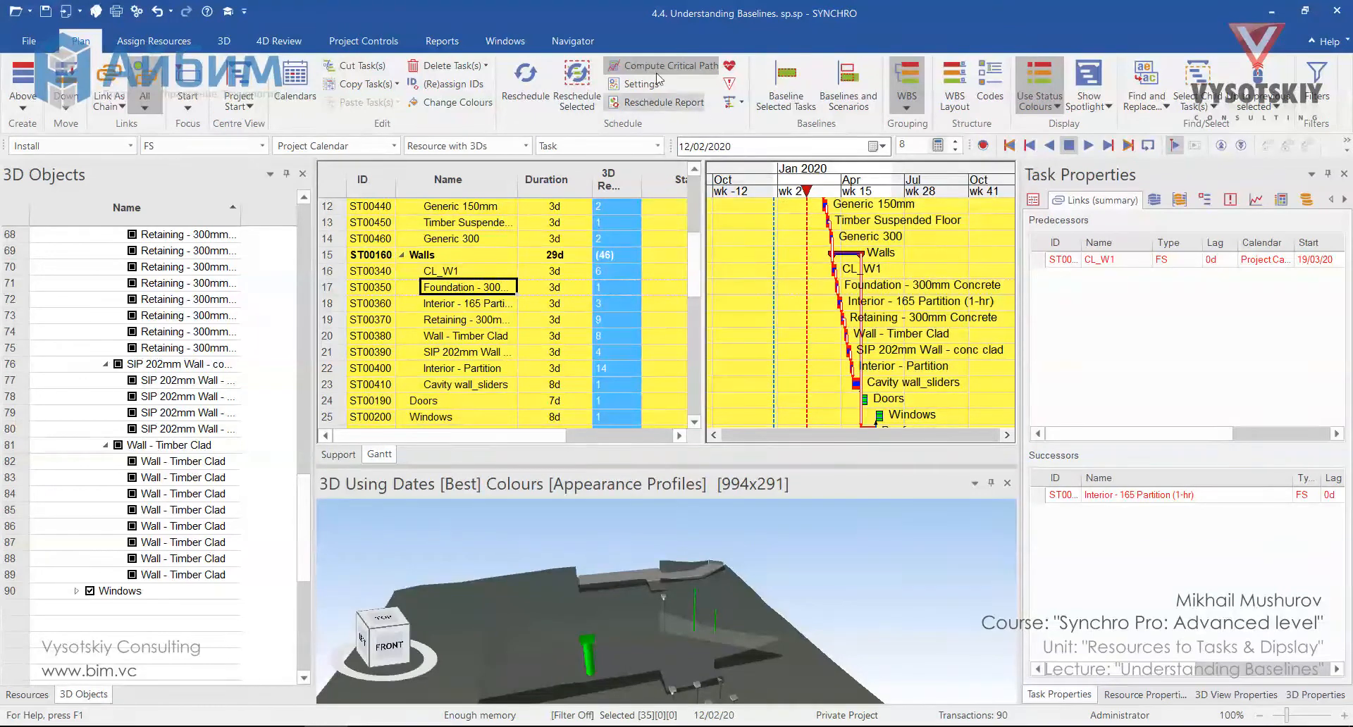
click(668, 65)
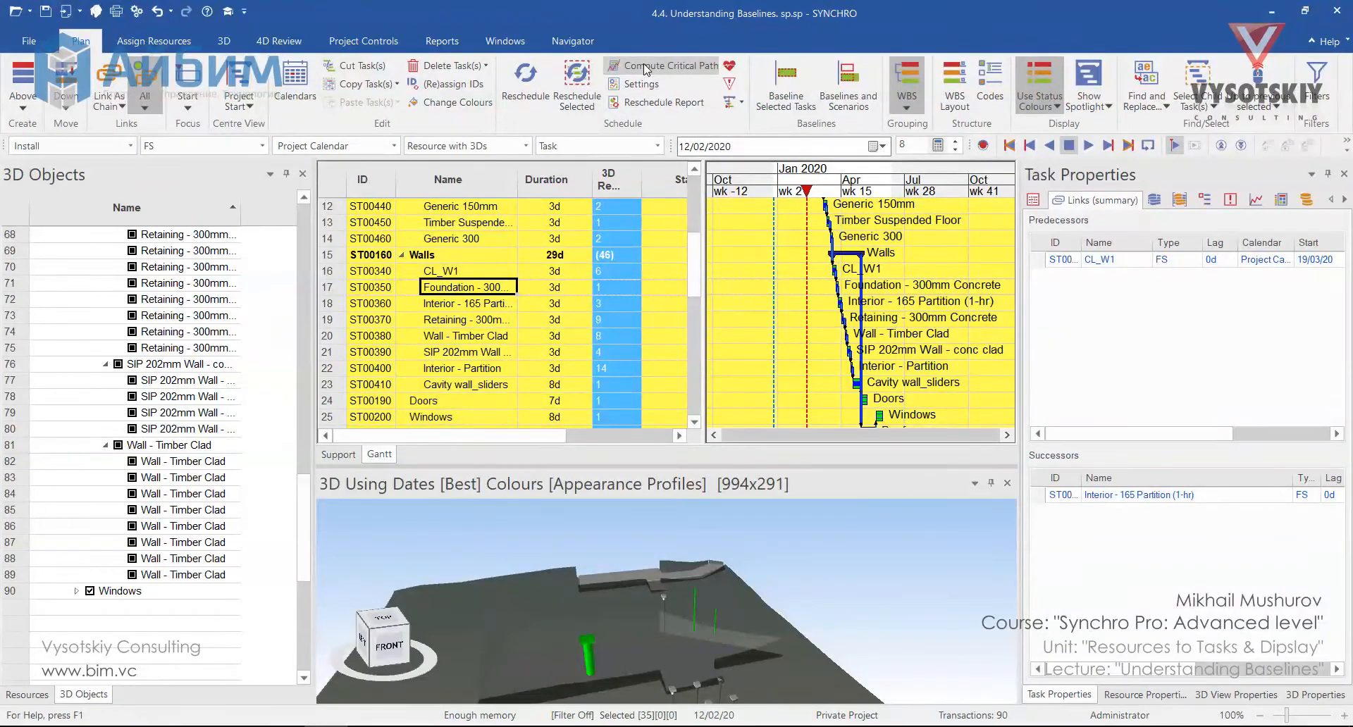
click(663, 65)
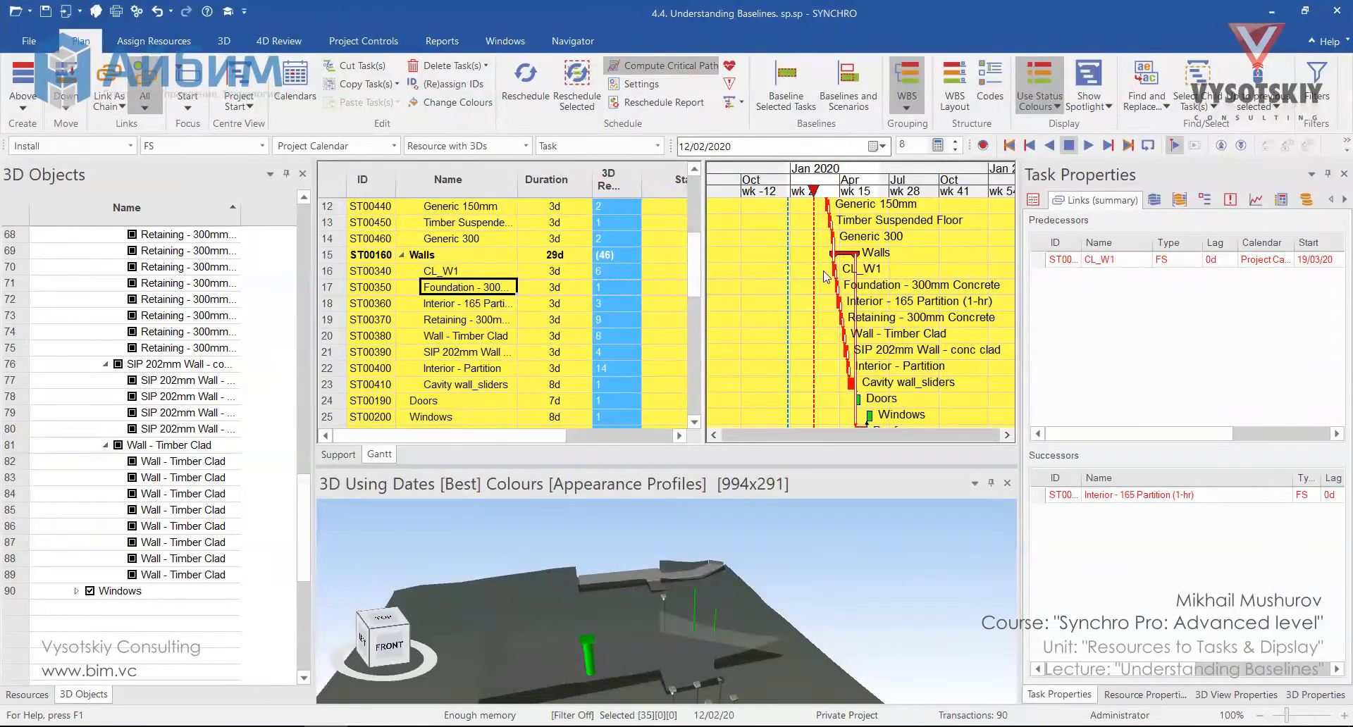
mouse_move(671, 65)
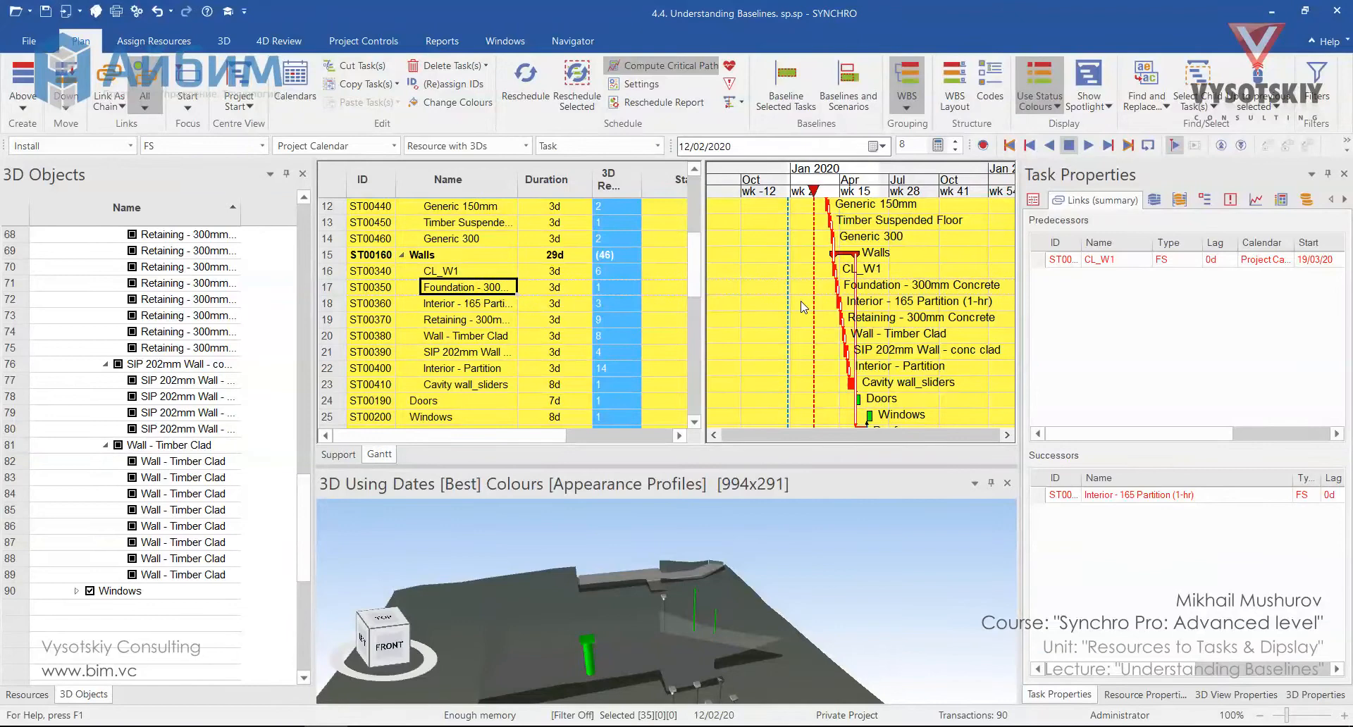
mouse_move(826, 300)
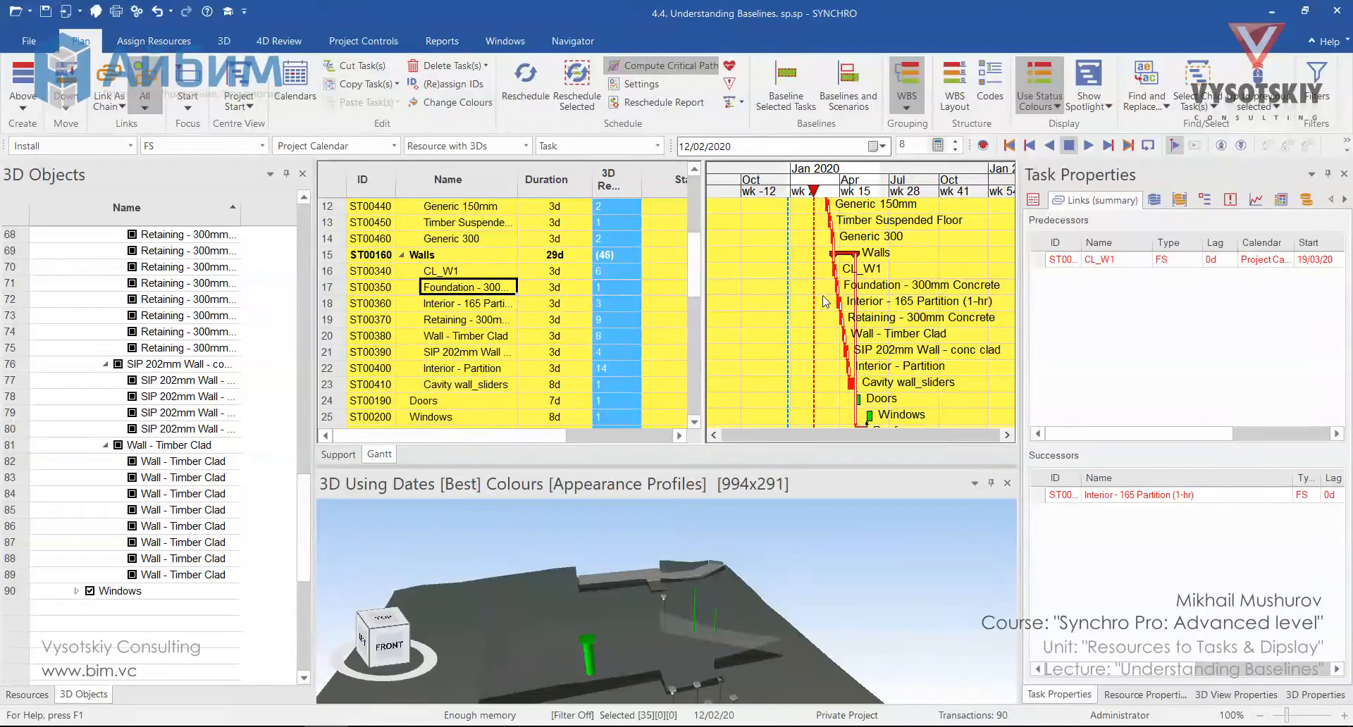
mouse_move(840, 289)
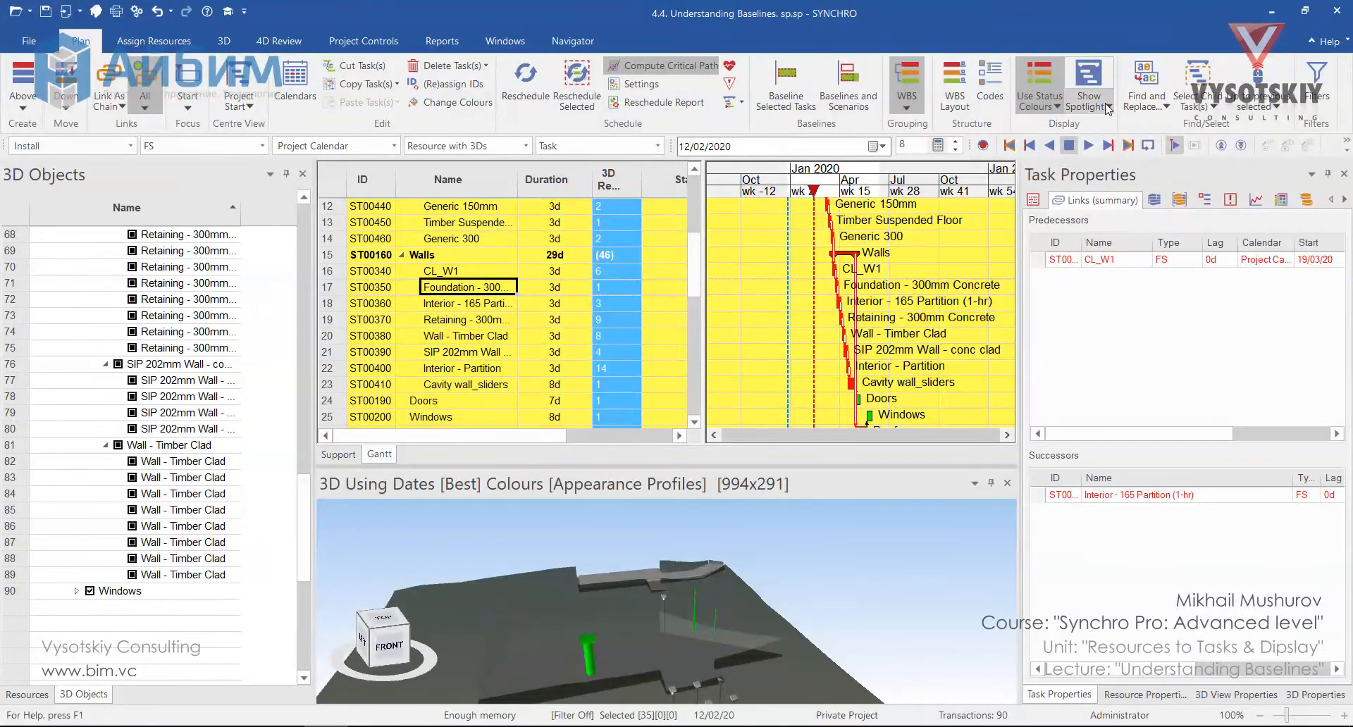
Show baseline bars in the Gantt and list Baseline 26/12/19 covering 35 tasks, clearing the selection
click(1106, 107)
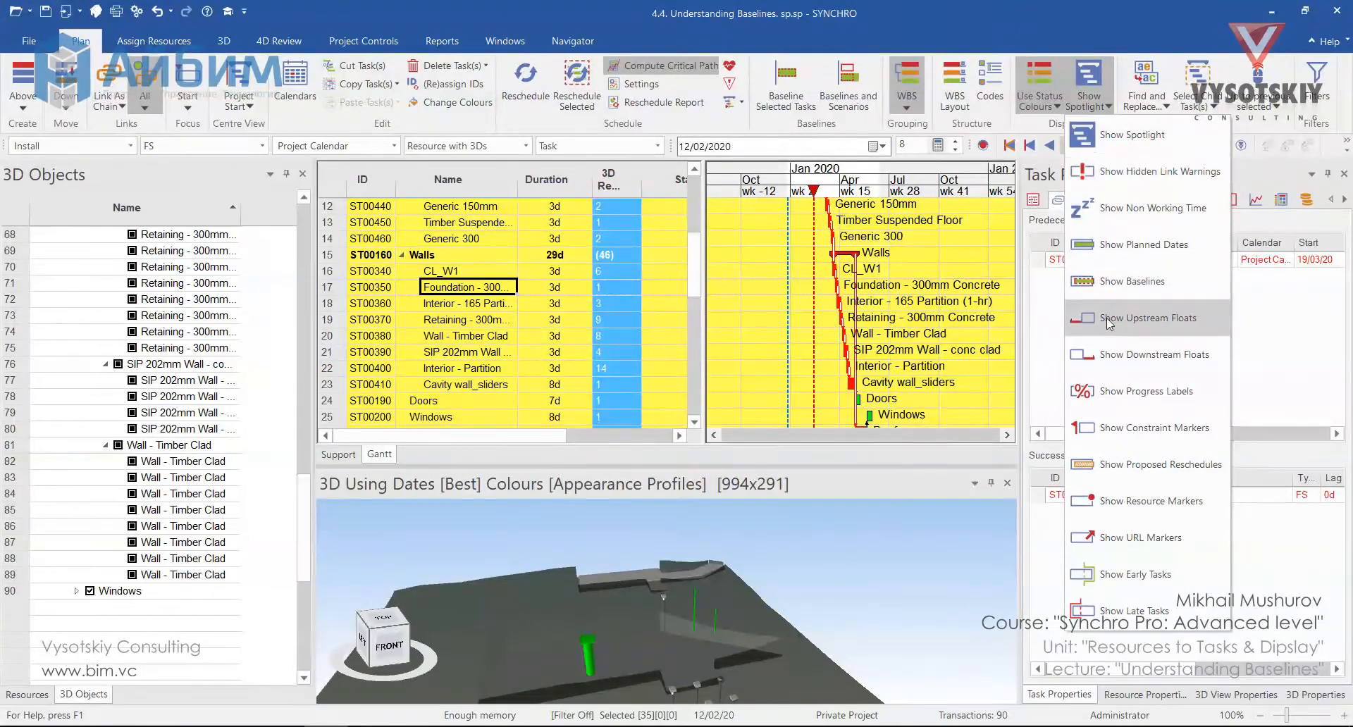
mouse_move(1131, 280)
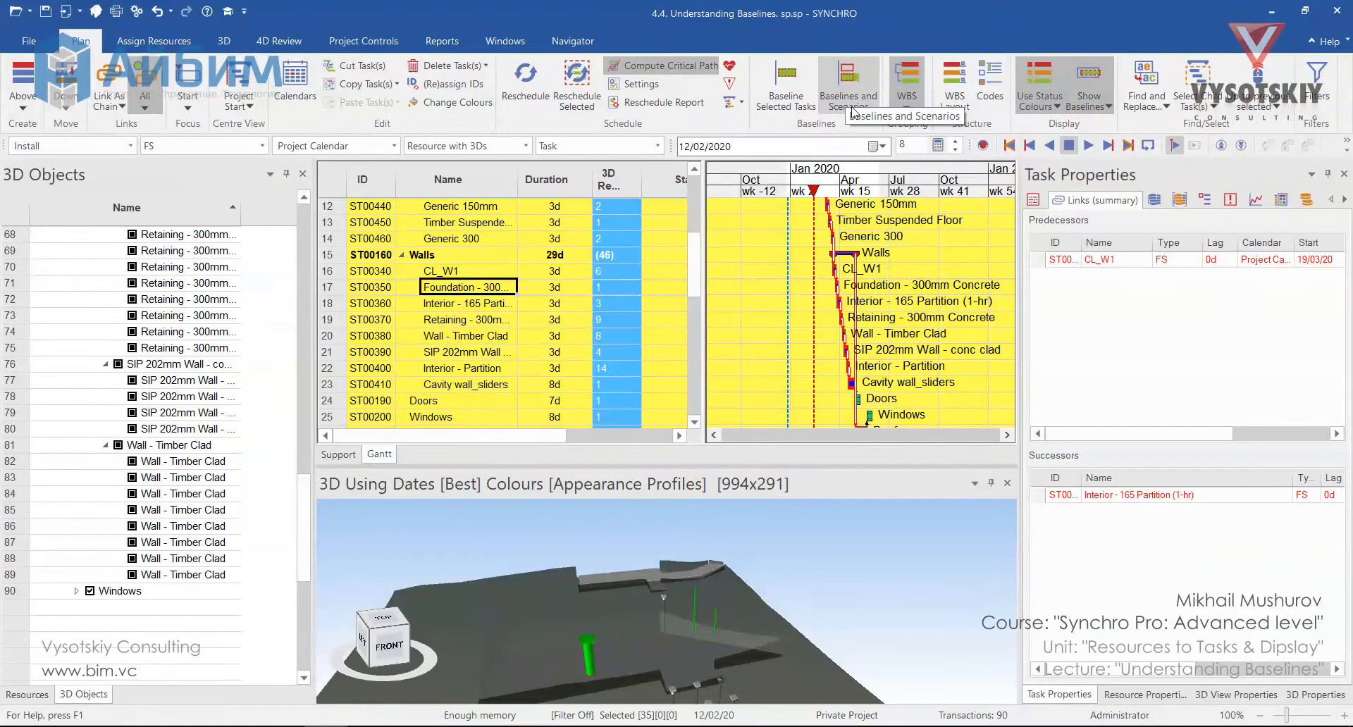
click(848, 81)
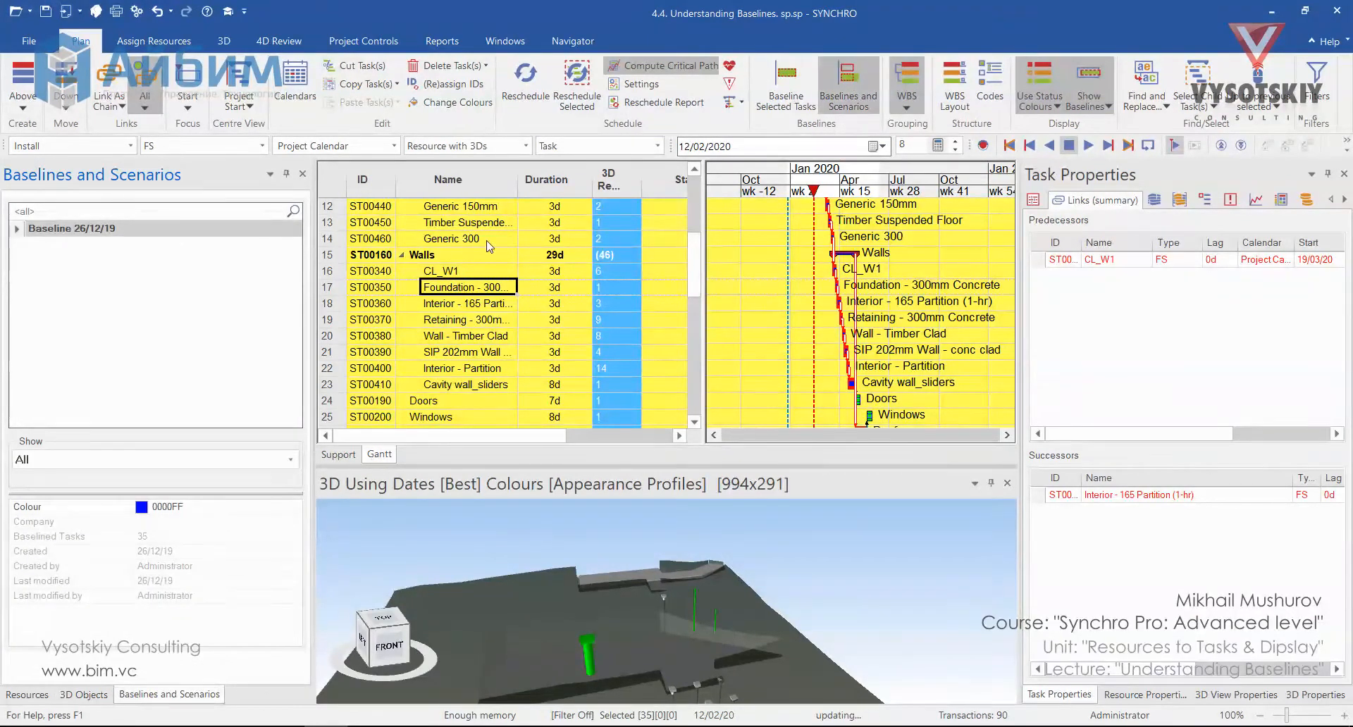
click(422, 255)
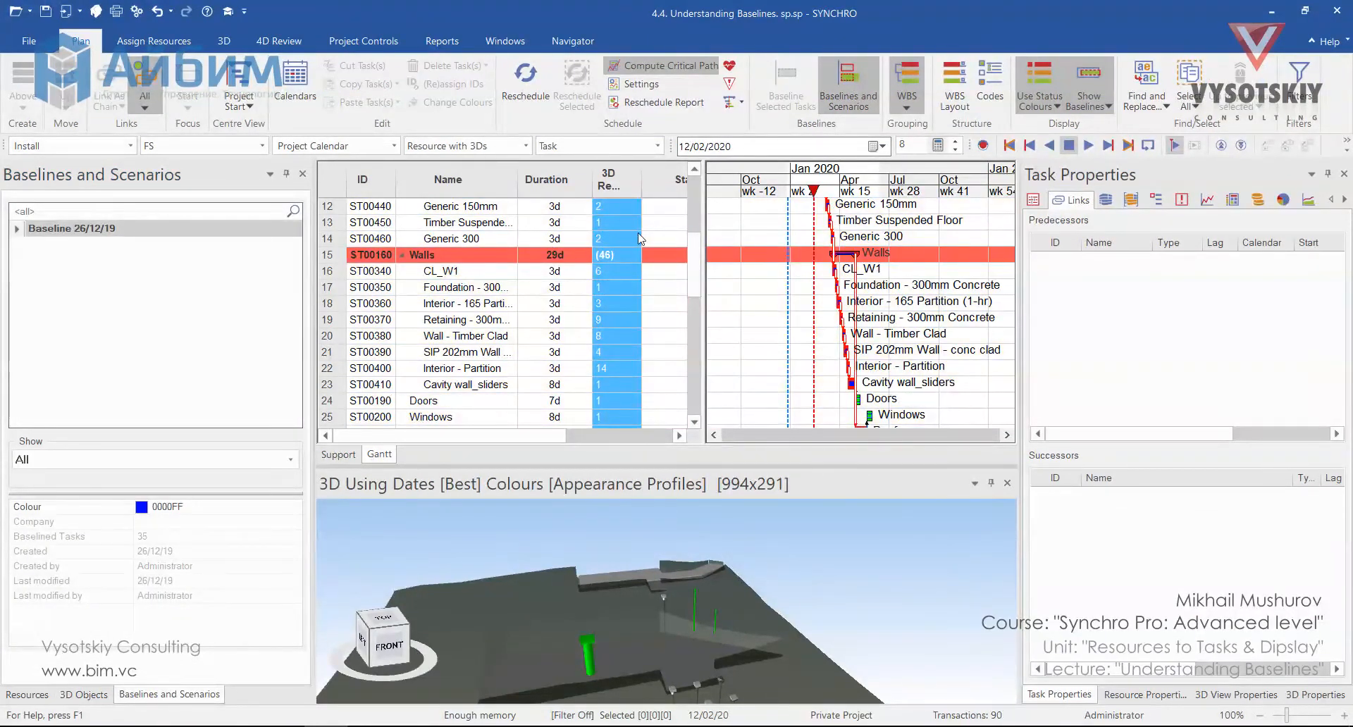
mouse_move(654, 74)
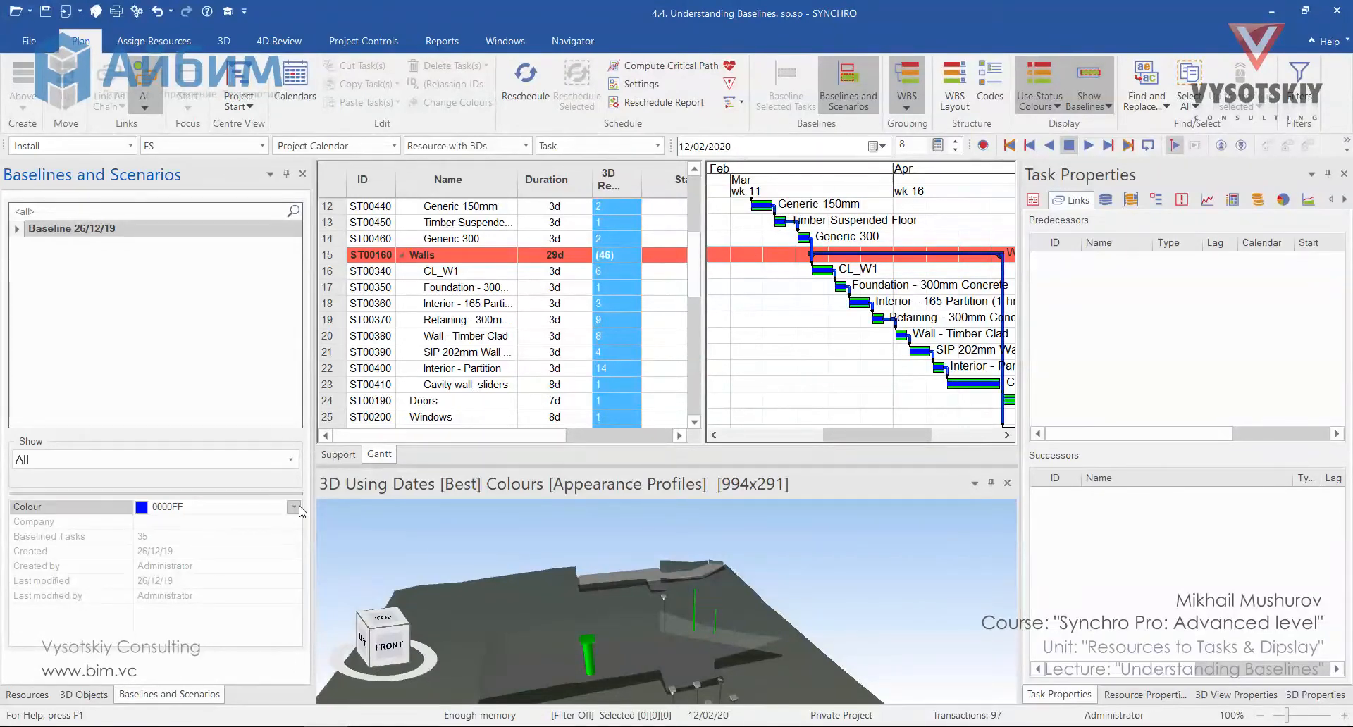
click(293, 506)
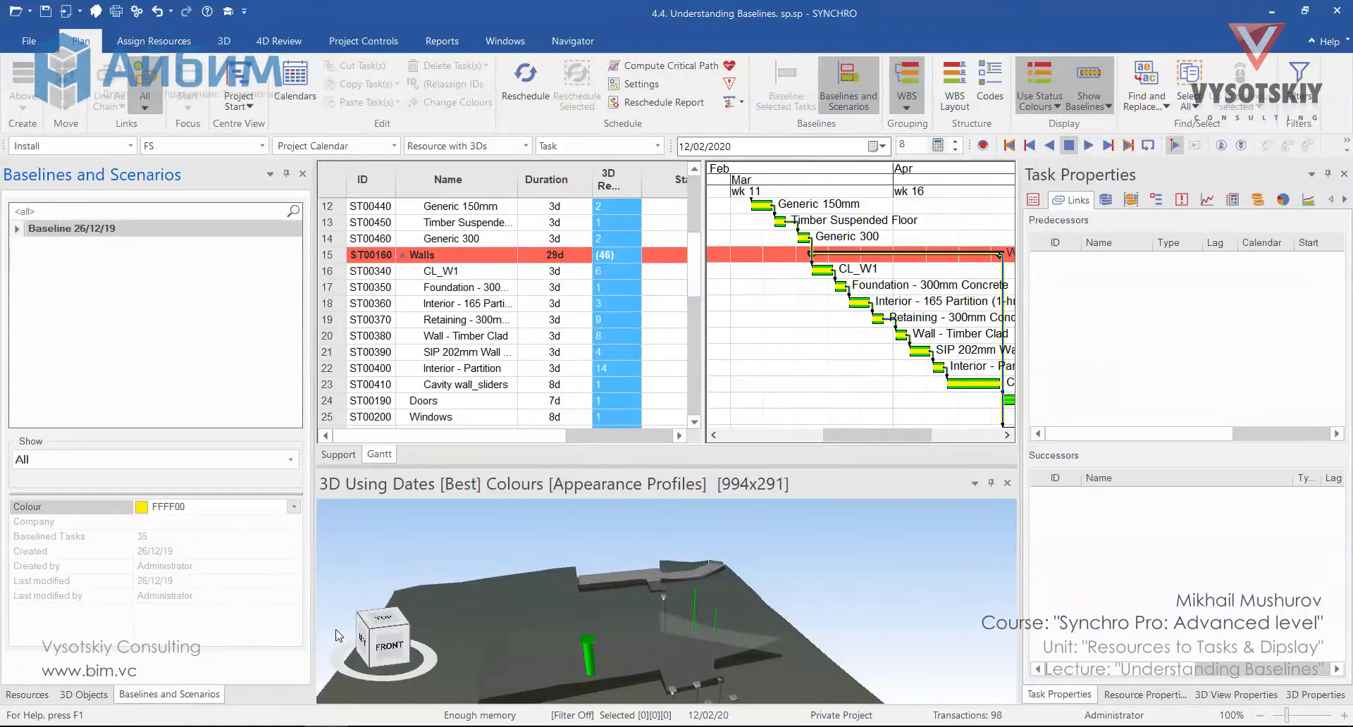
mouse_move(279, 599)
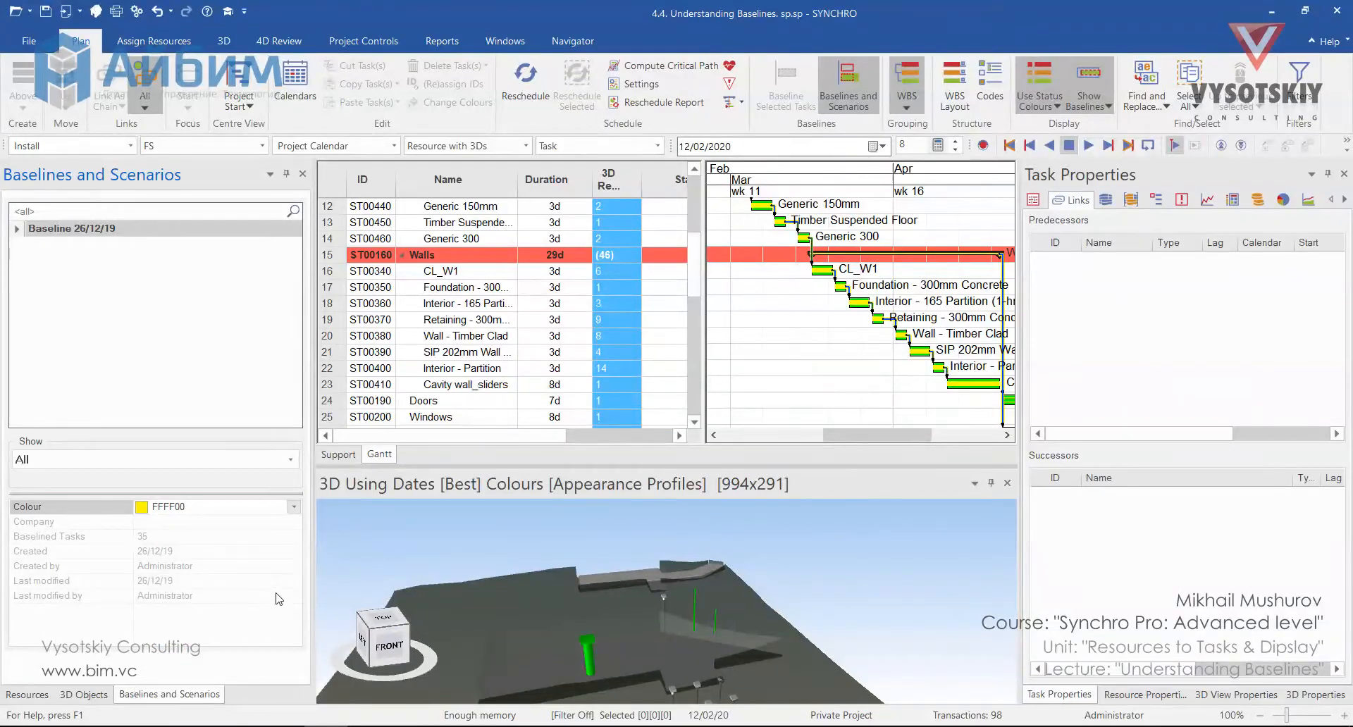
mouse_move(279, 459)
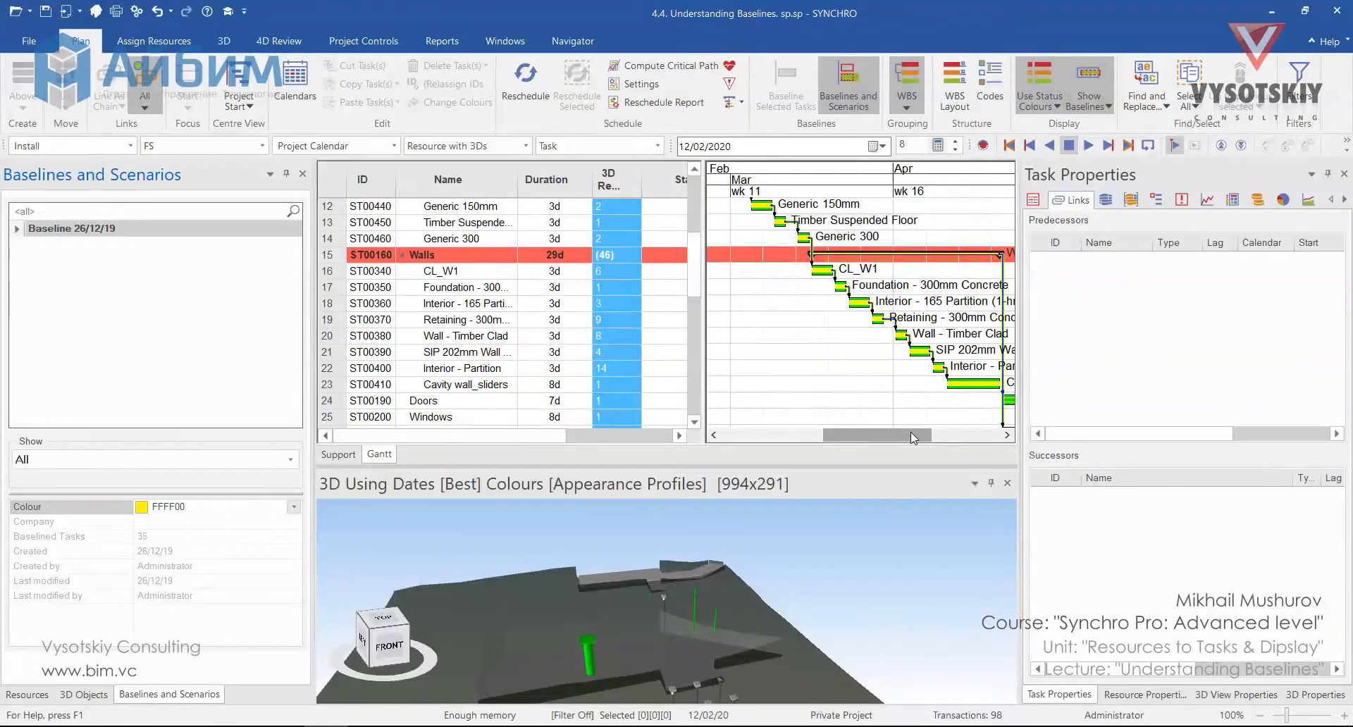
mouse_move(1040, 83)
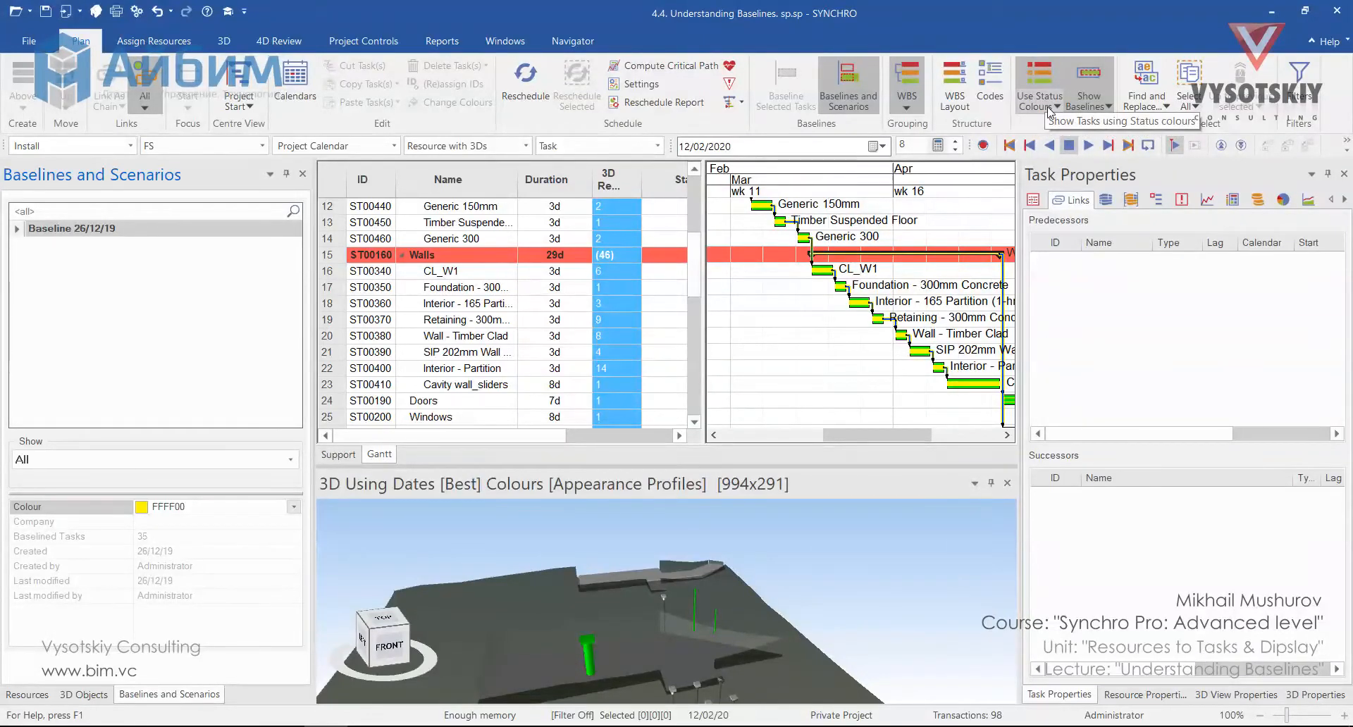
click(1039, 77)
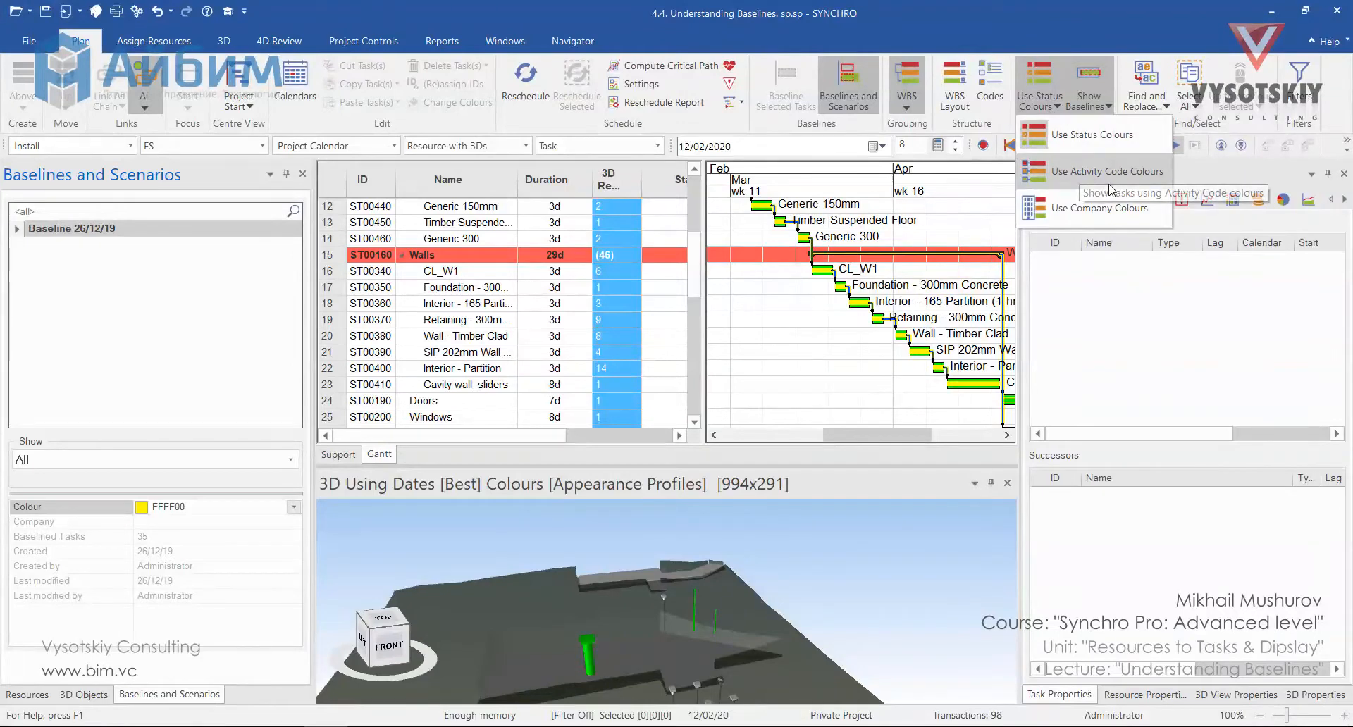
mouse_move(1099, 179)
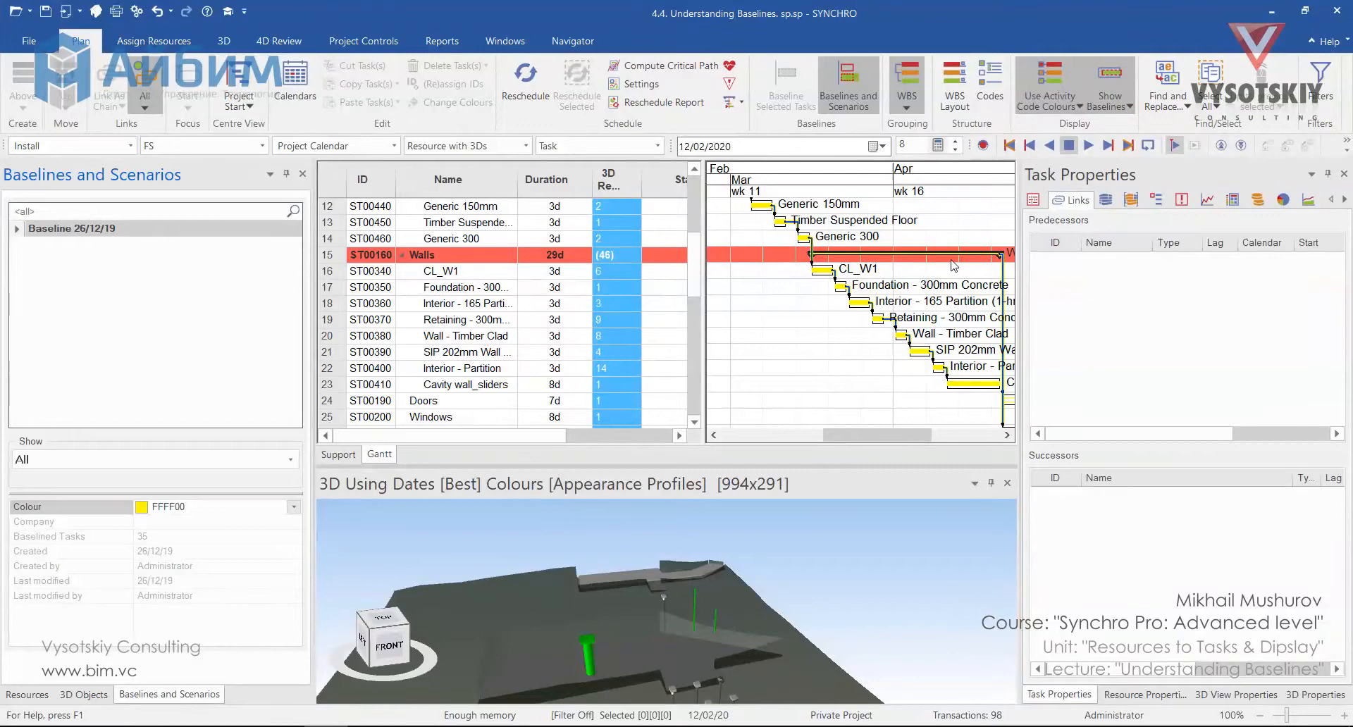
click(1086, 100)
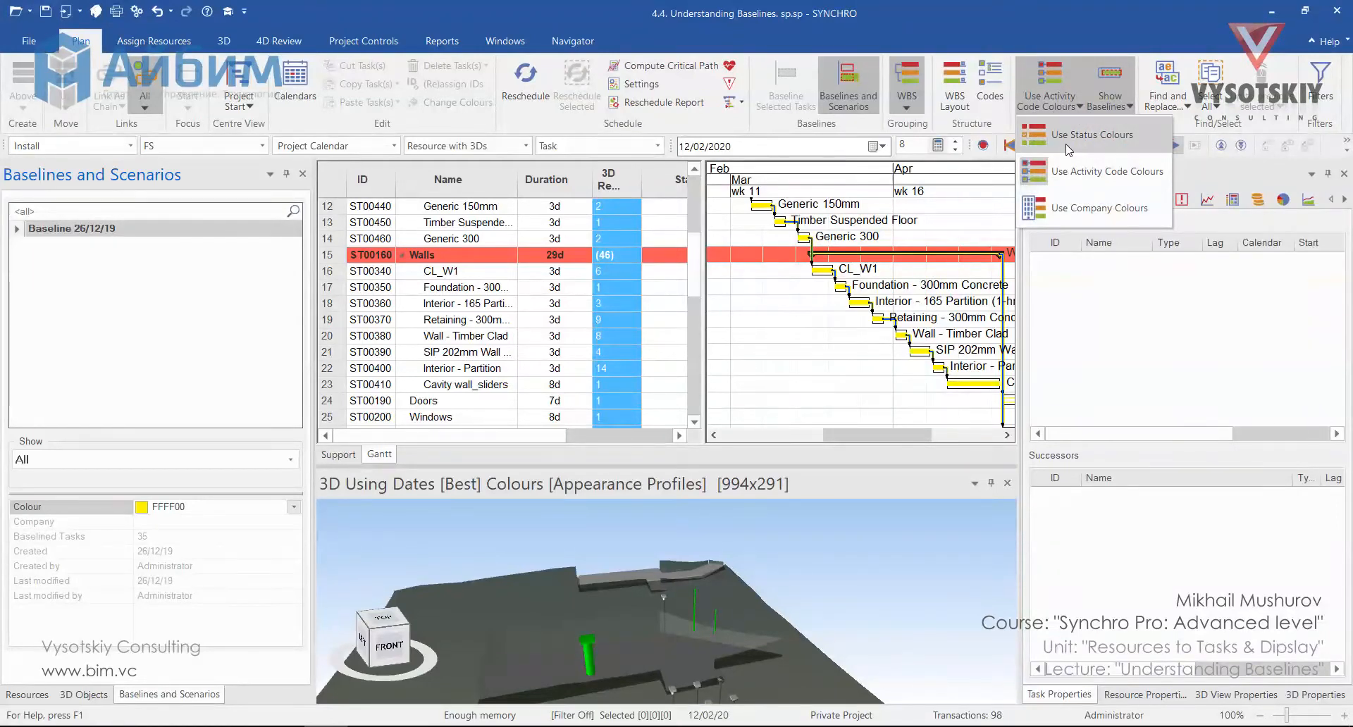
click(1100, 207)
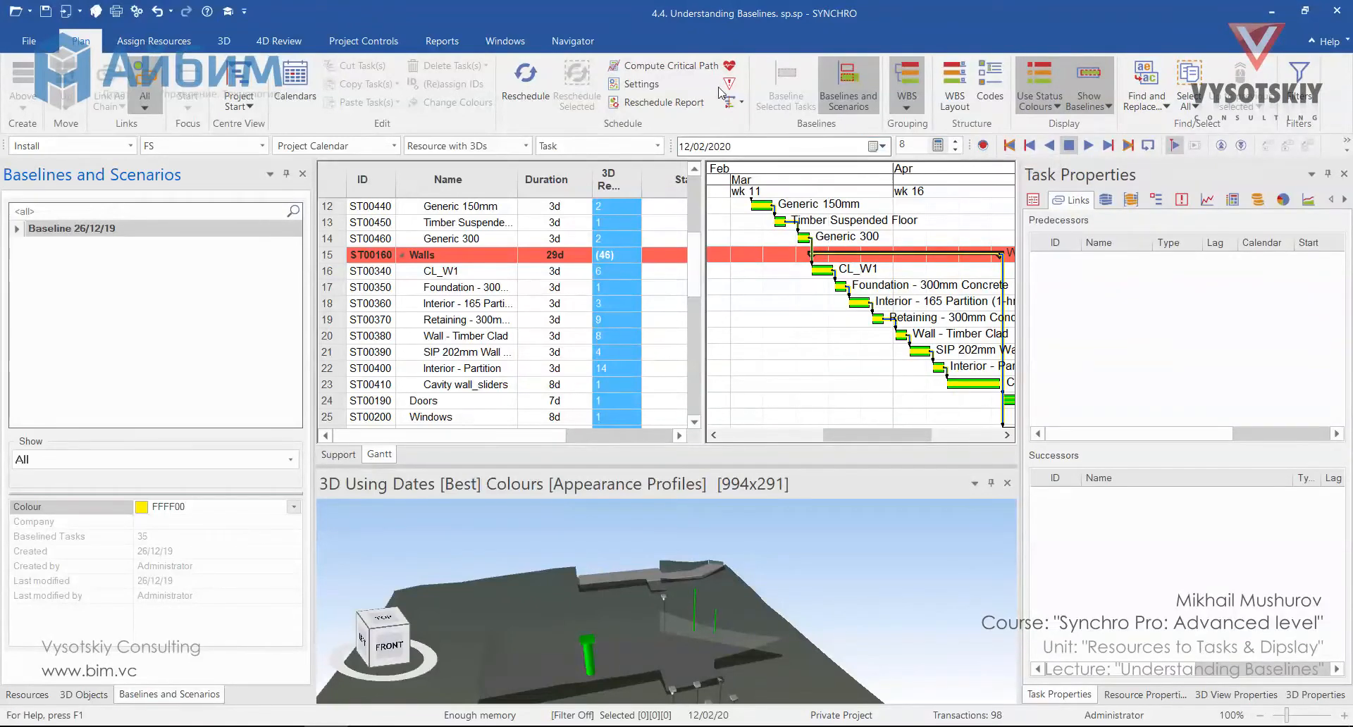
Show the Task Statuses list with Planned, Started and Finished system statuses via the Navigator
click(572, 41)
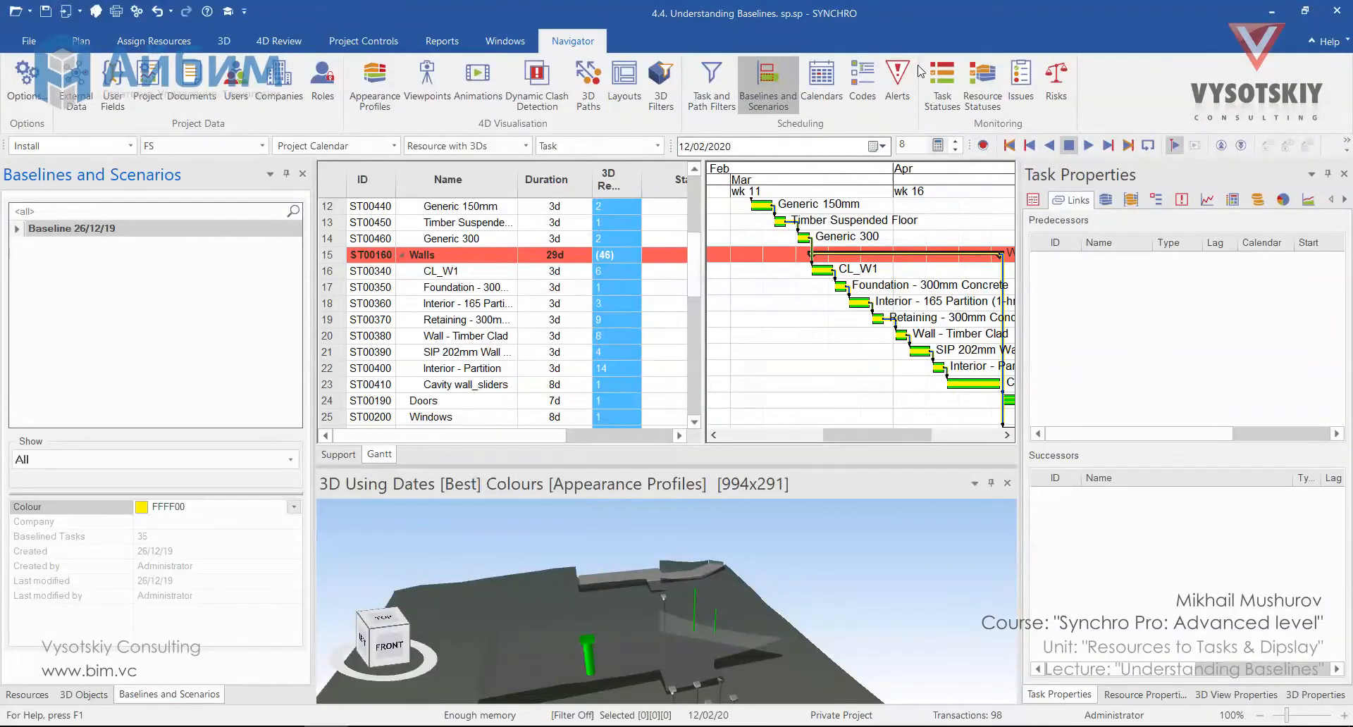
click(941, 78)
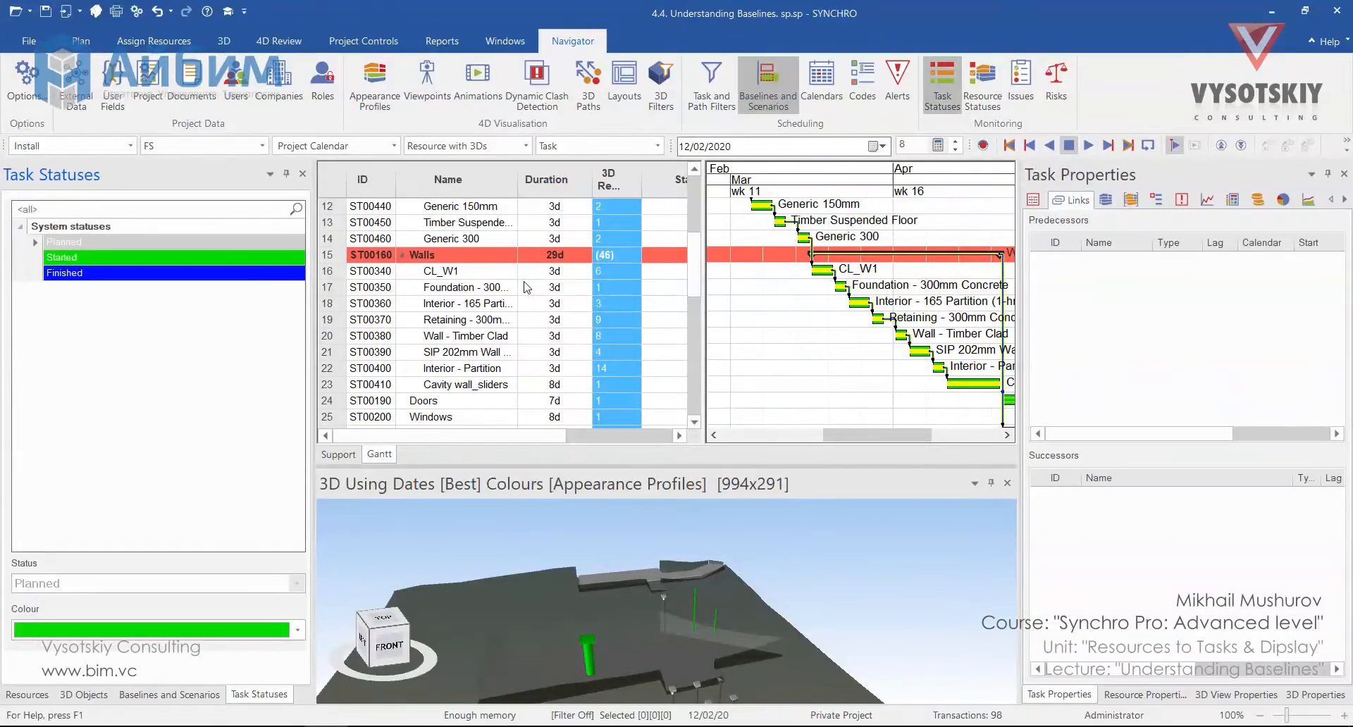
click(65, 272)
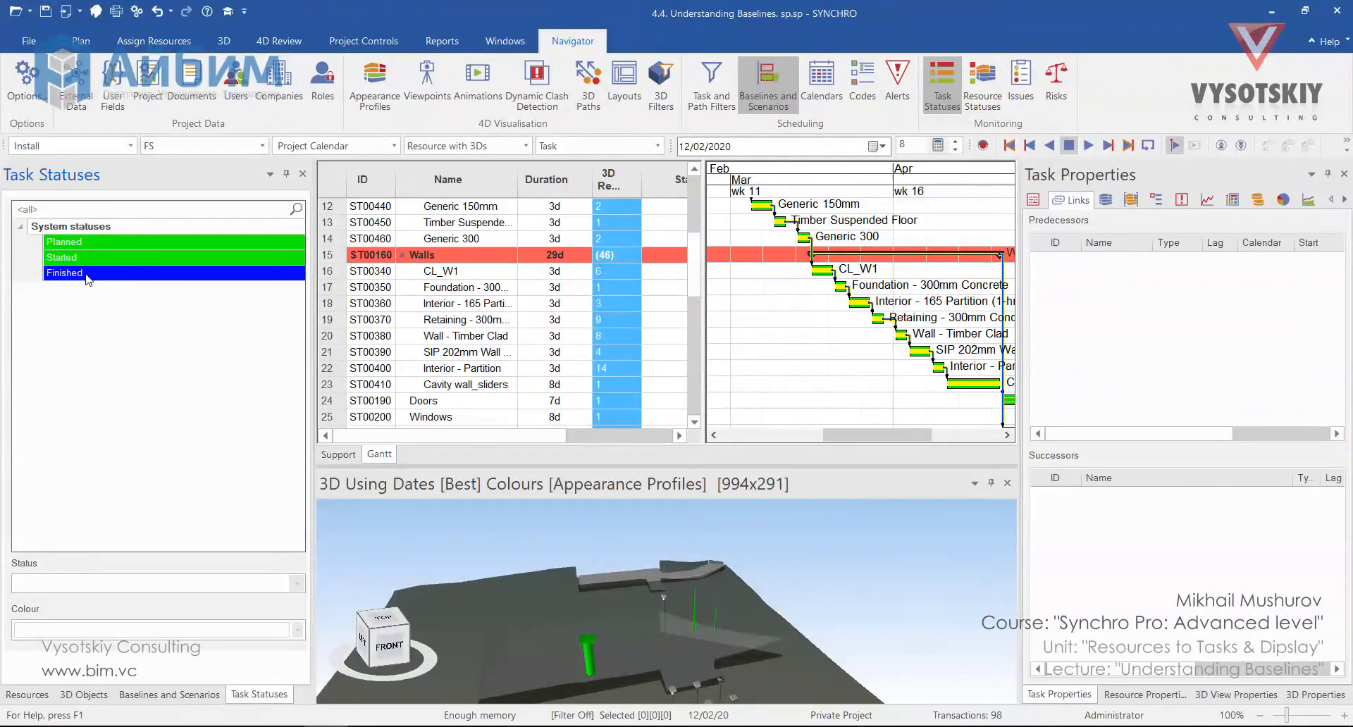
mouse_move(70, 256)
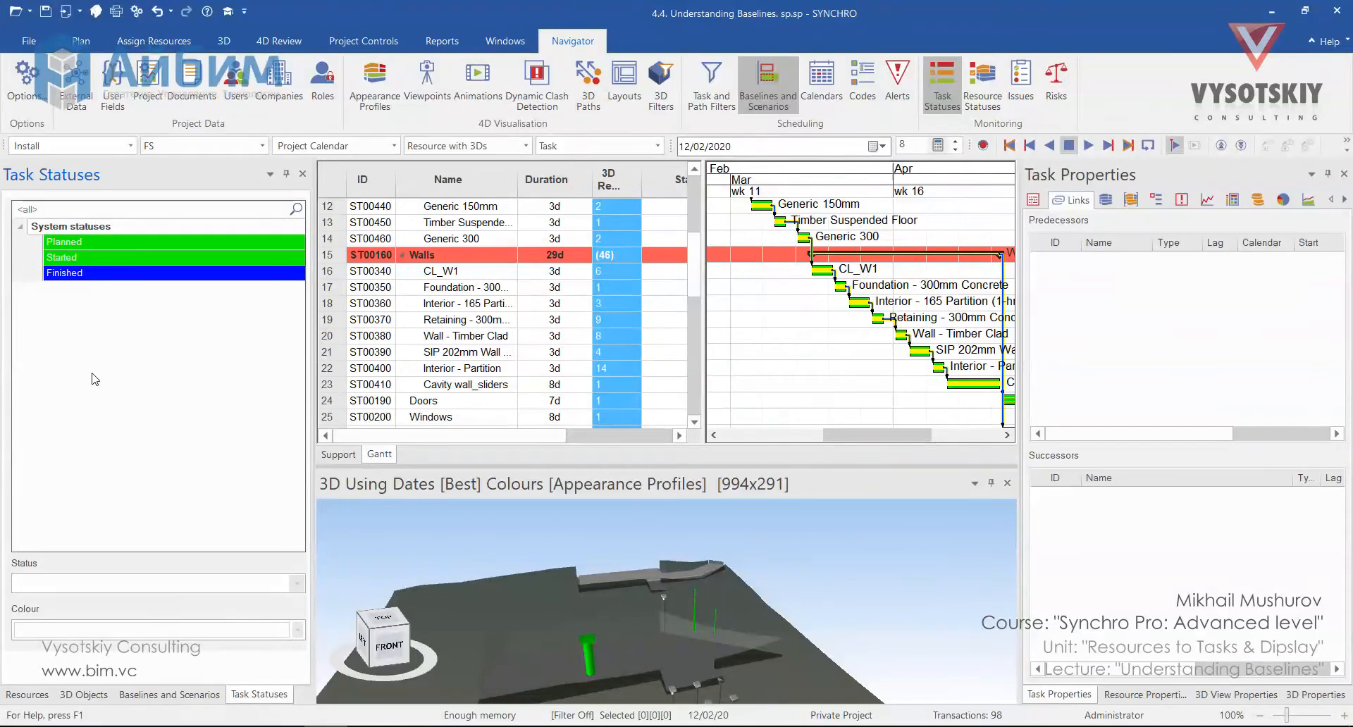
mouse_move(102, 389)
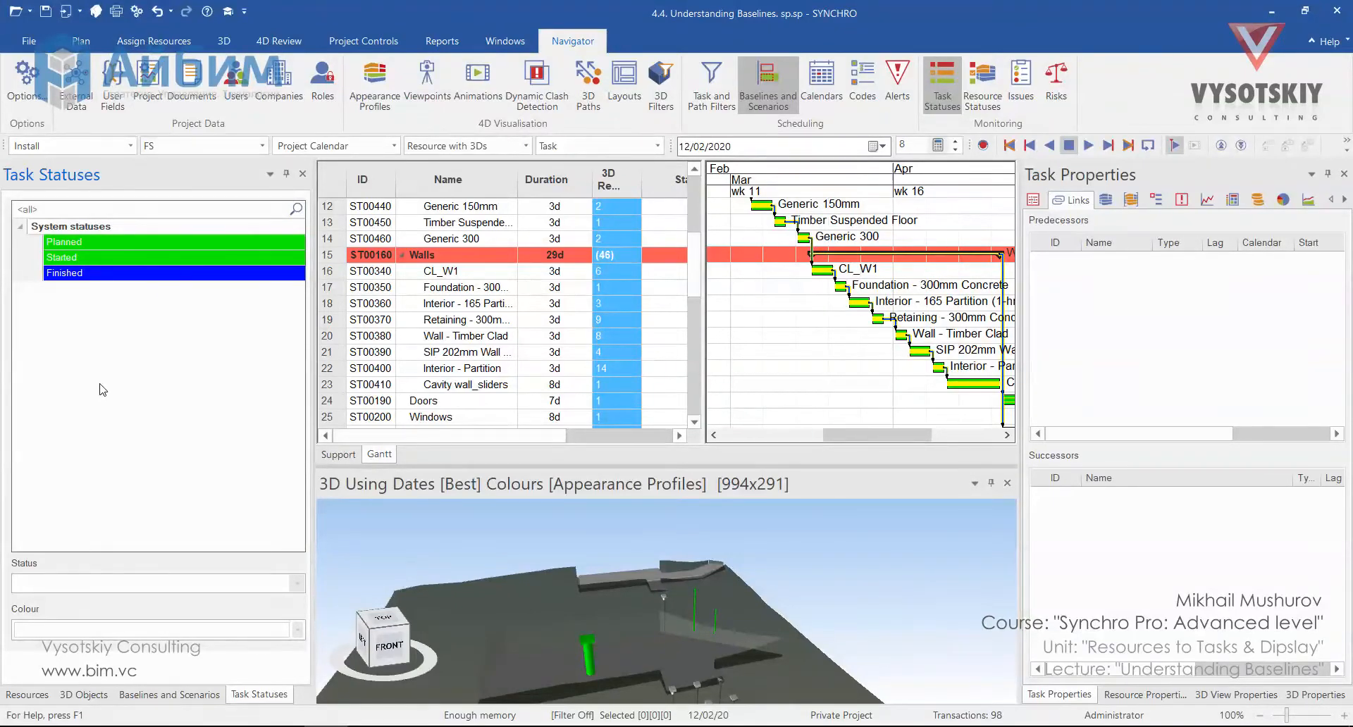
Add a new Planned-type status 'Planned 001' coloured red
right_click(103, 389)
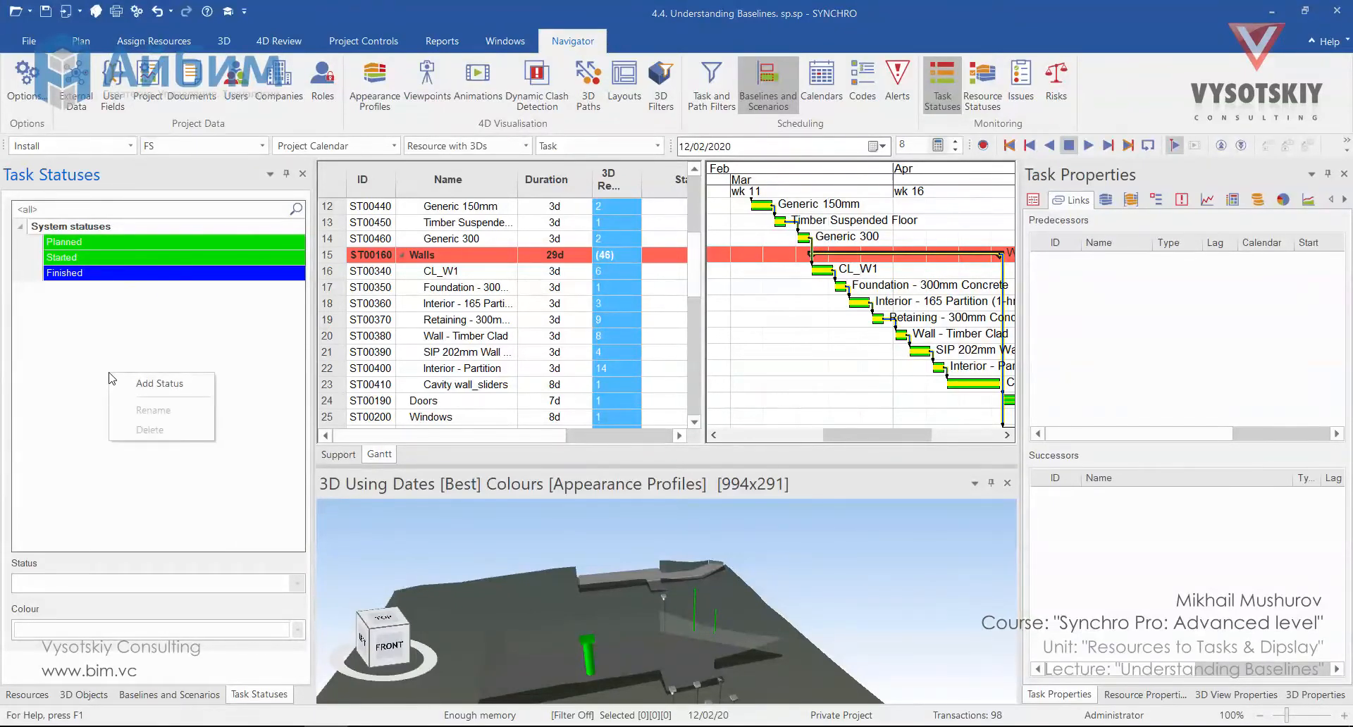
click(159, 384)
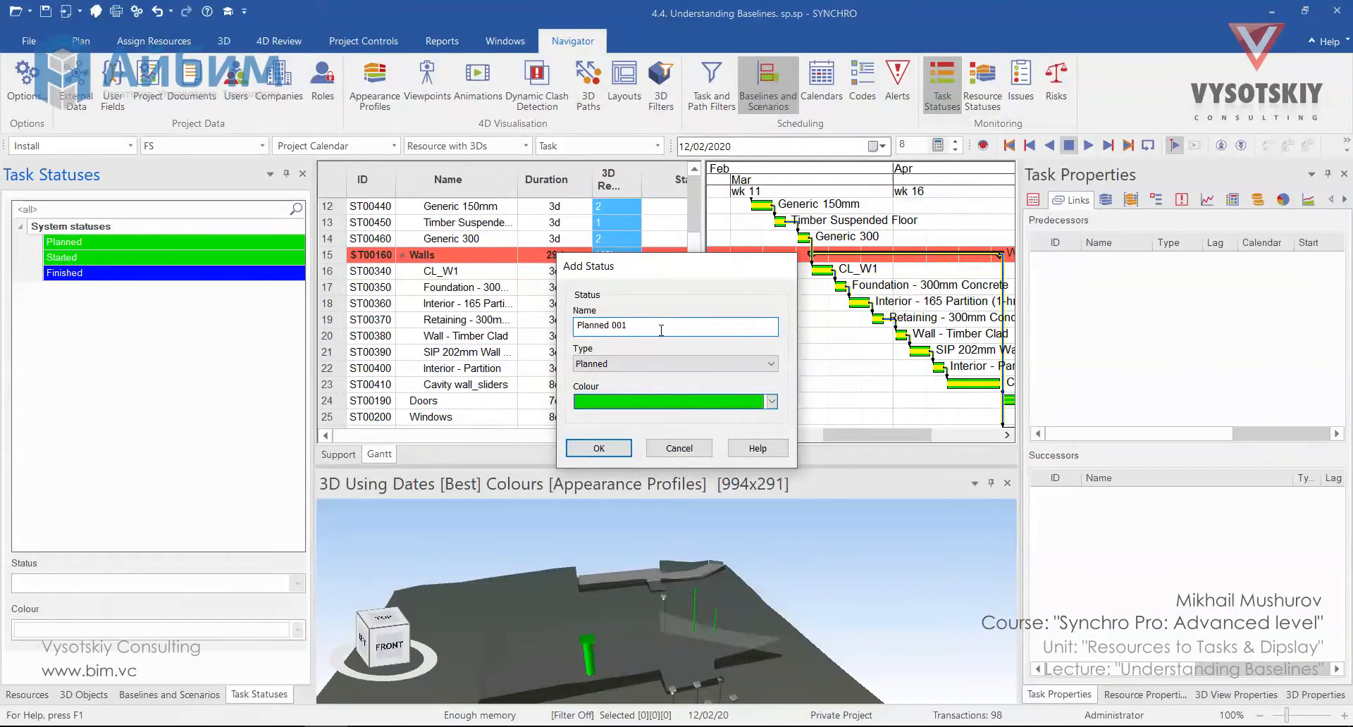
click(771, 364)
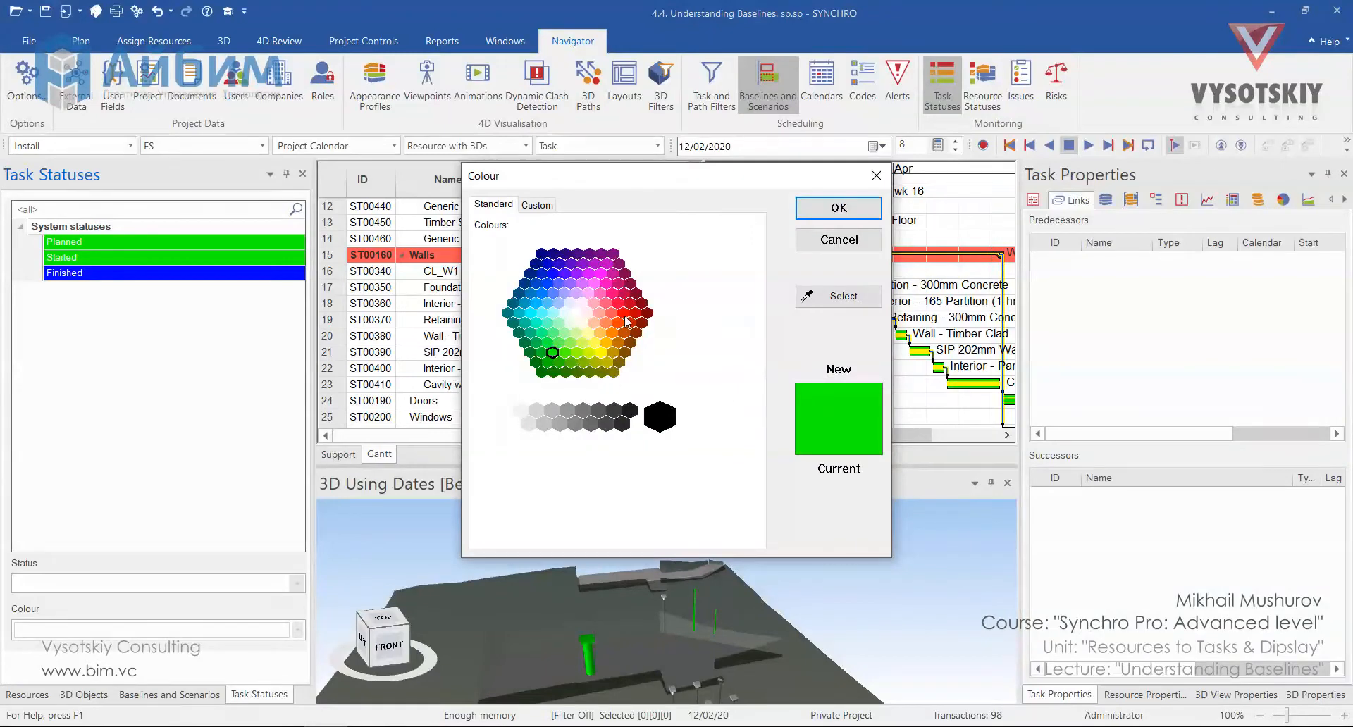
click(623, 313)
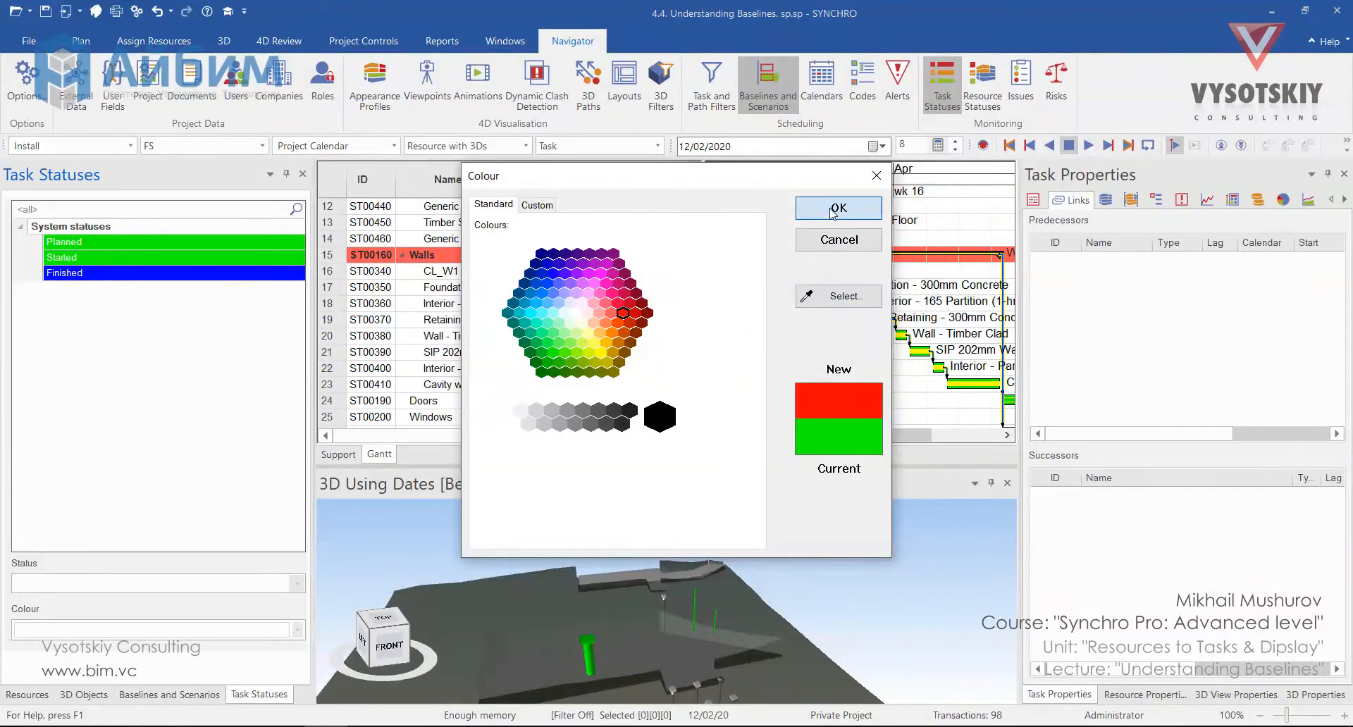
click(837, 207)
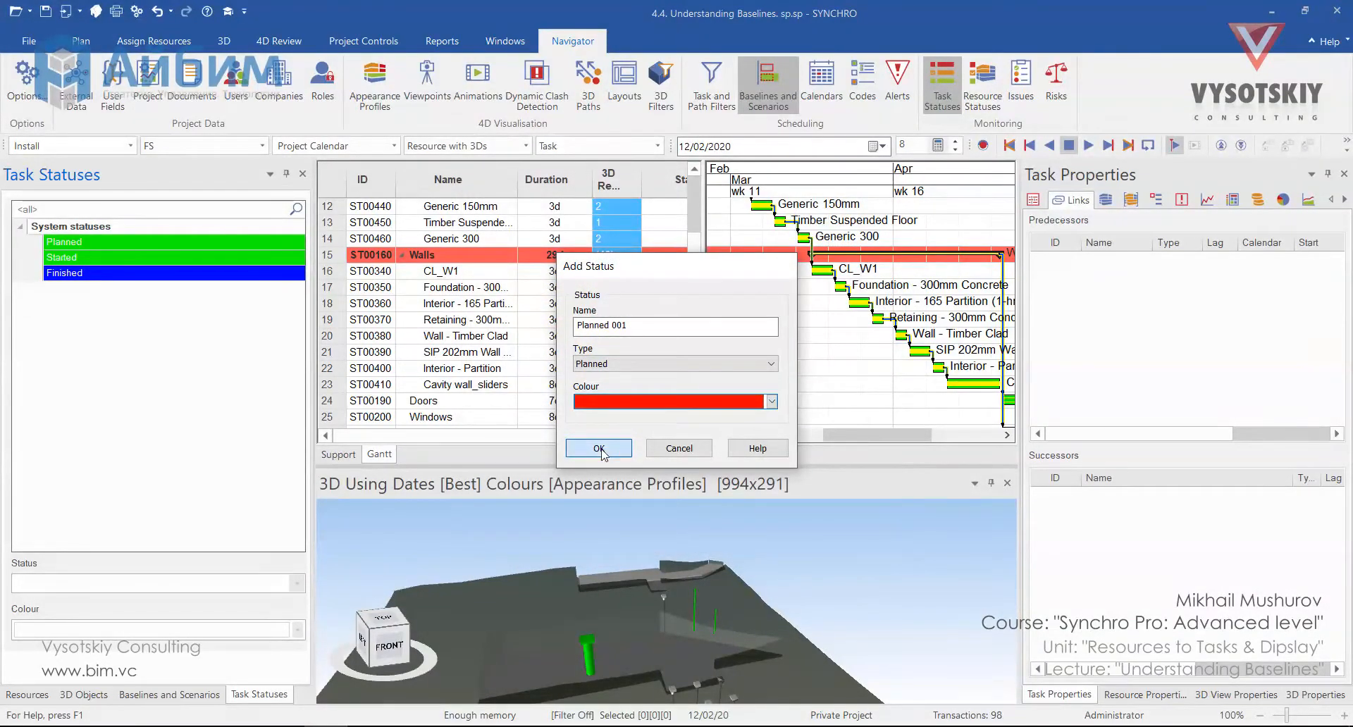
click(598, 448)
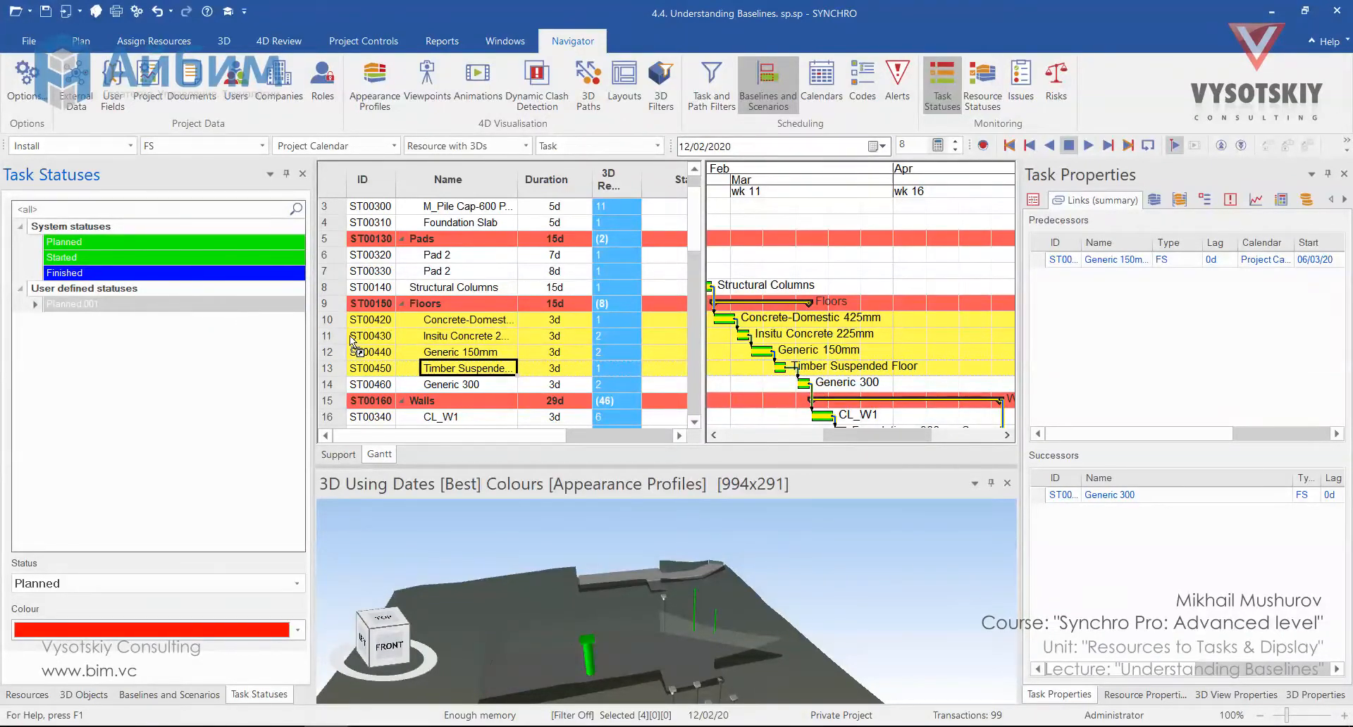
mouse_move(454, 361)
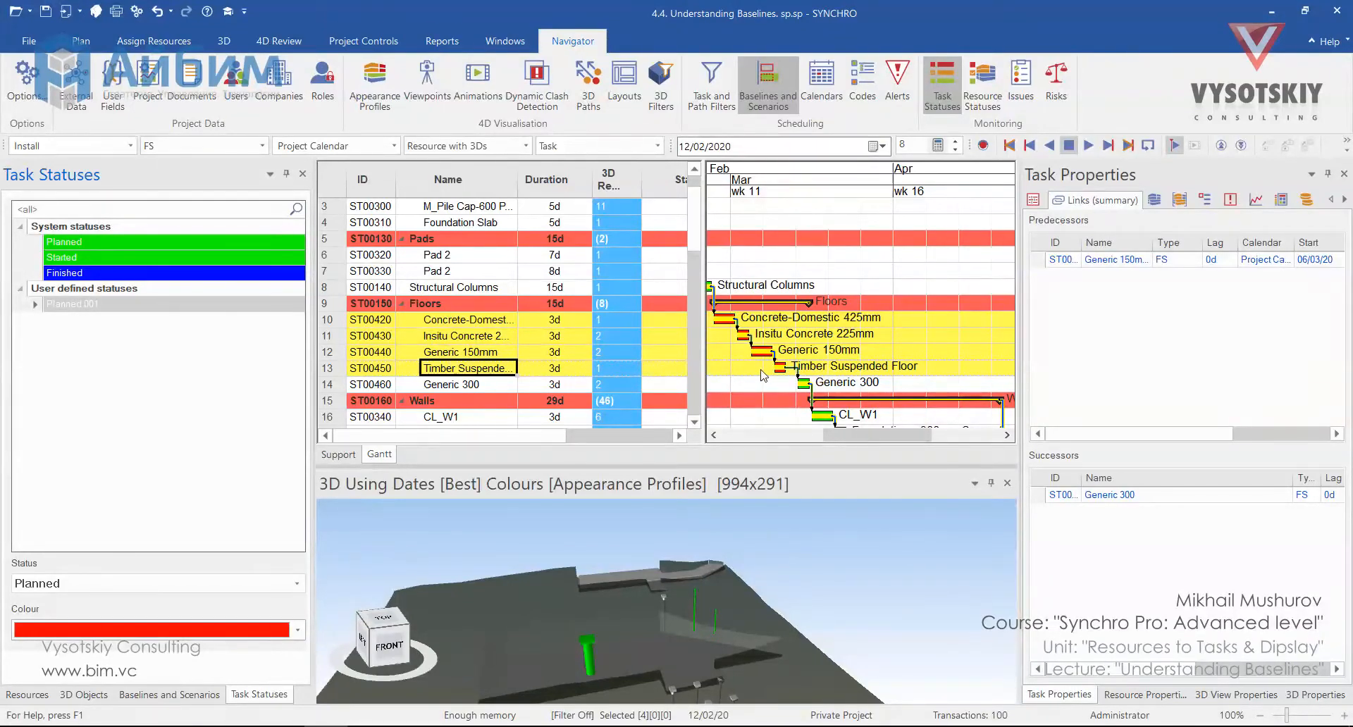
mouse_move(733, 331)
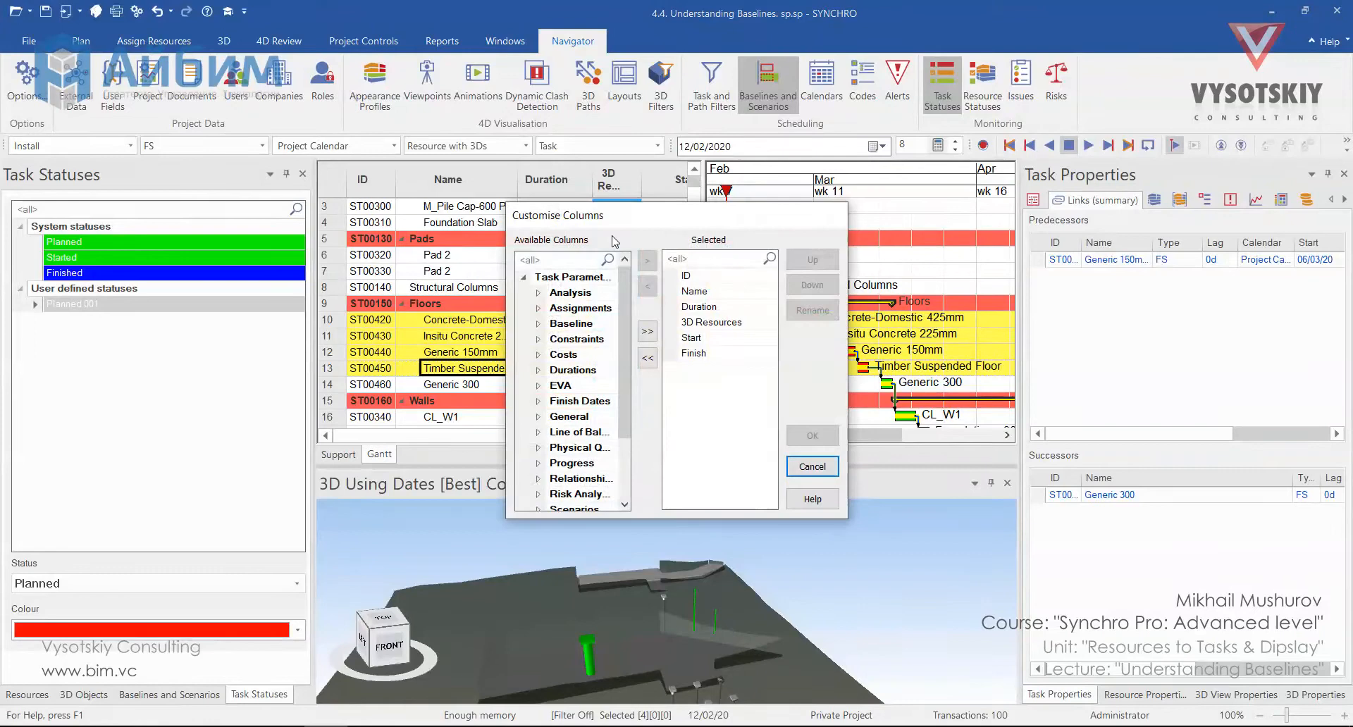
Find the Status column by searching 'status' and place it right after Duration
click(561, 259)
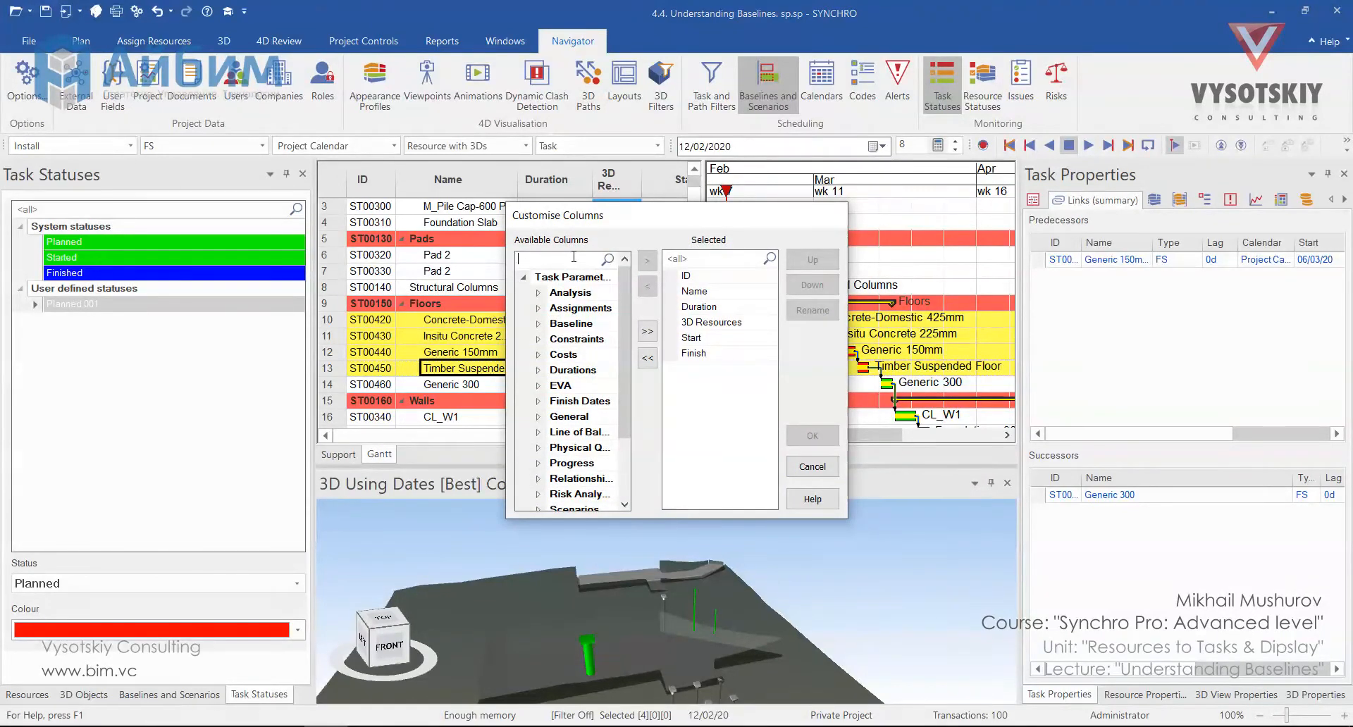
text(status)
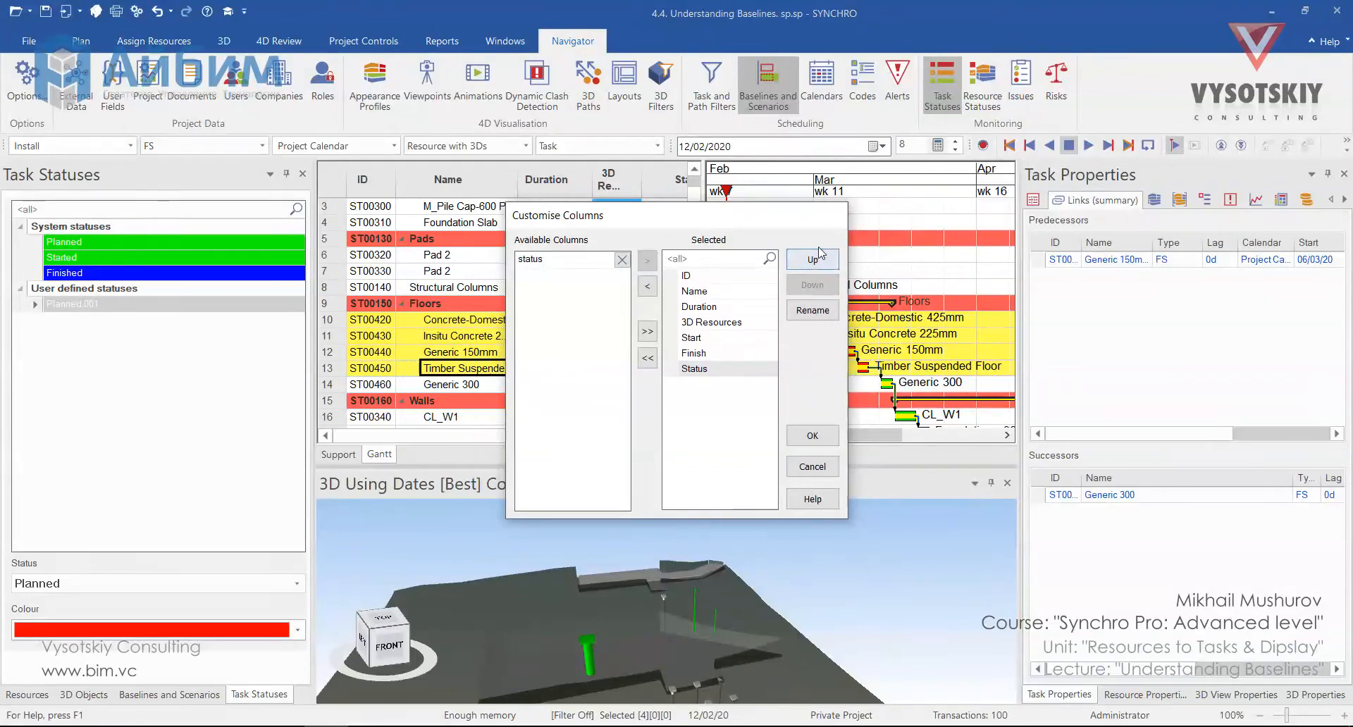
click(812, 259)
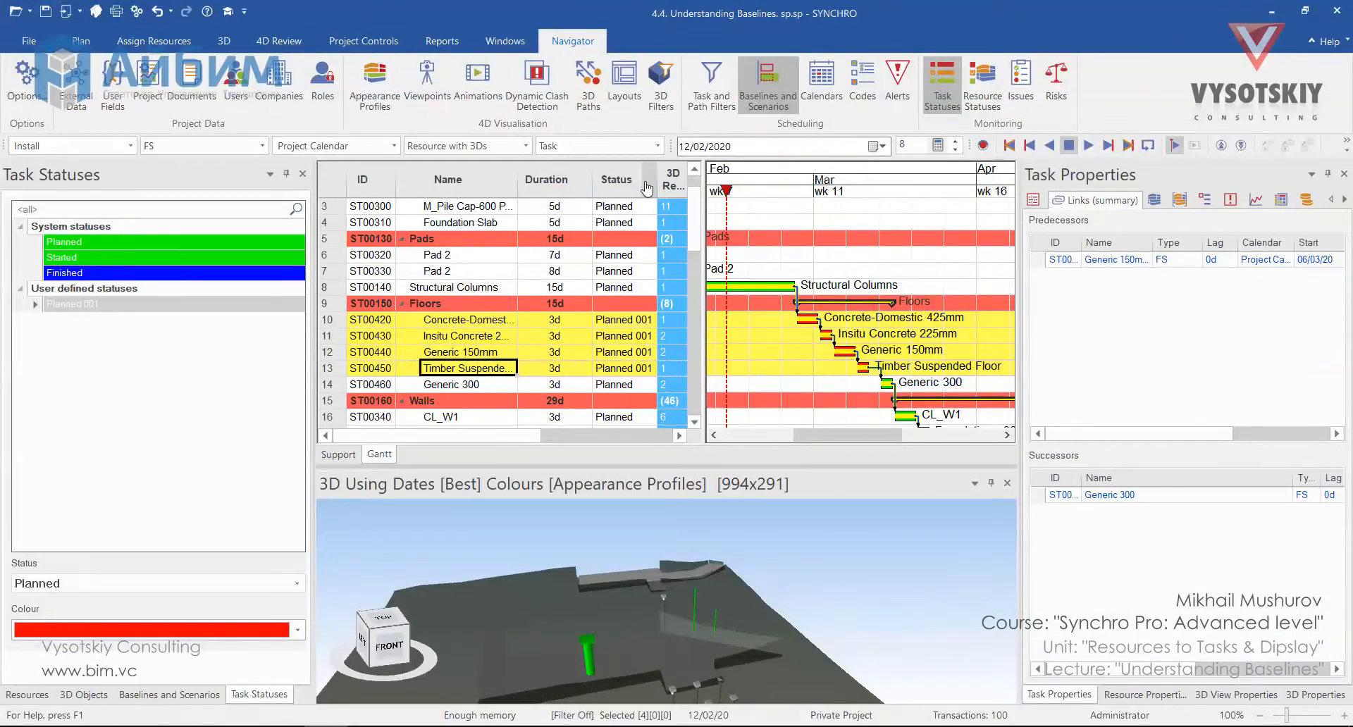
click(623, 336)
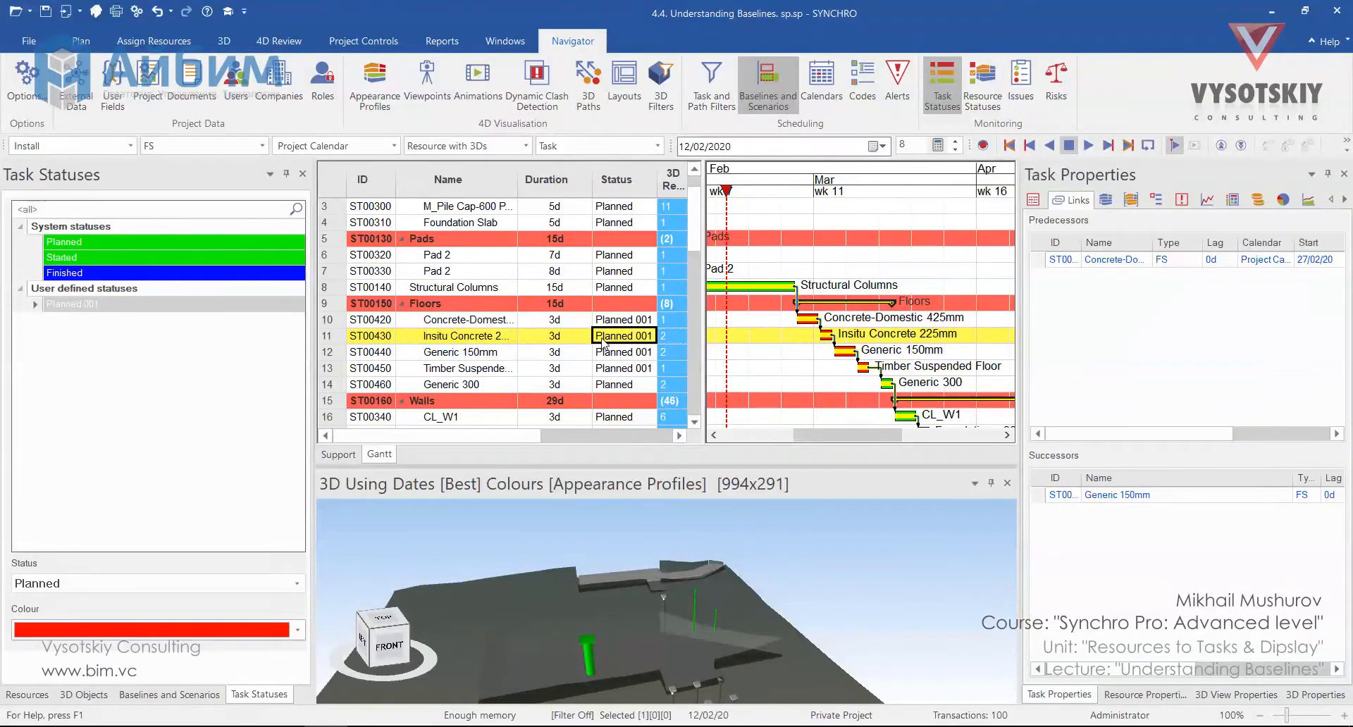
mouse_move(595, 354)
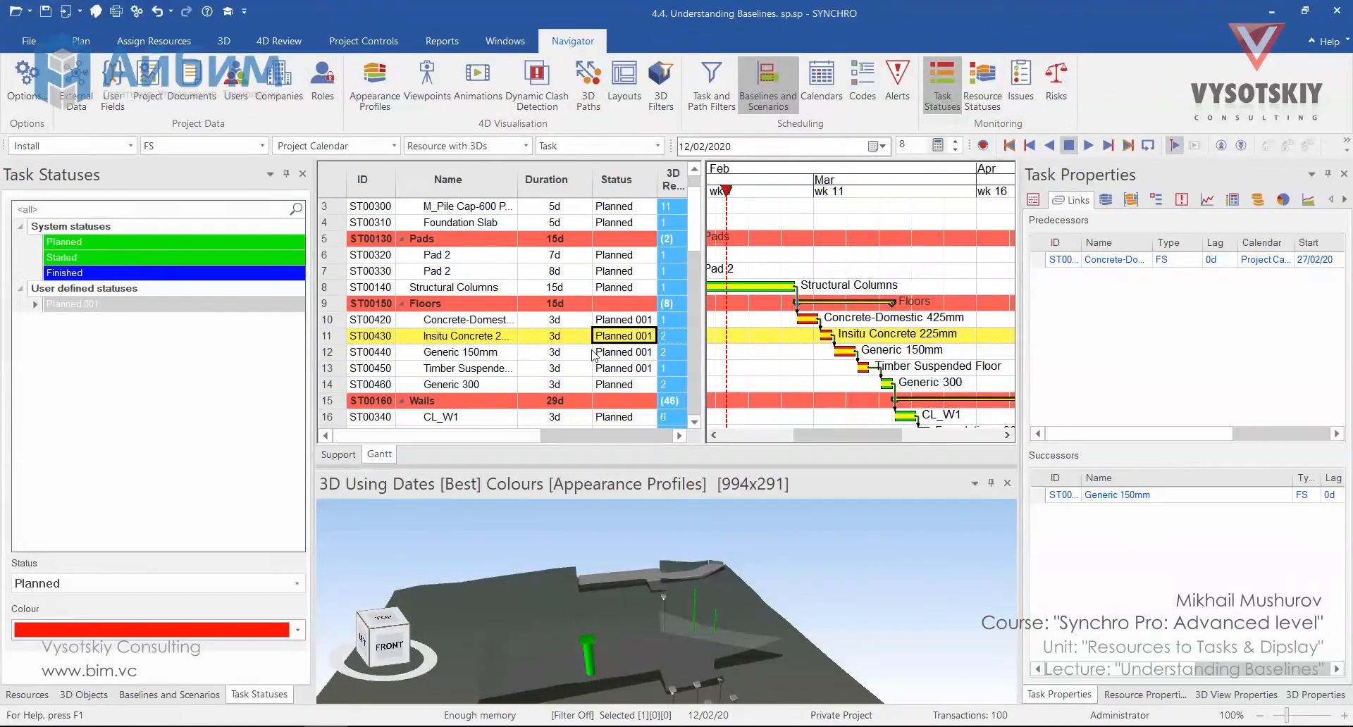
mouse_move(618, 344)
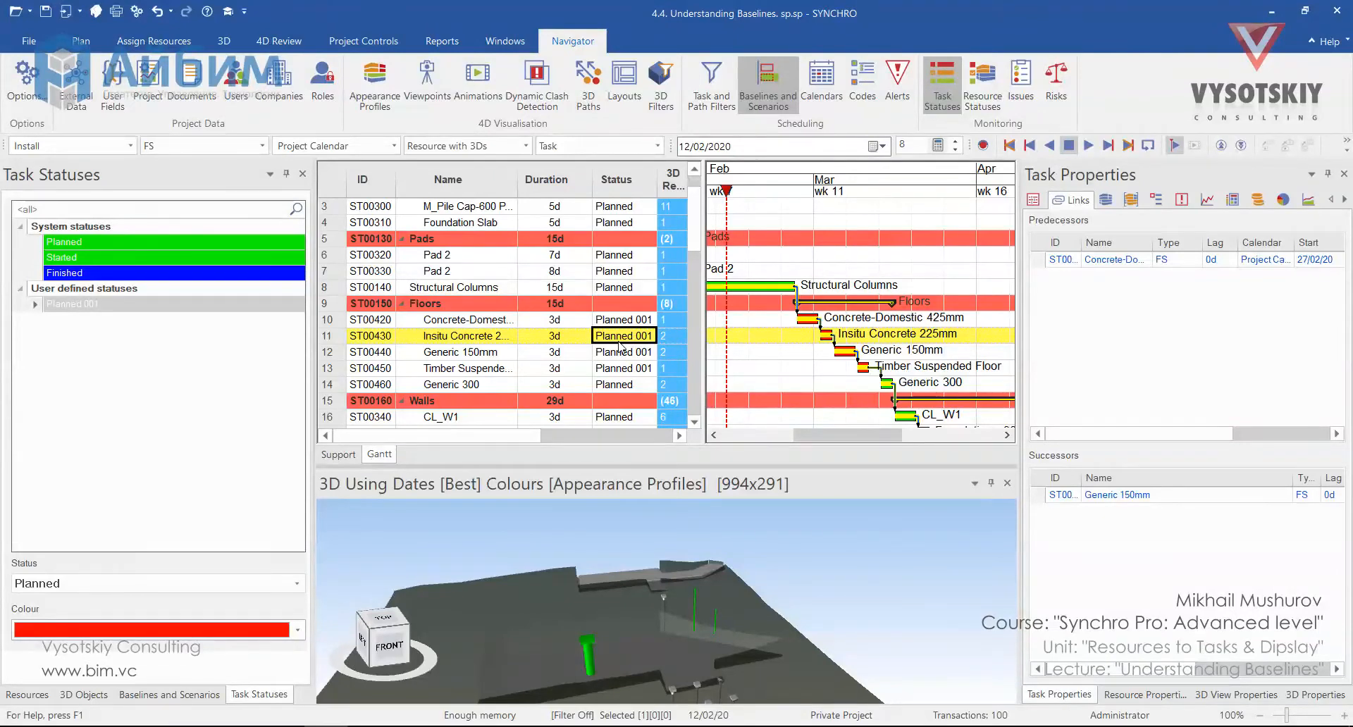
click(62, 257)
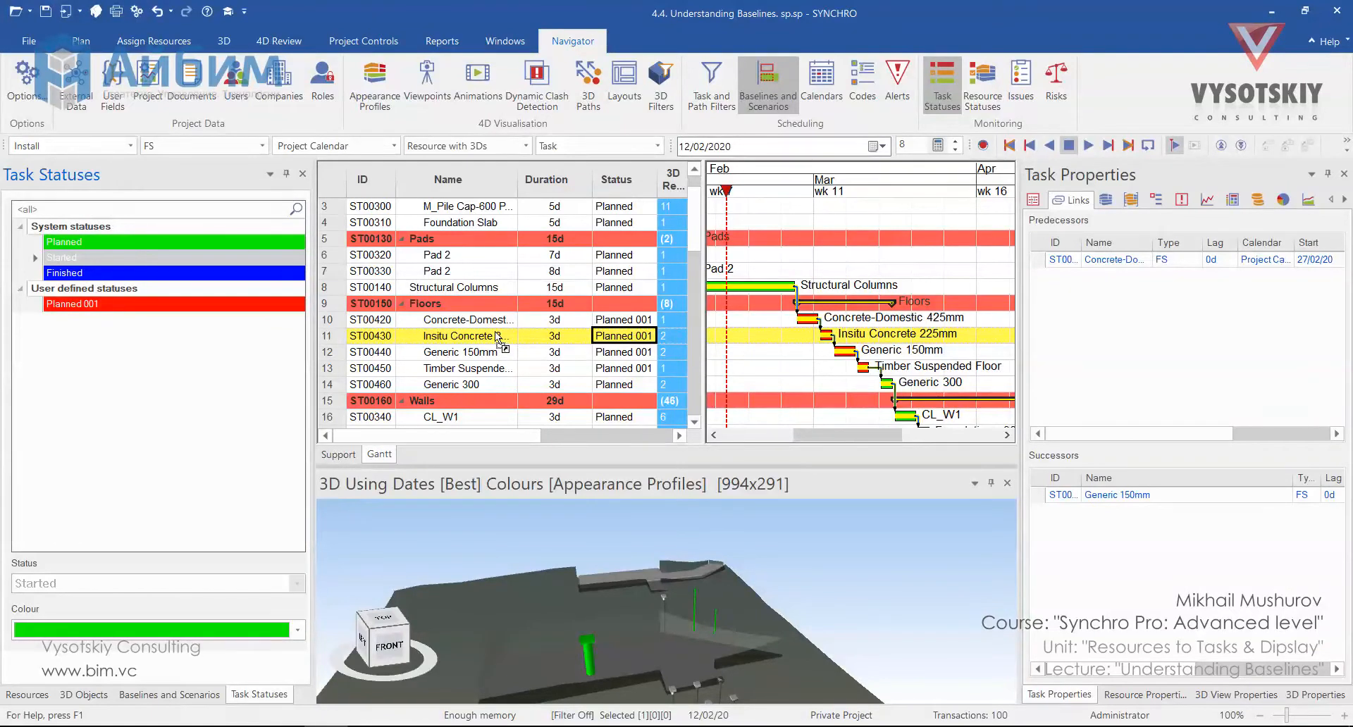
Start Insitu Concrete 225mm at its Planned Start with Remaining Duration unchecked
click(496, 336)
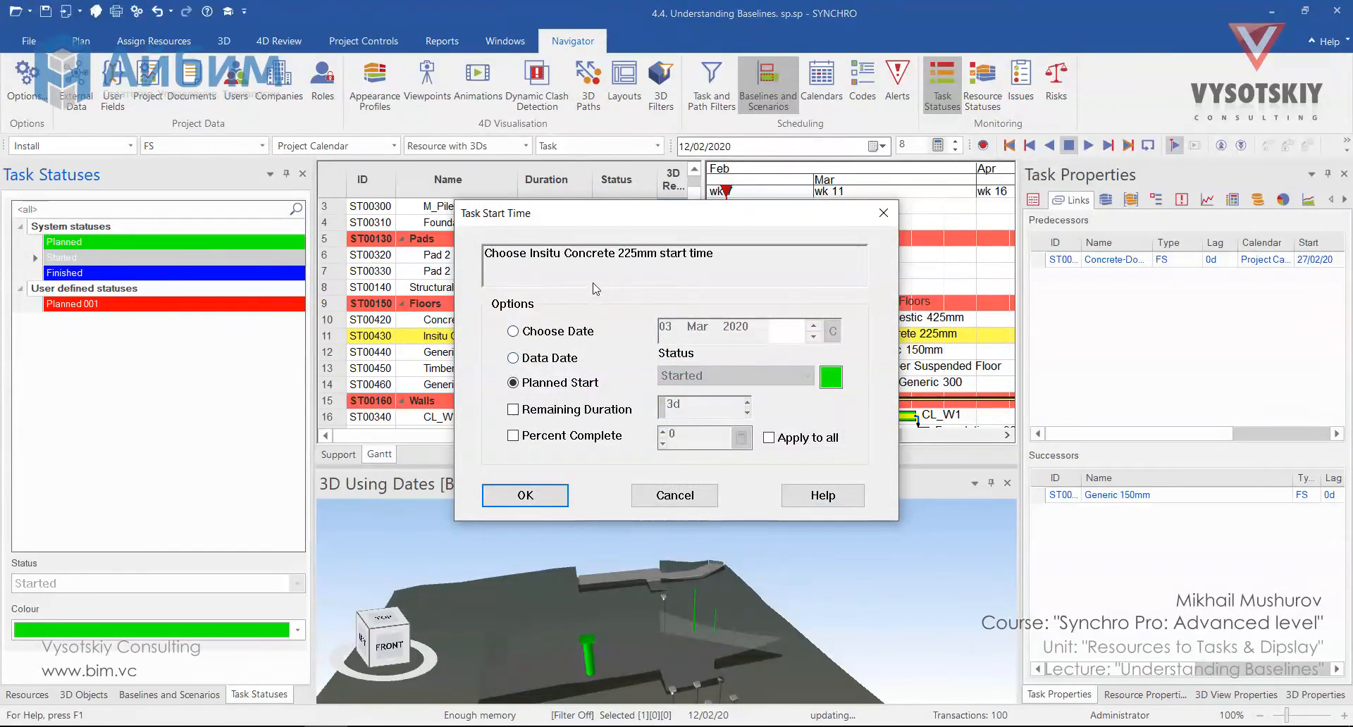
mouse_move(544, 344)
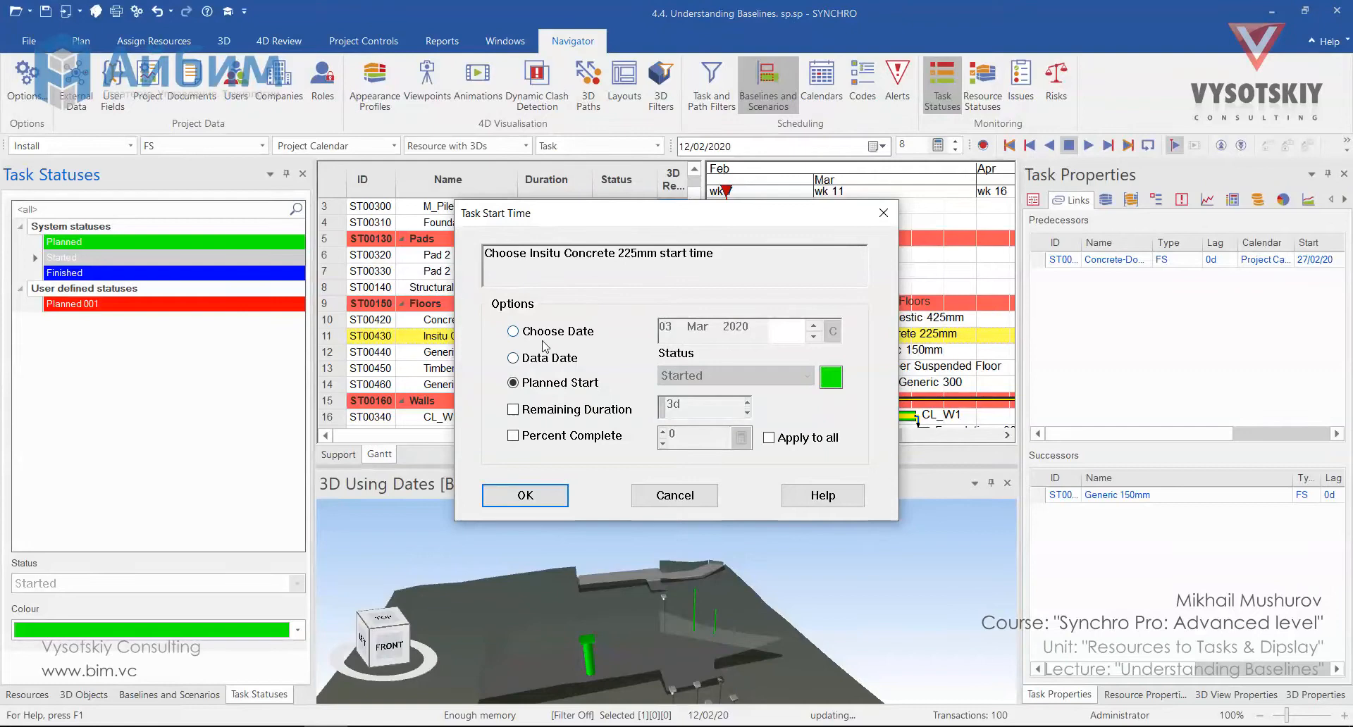
mouse_move(558, 334)
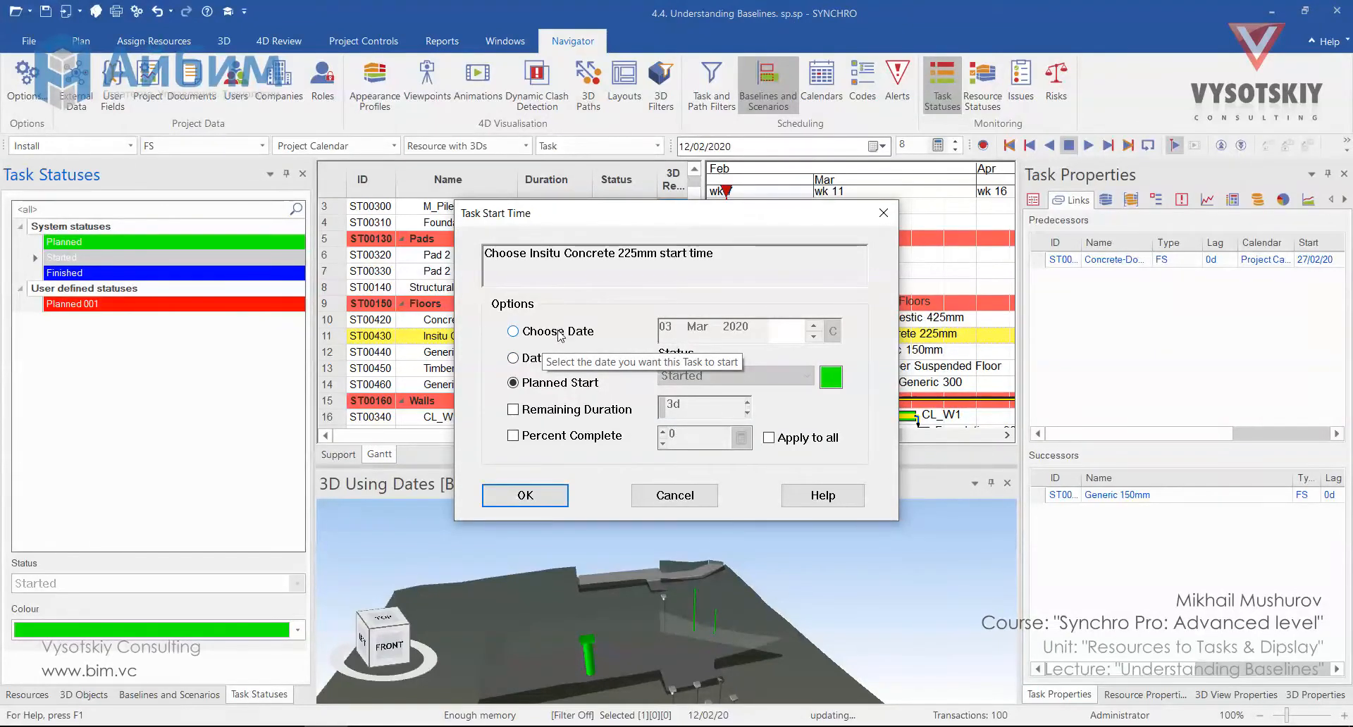
click(513, 332)
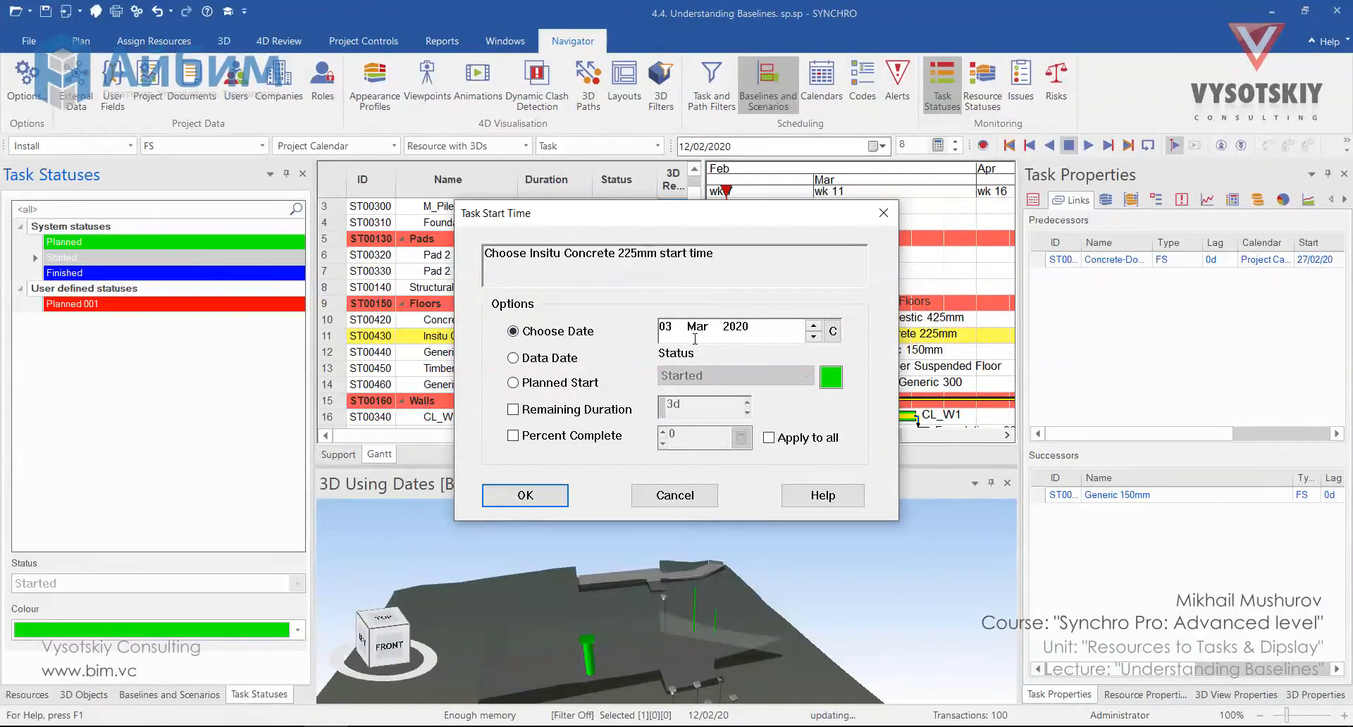
click(513, 358)
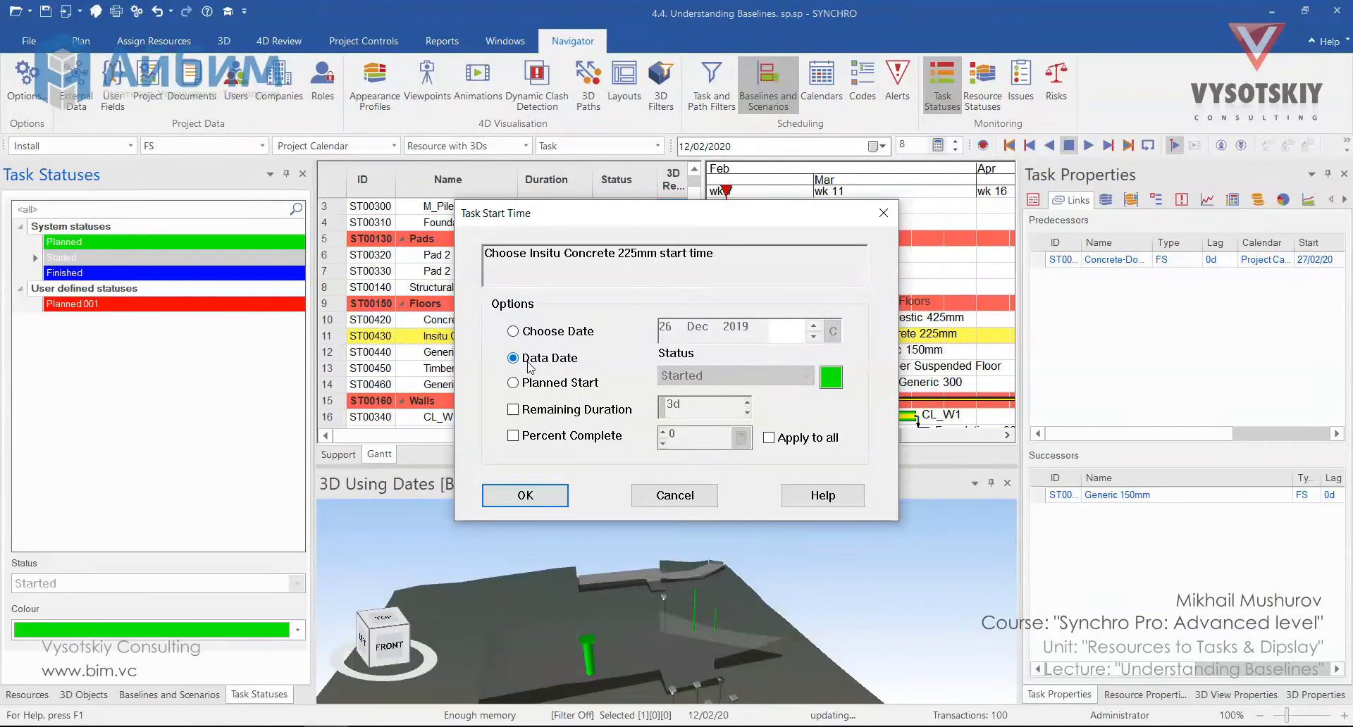
click(513, 382)
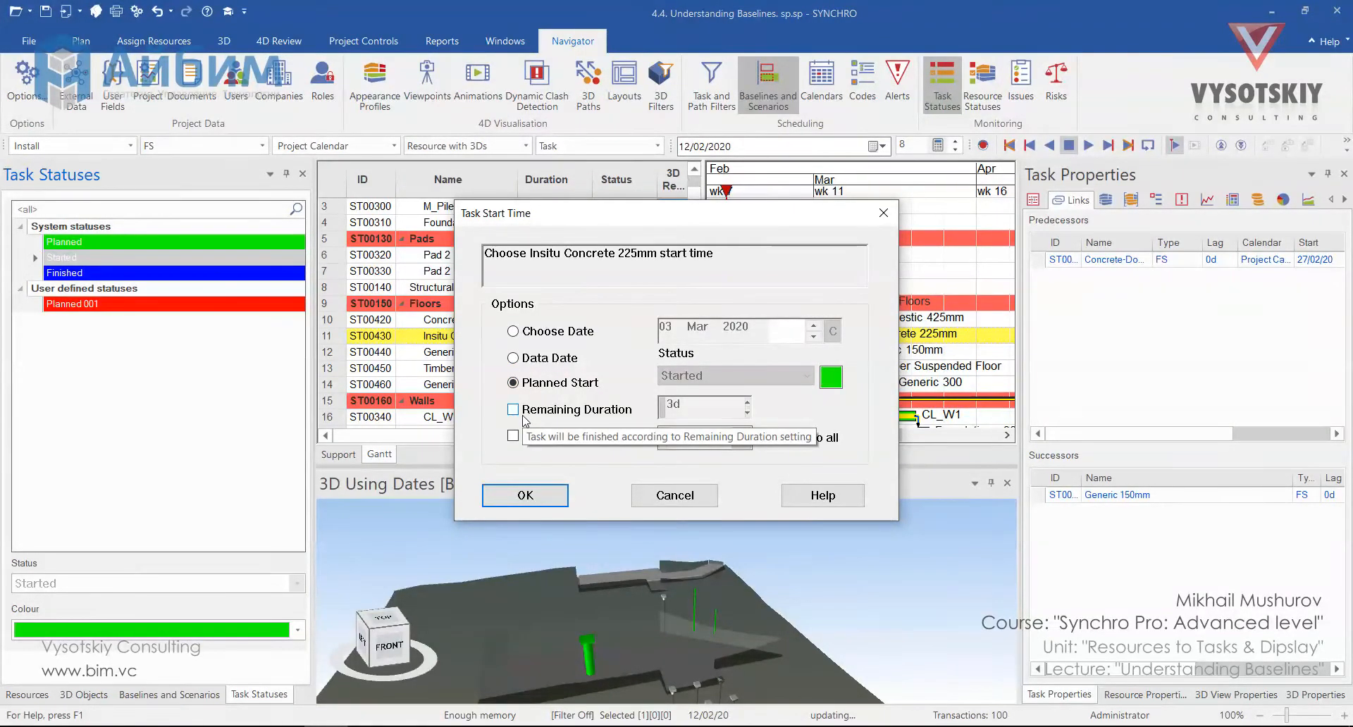
click(513, 409)
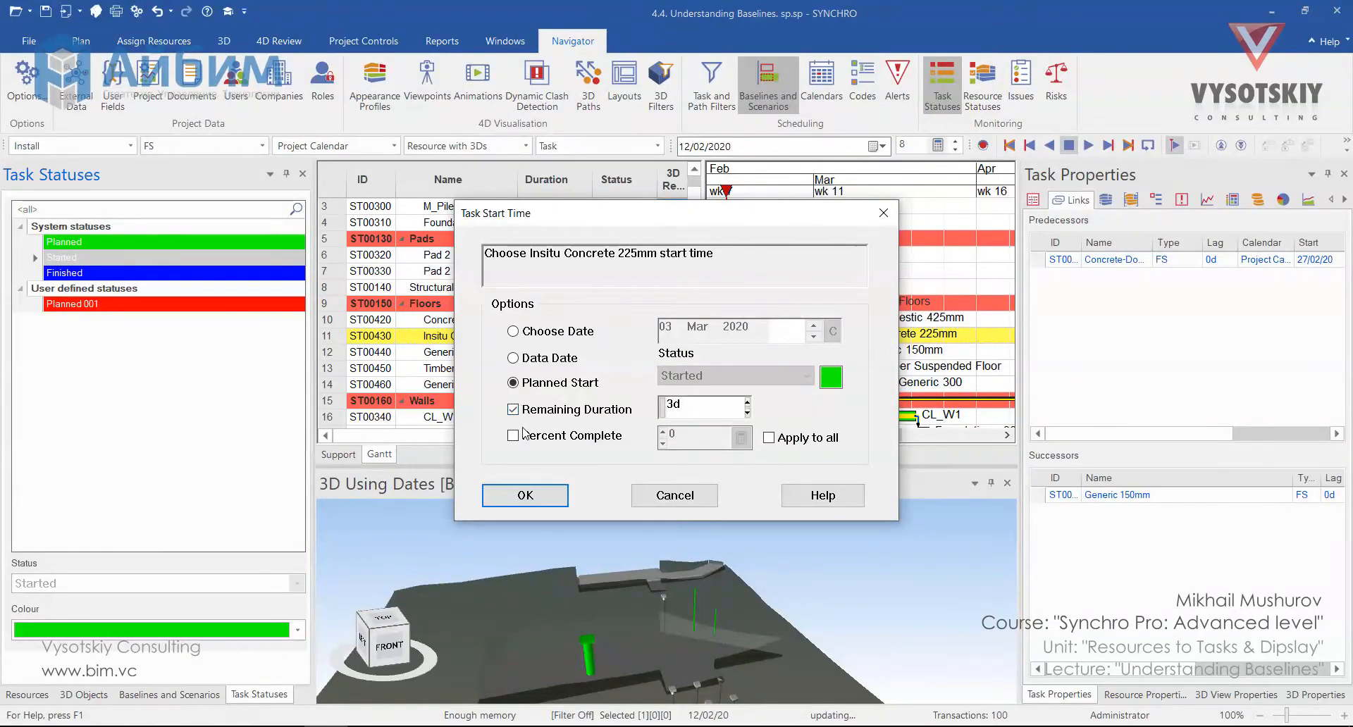
click(513, 408)
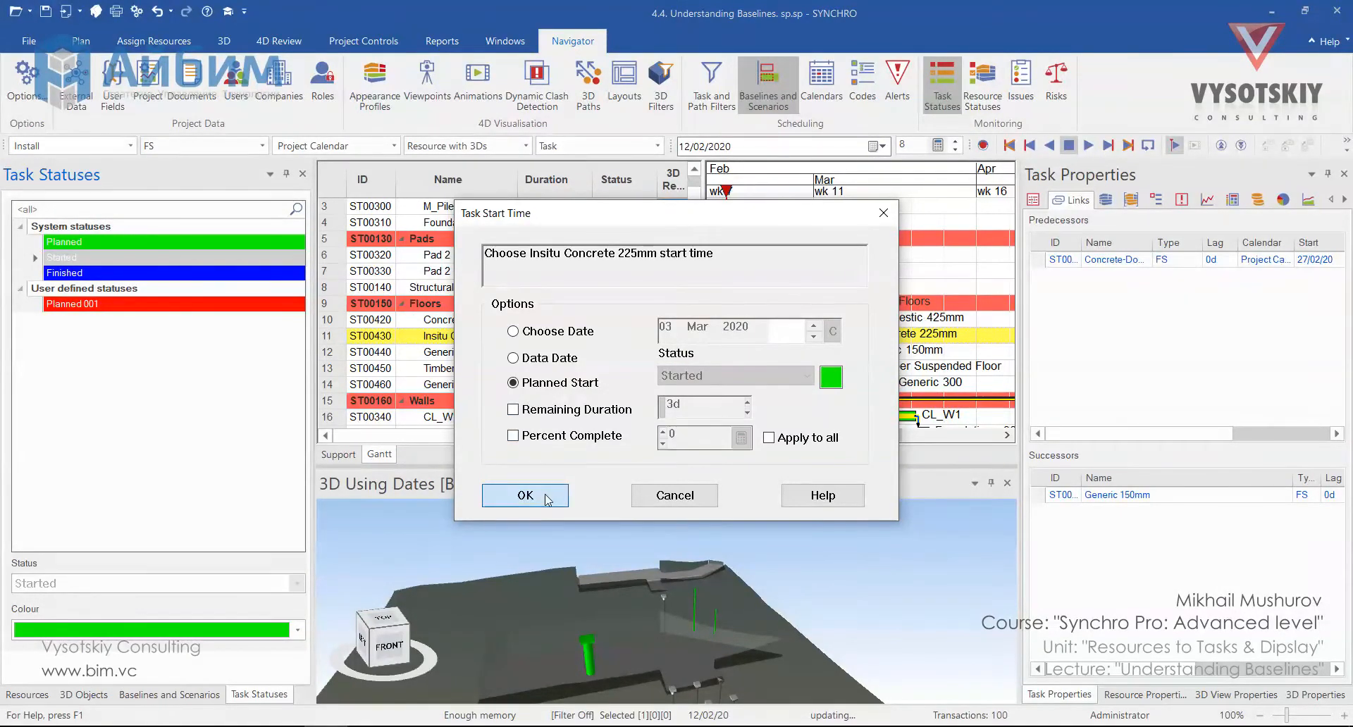
click(524, 495)
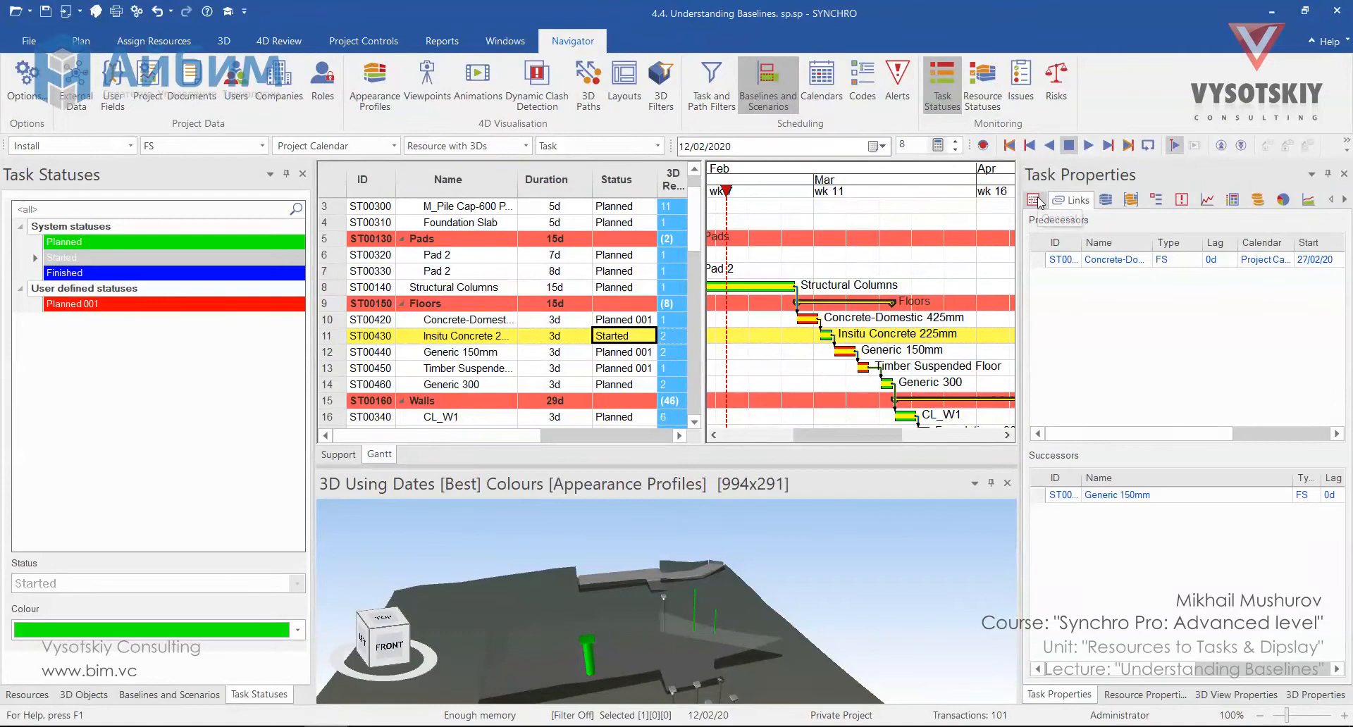
Review Insitu Concrete 225mm's General properties showing status Started and actual start 03/03/20
click(1036, 200)
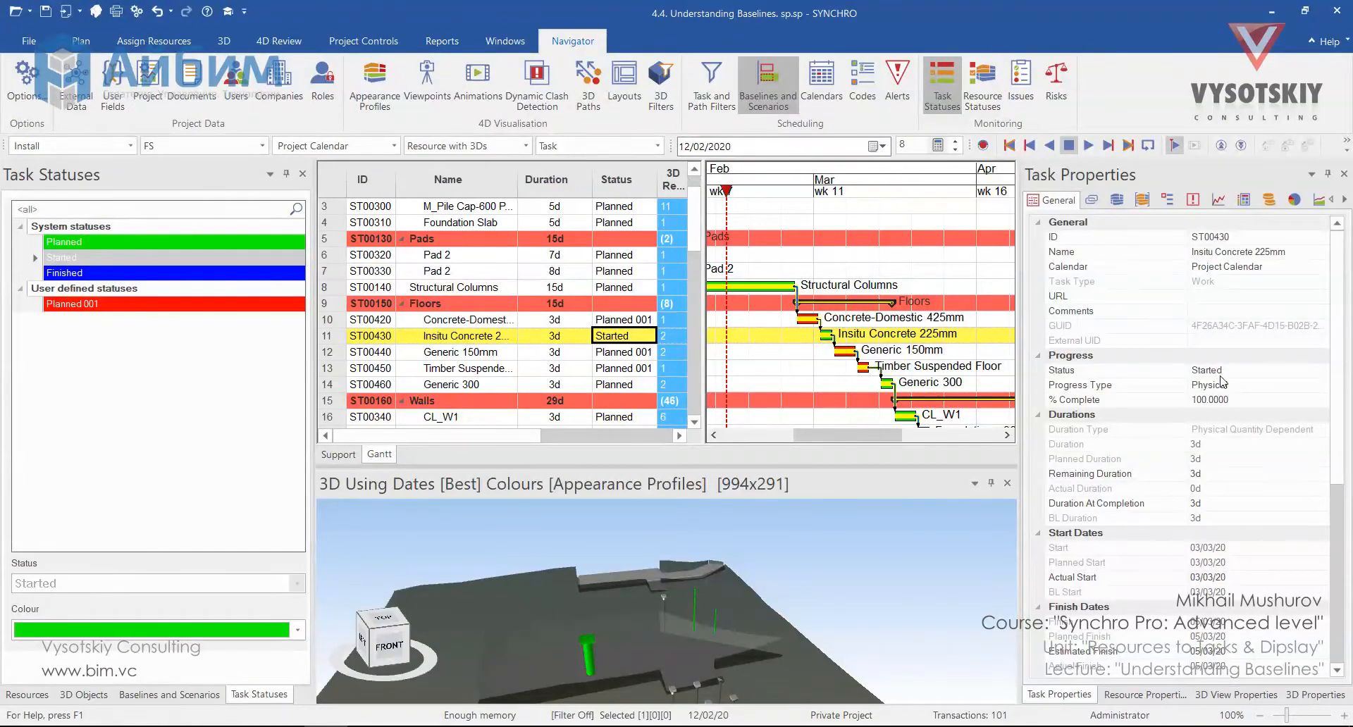
mouse_move(950, 433)
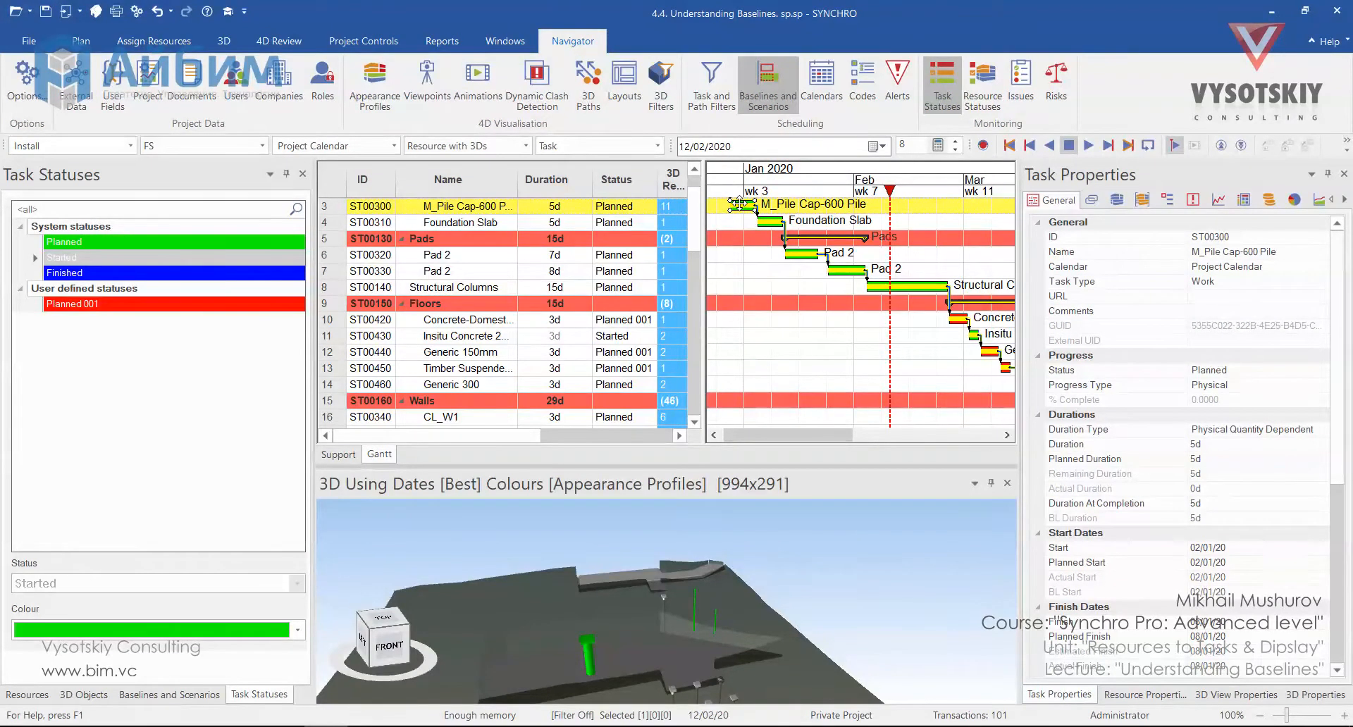
mouse_move(745, 204)
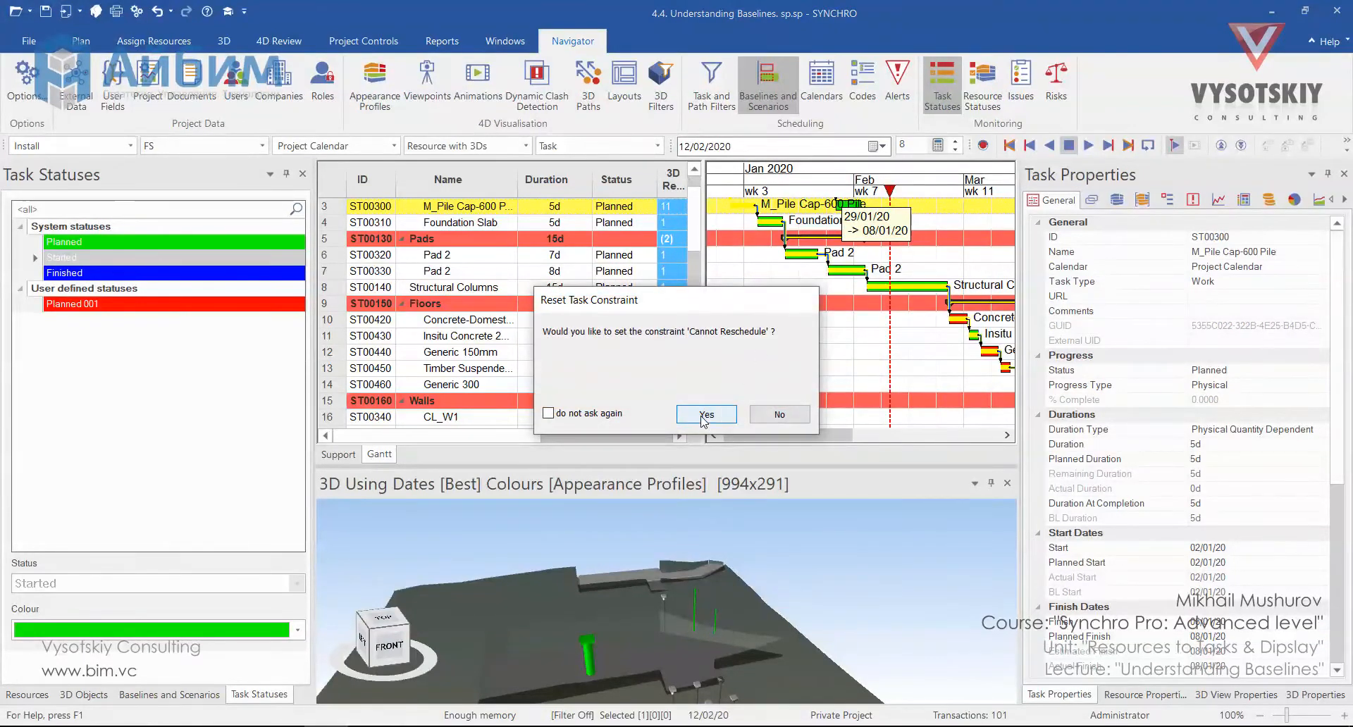
Accept the Cannot Reschedule constraint for M_Pile Cap-600 Pile and reschedule the project (F9)
click(706, 415)
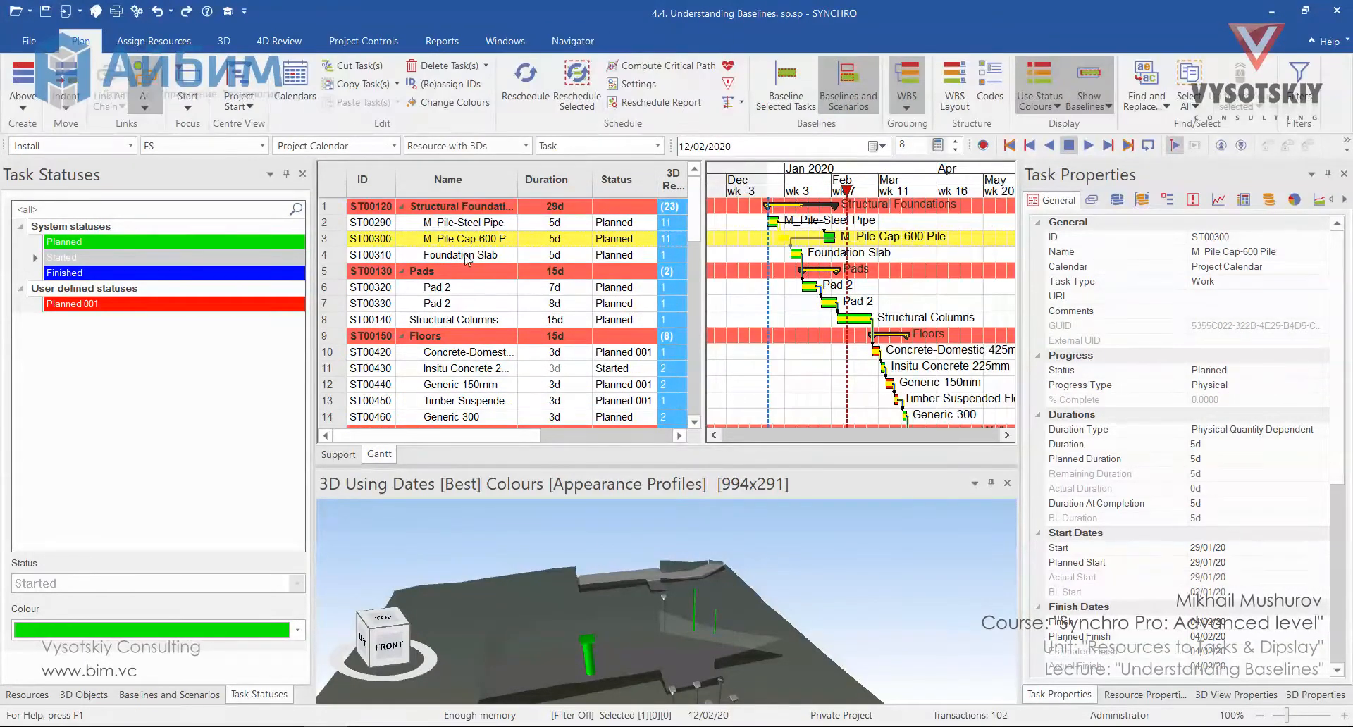
mouse_move(524, 74)
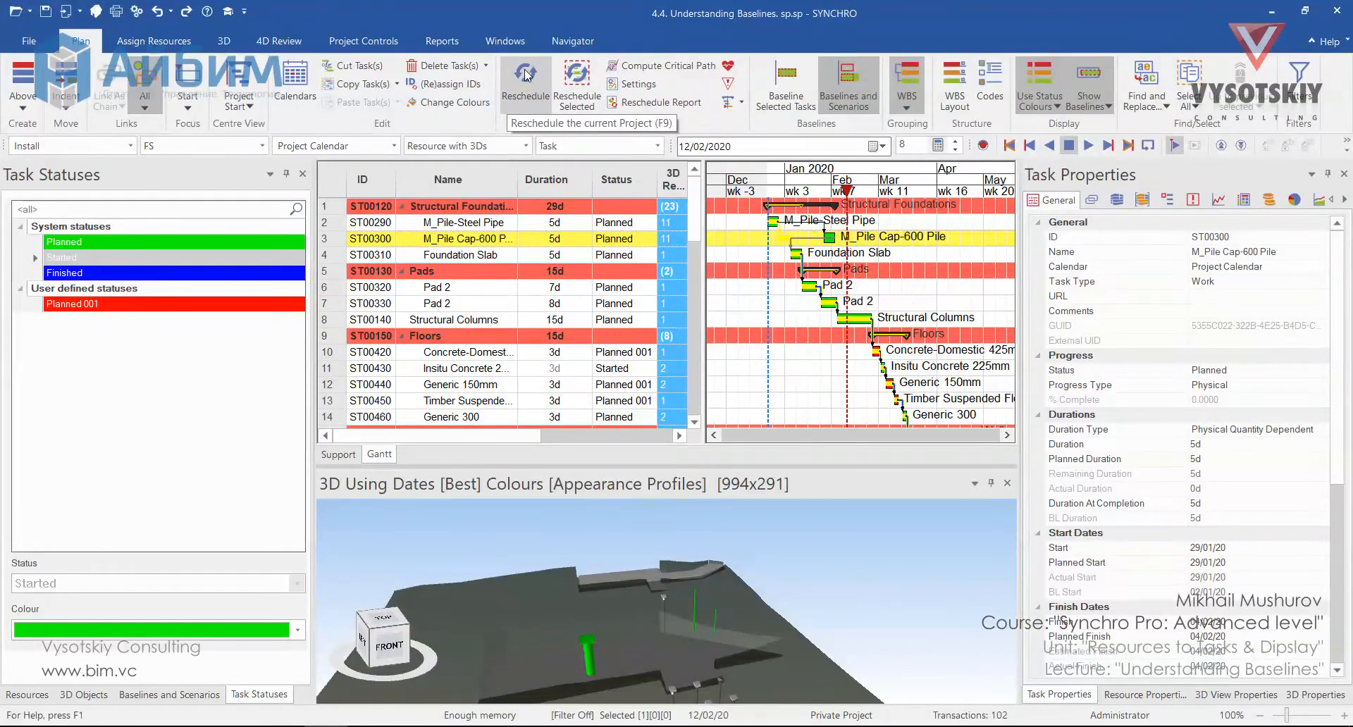
click(524, 72)
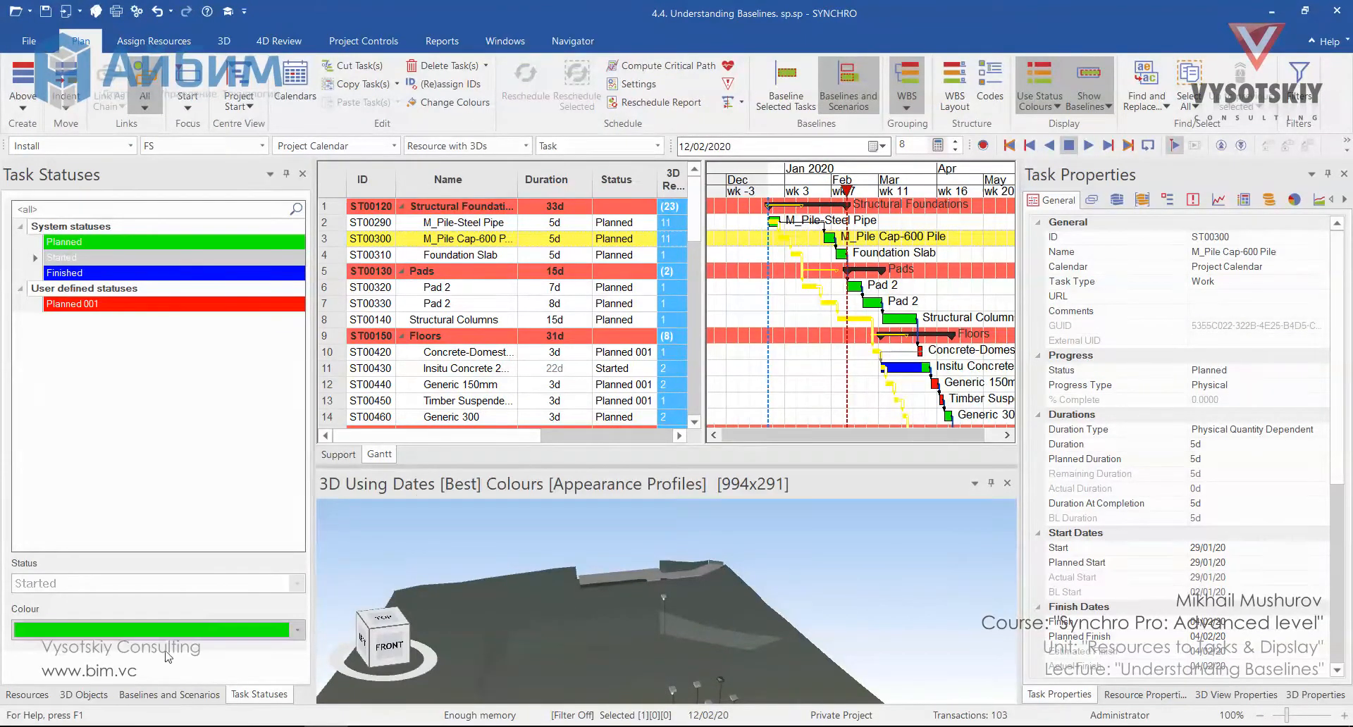
Set Baseline 26/12/19's colour to dark blue 00008B in Baselines and Scenarios
click(169, 695)
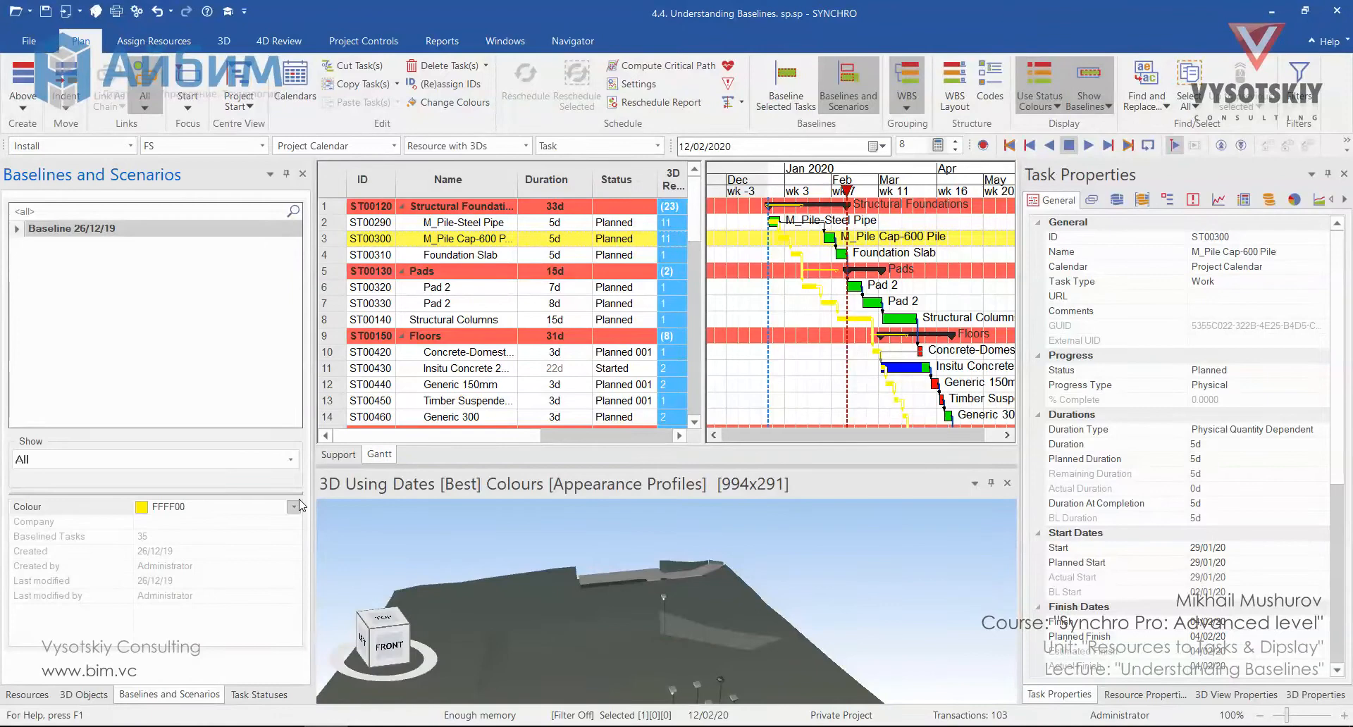
click(293, 506)
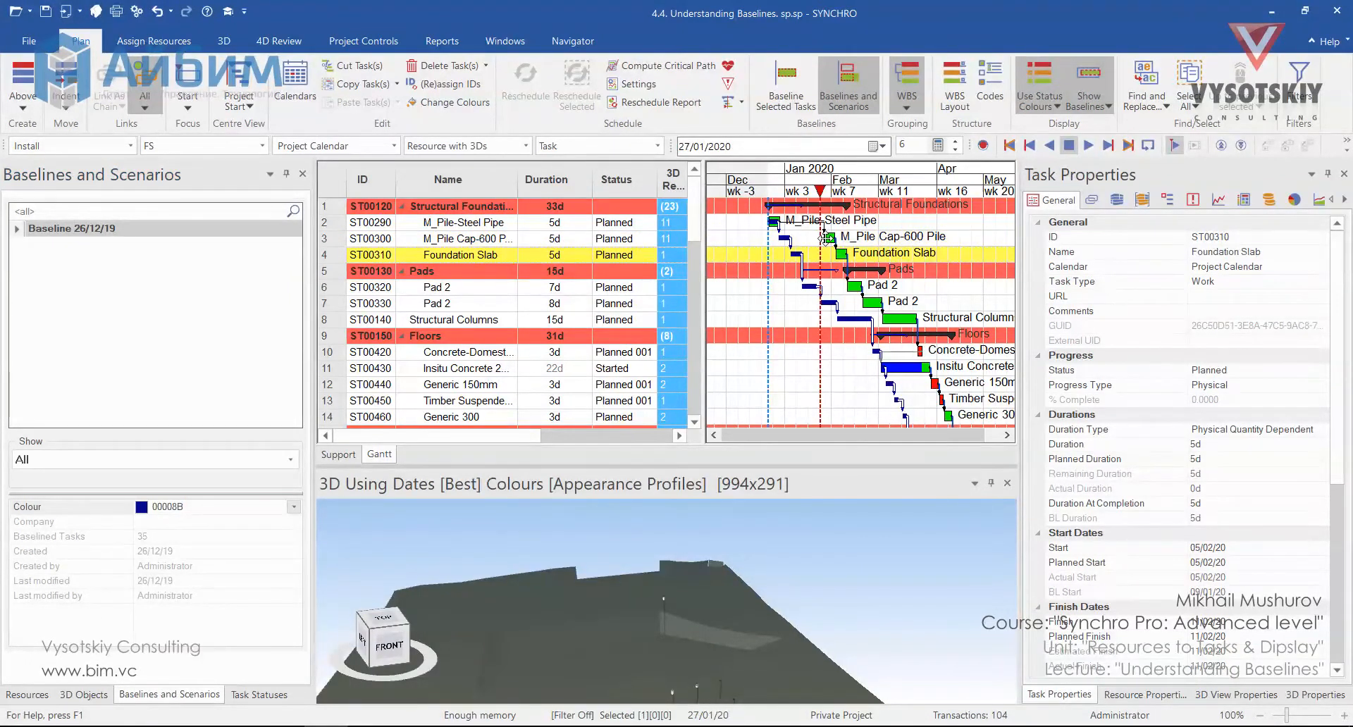
mouse_move(843, 233)
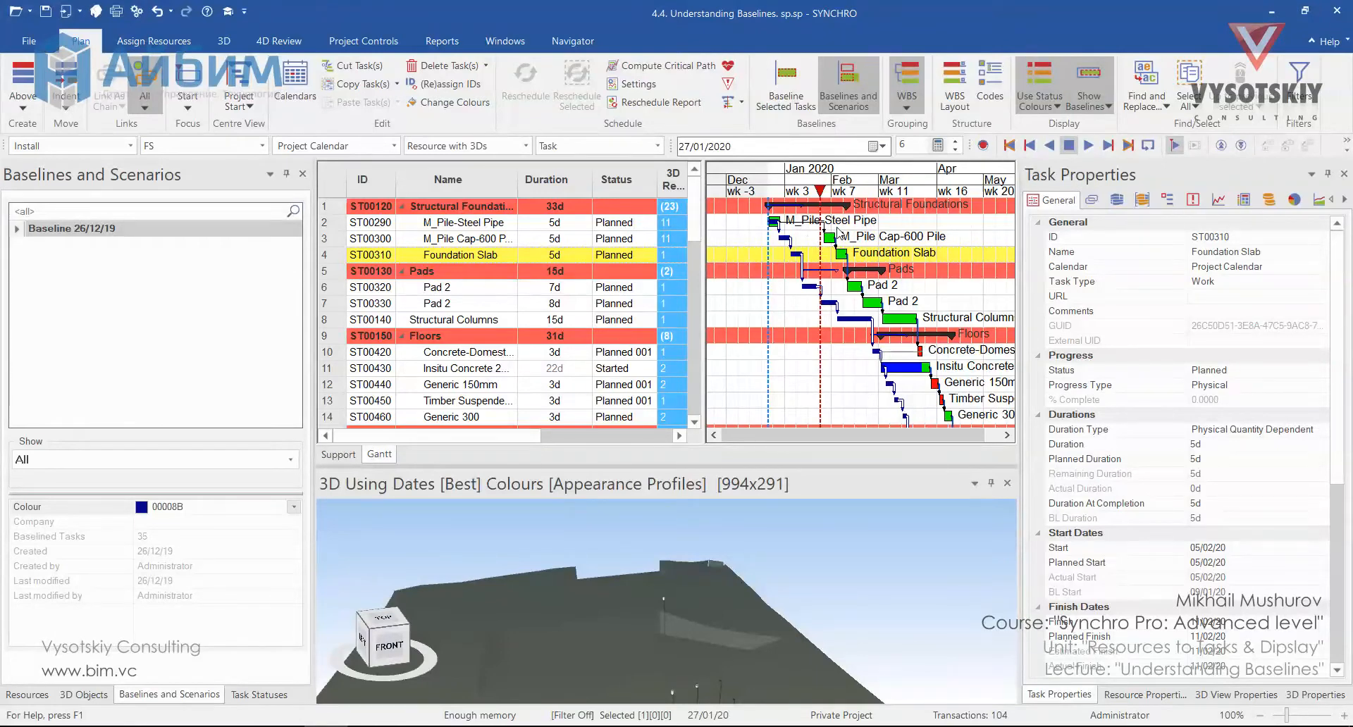
mouse_move(803, 220)
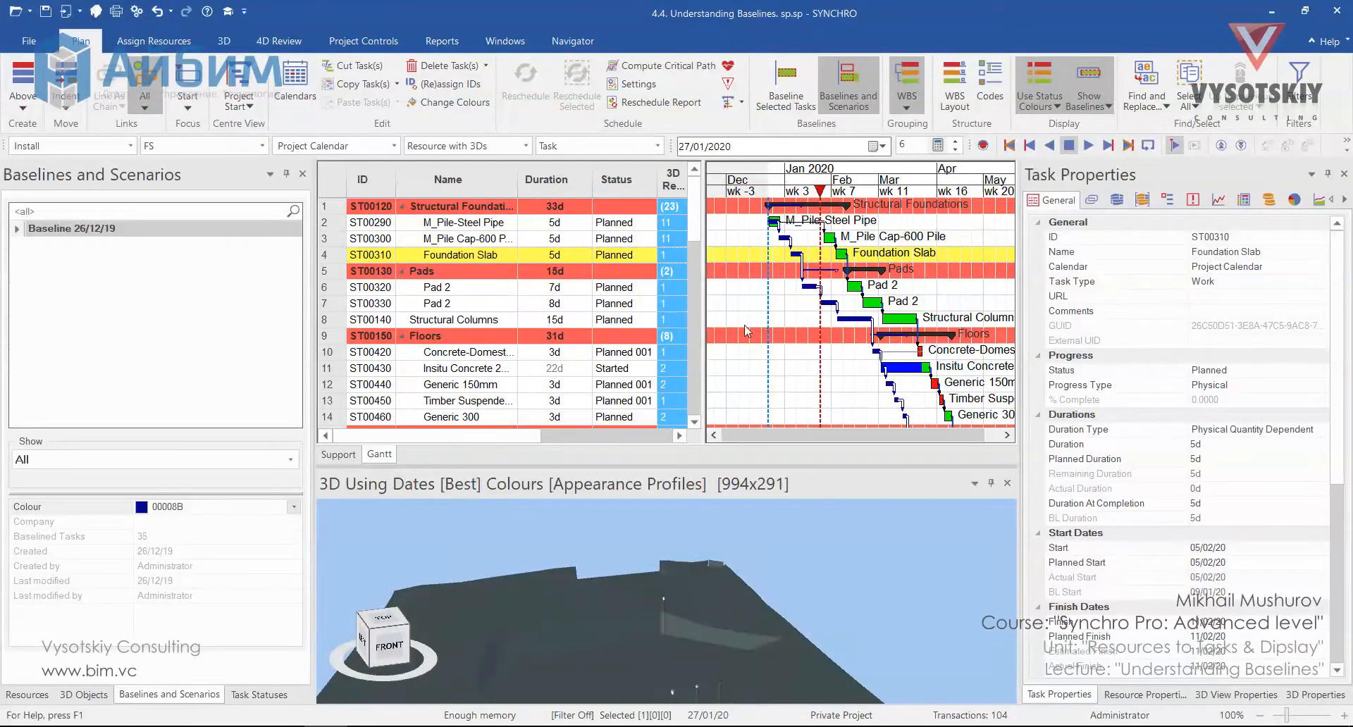
mouse_move(796, 249)
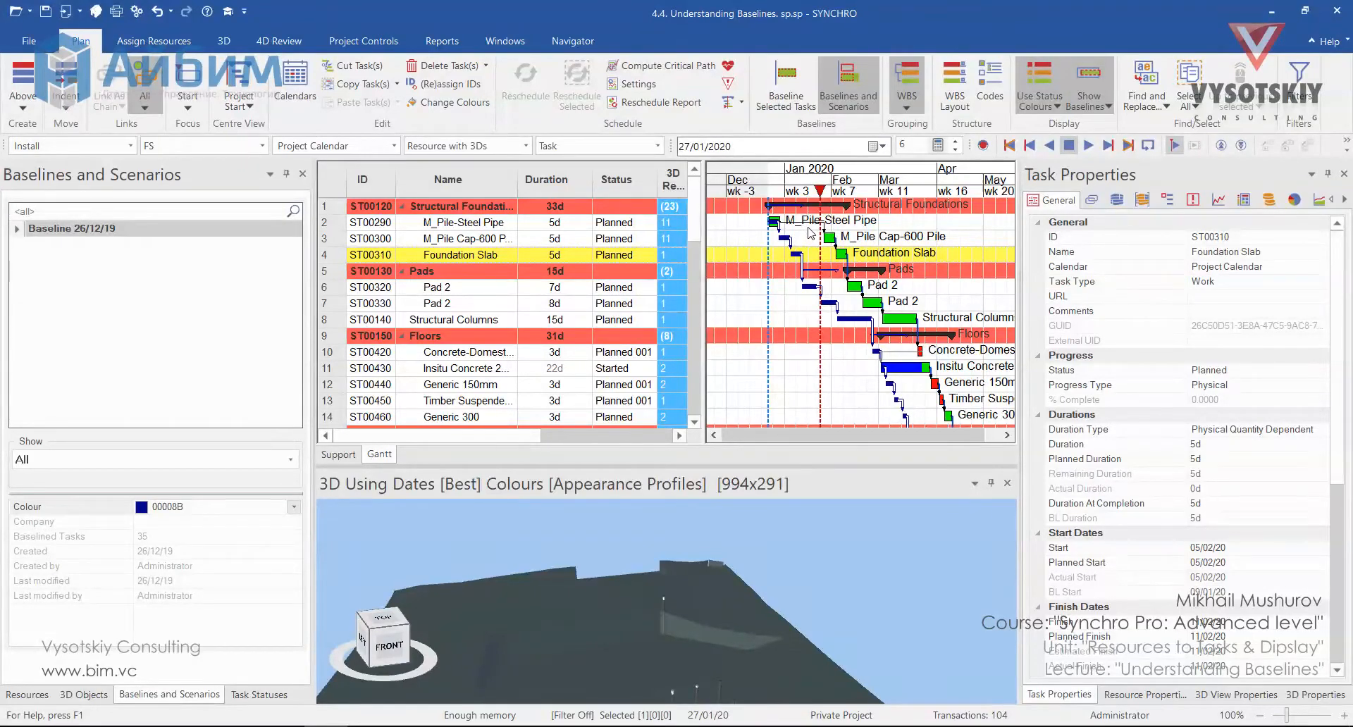
mouse_move(750, 413)
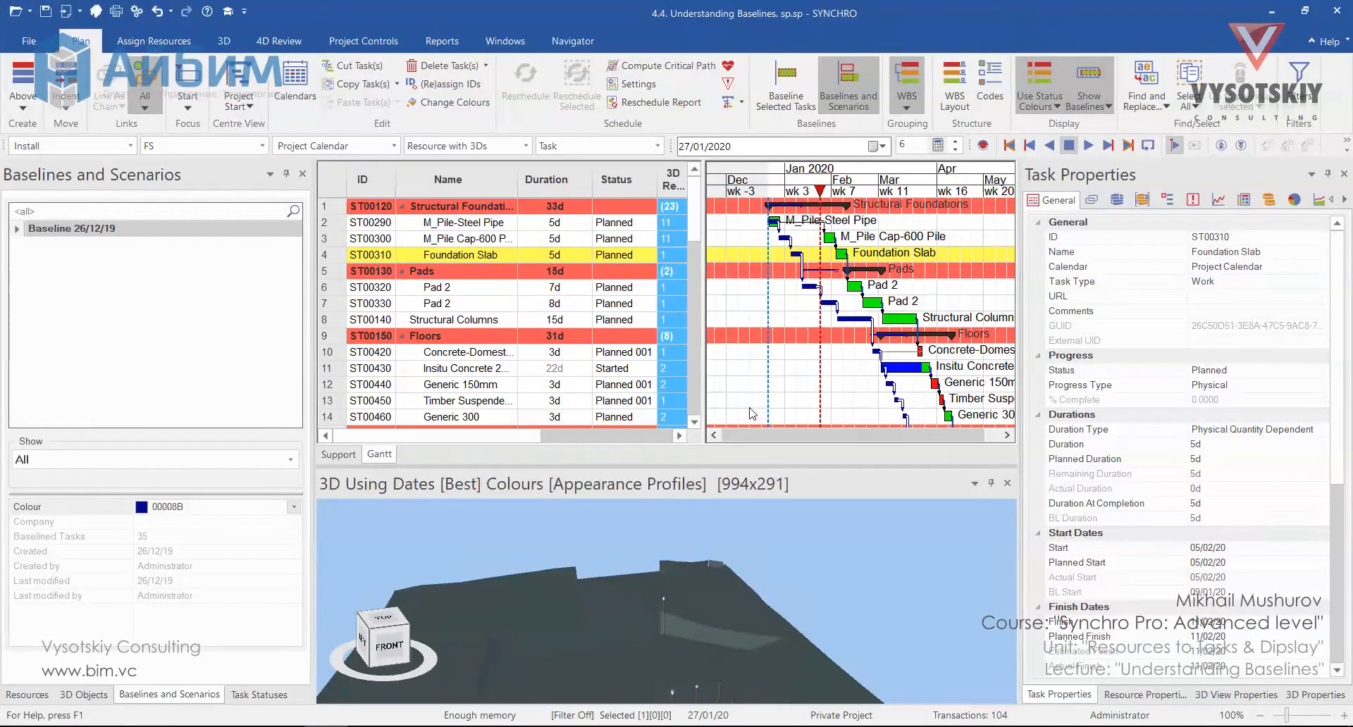
mouse_move(93, 12)
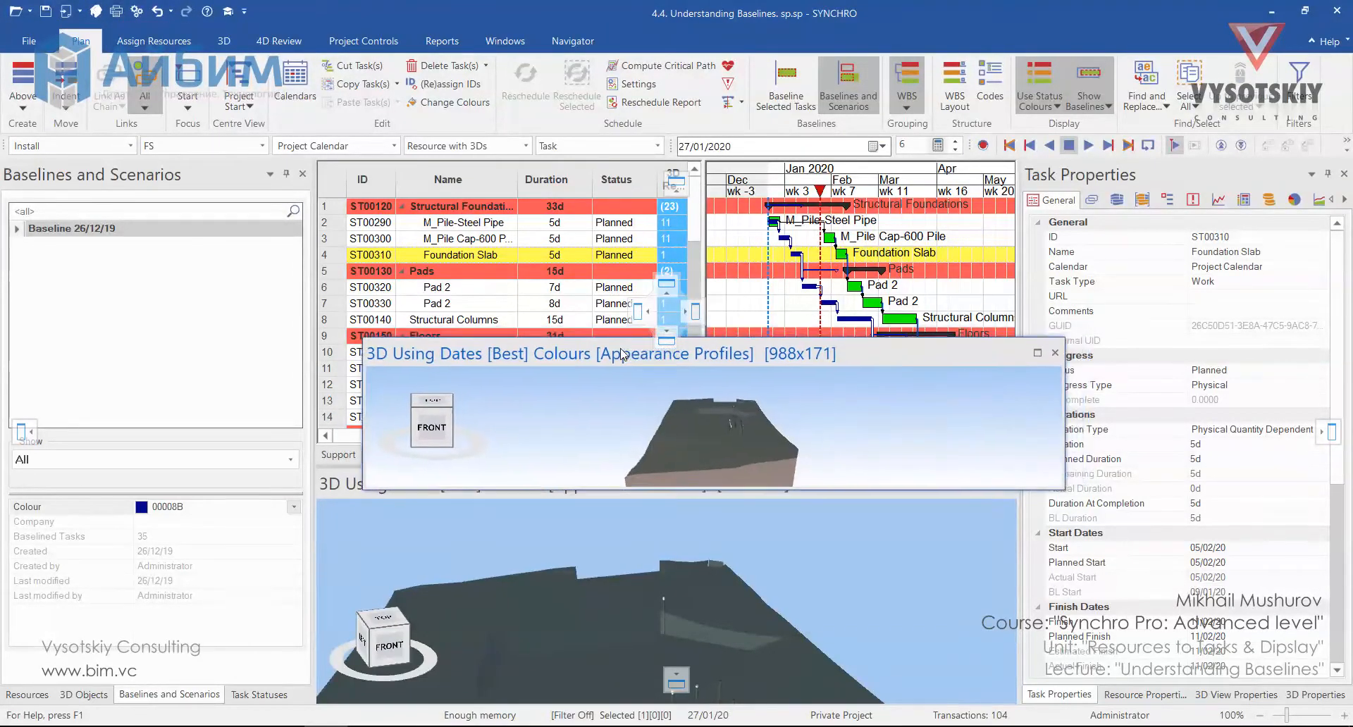
Dock the second 3D view beside the first and set its Dates to Use to Baseline Dates
drag(622, 354, 600, 339)
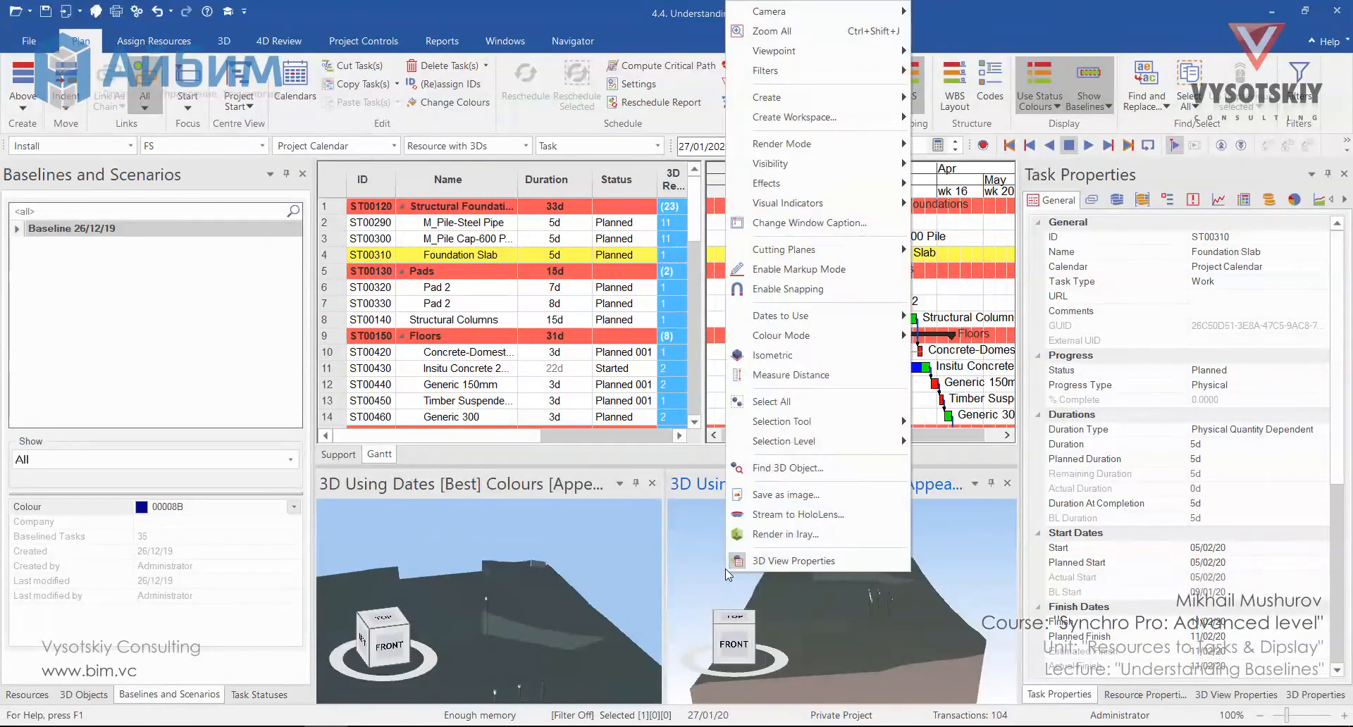
mouse_move(780, 316)
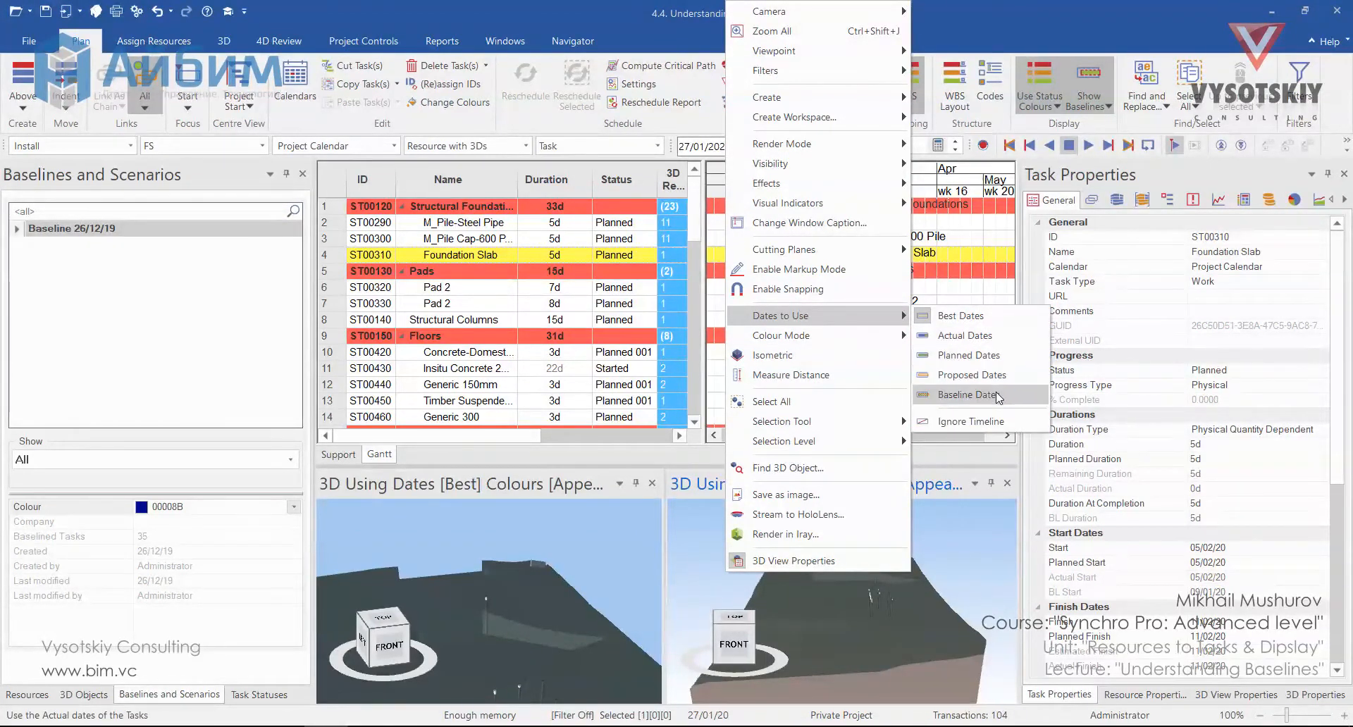
click(967, 395)
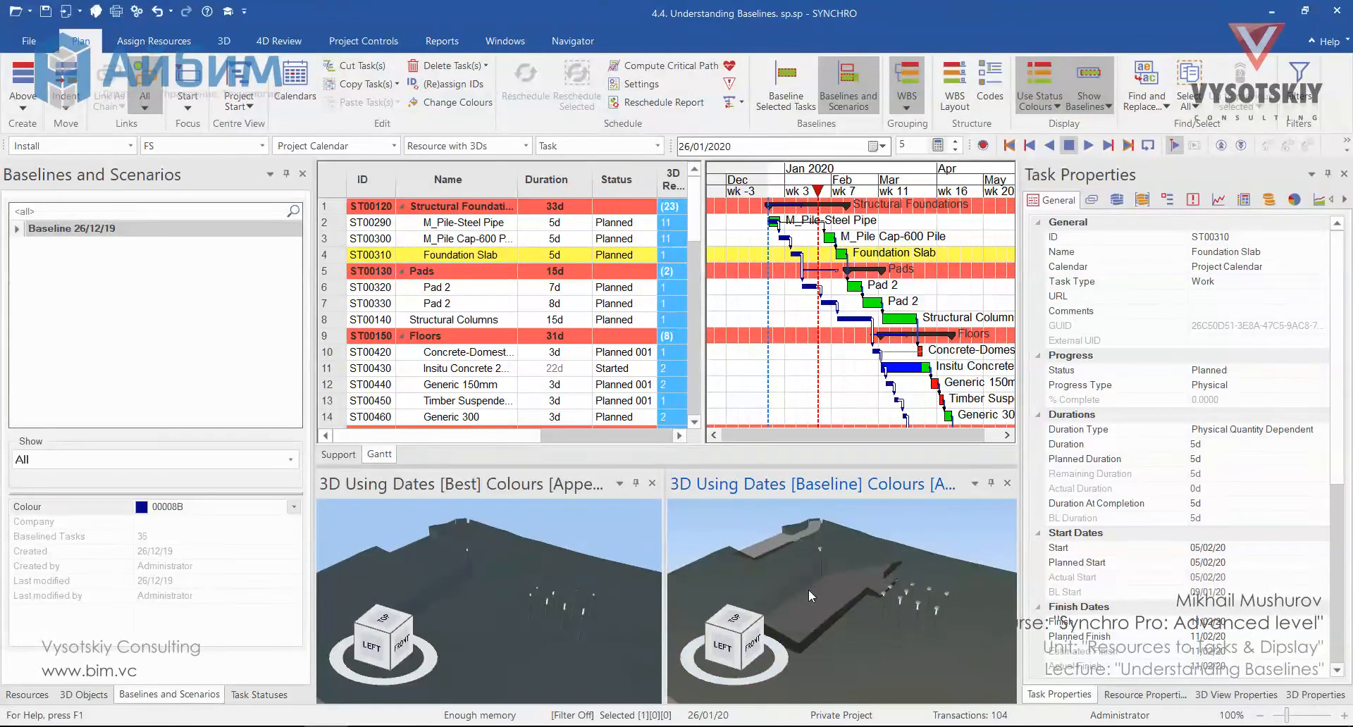
Play the 4D simulation so both linked views advance to 17/04/2020, then stop playback
right_click(812, 596)
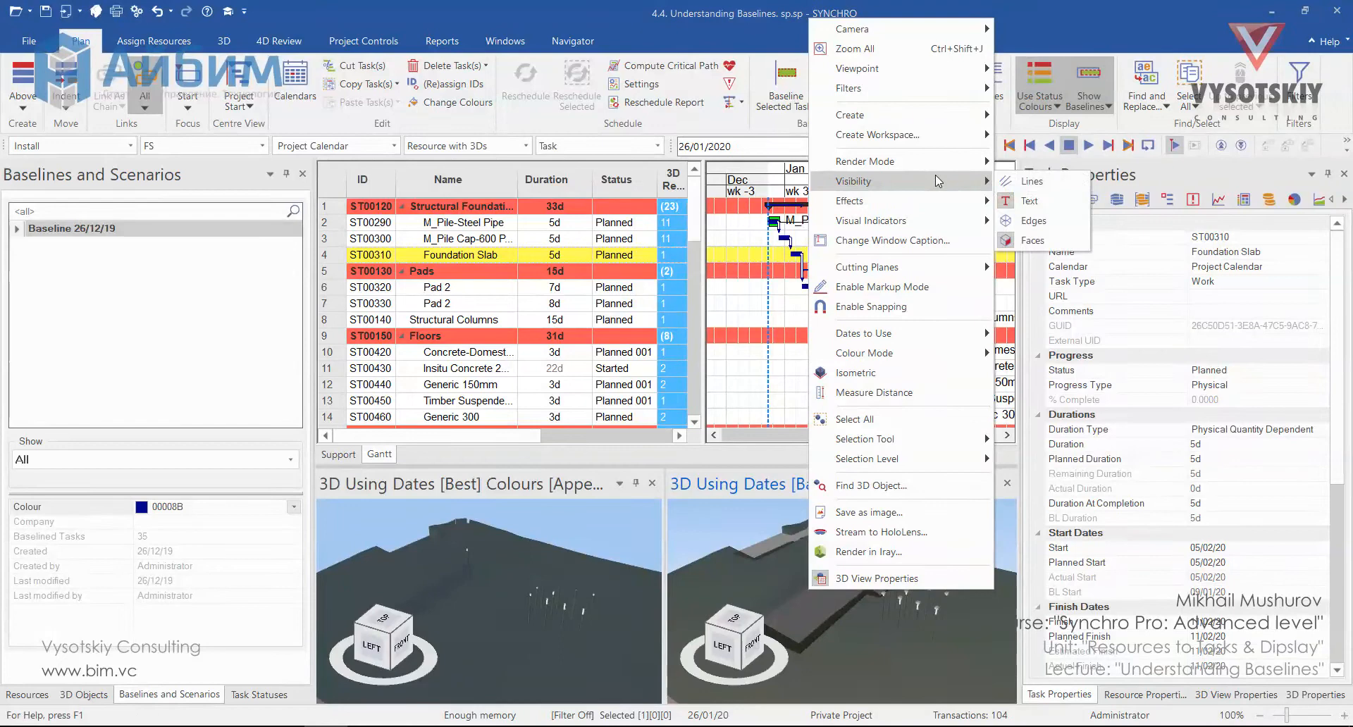
mouse_move(899, 220)
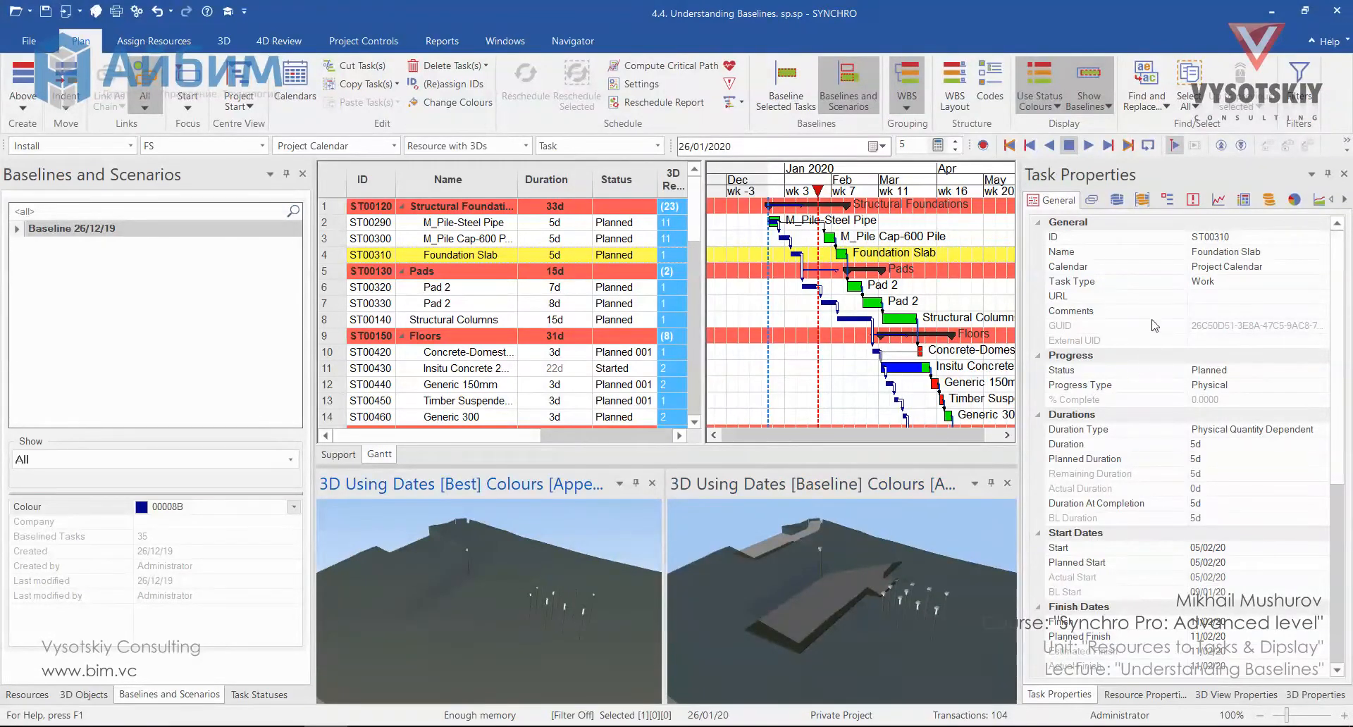
mouse_move(1009, 145)
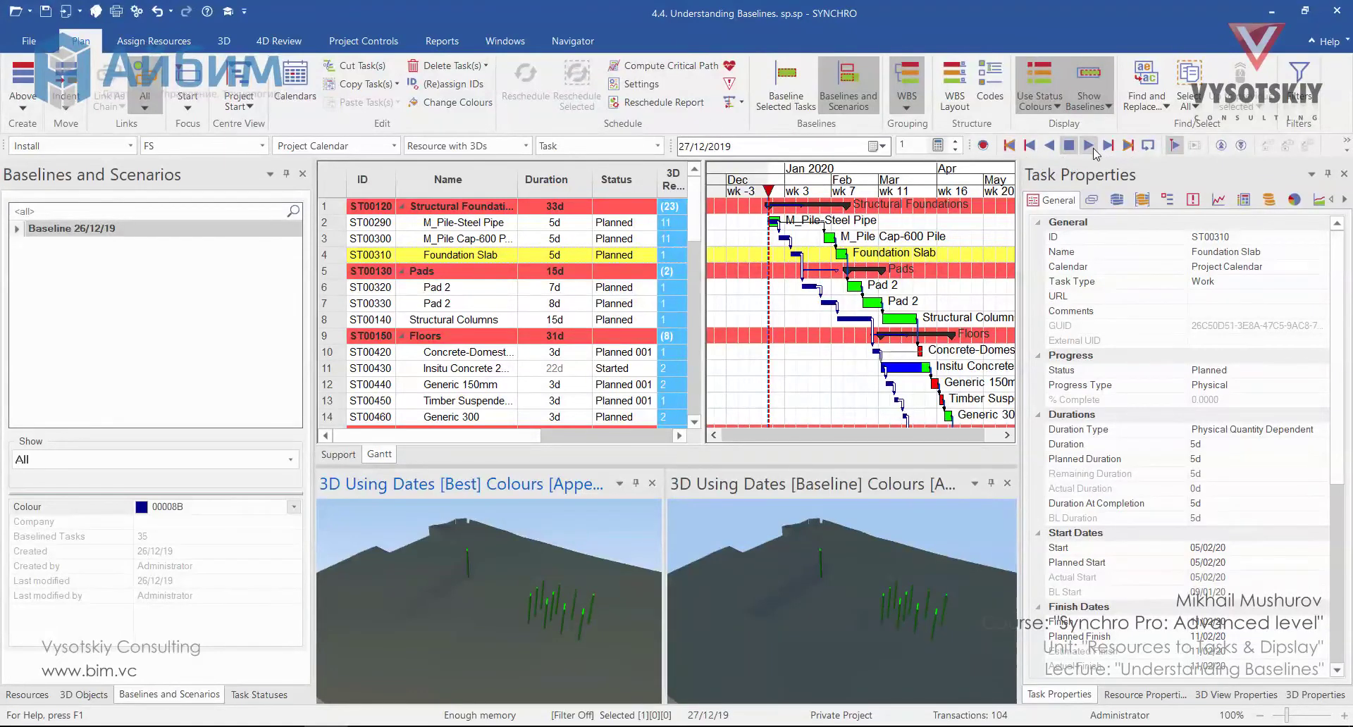
click(1089, 145)
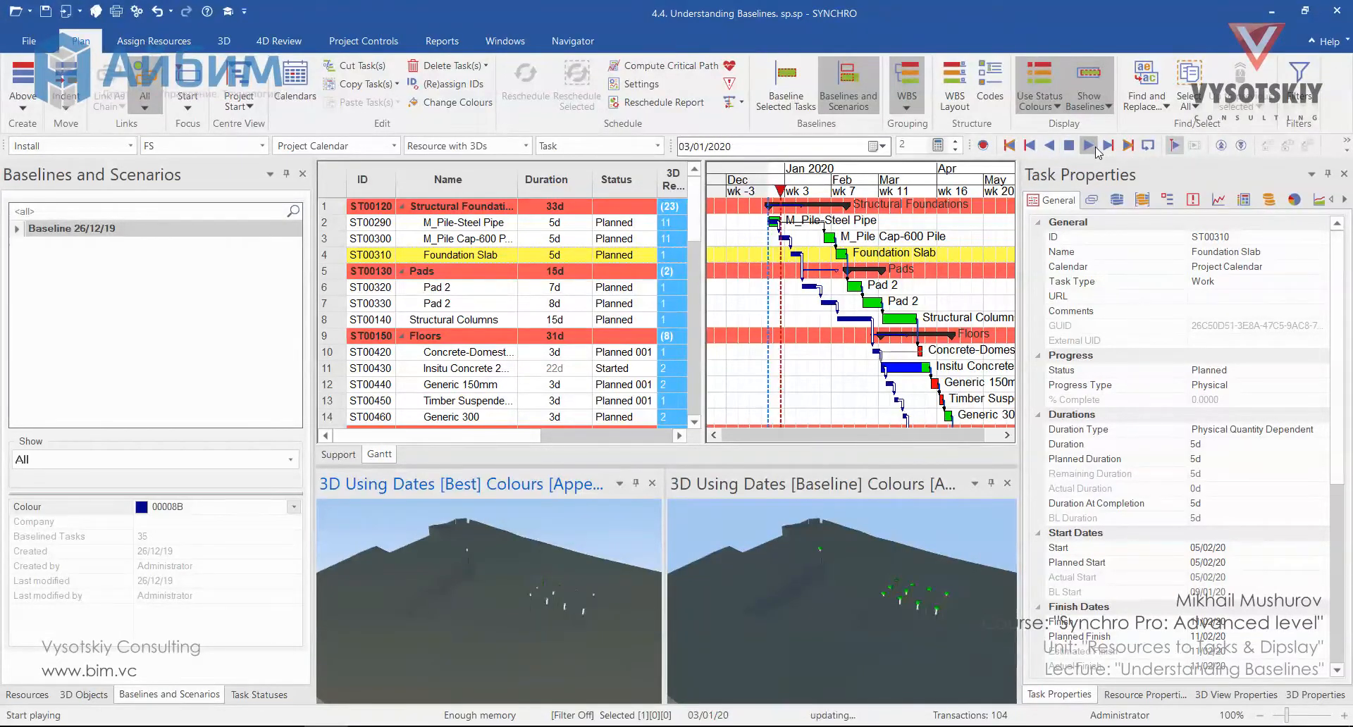
click(1088, 145)
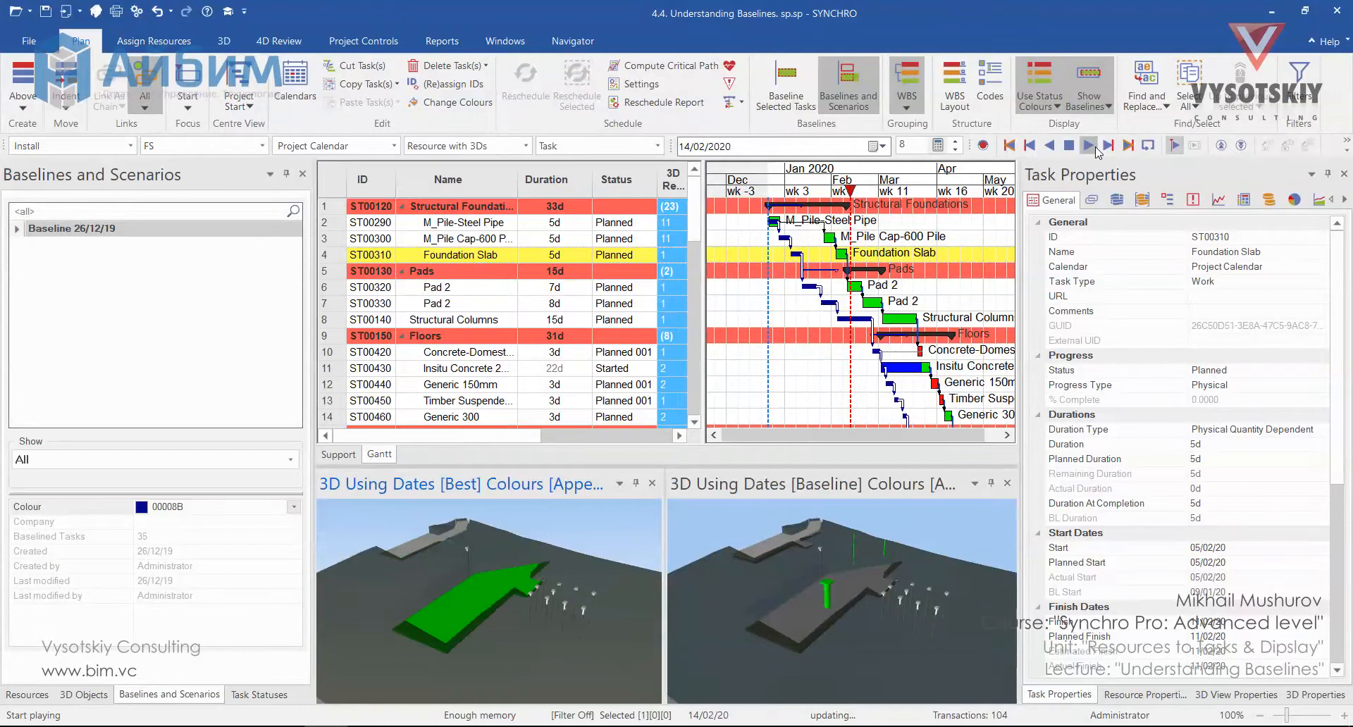
click(1088, 145)
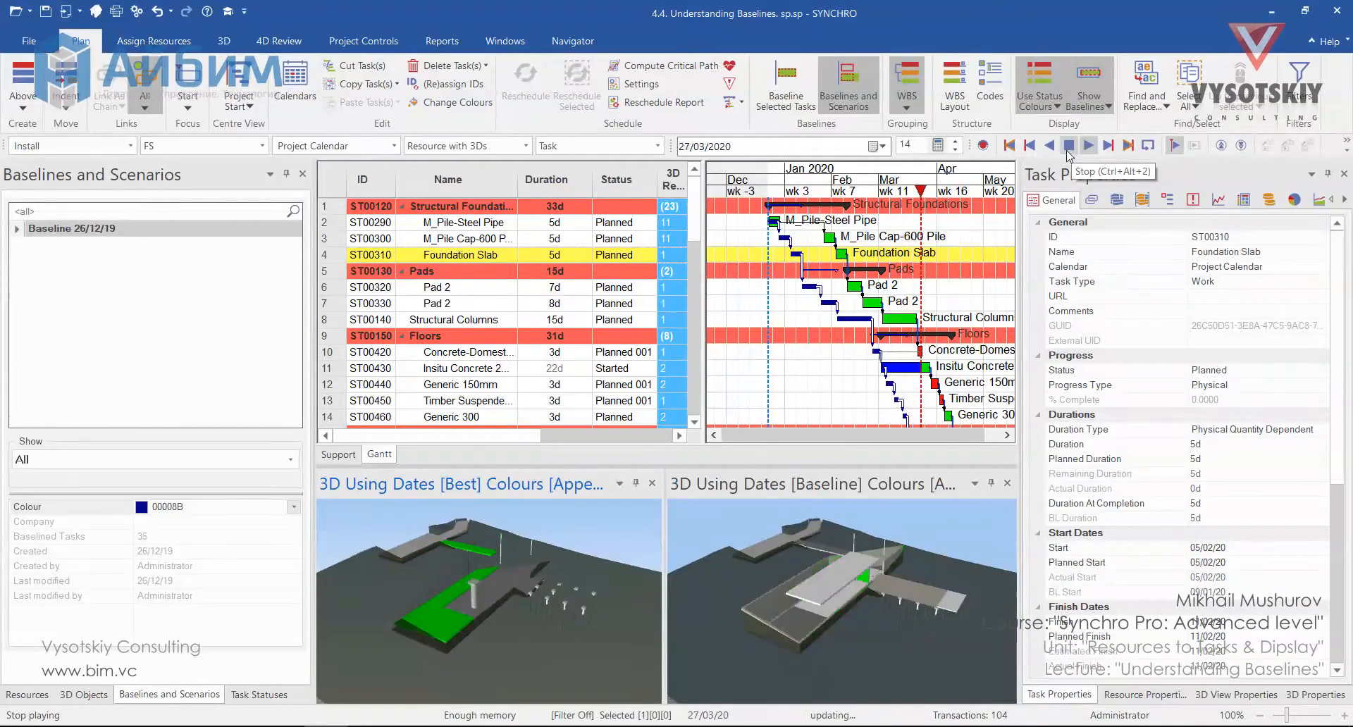
click(1068, 145)
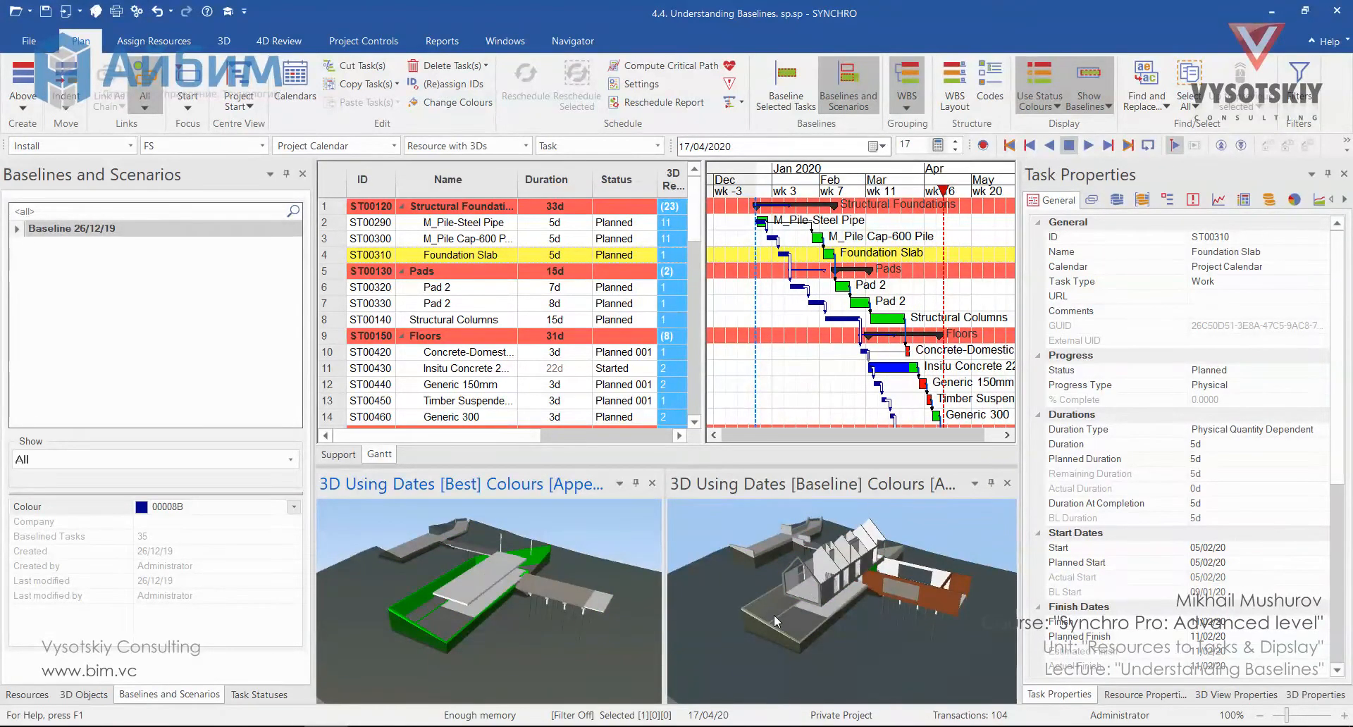
mouse_move(722, 607)
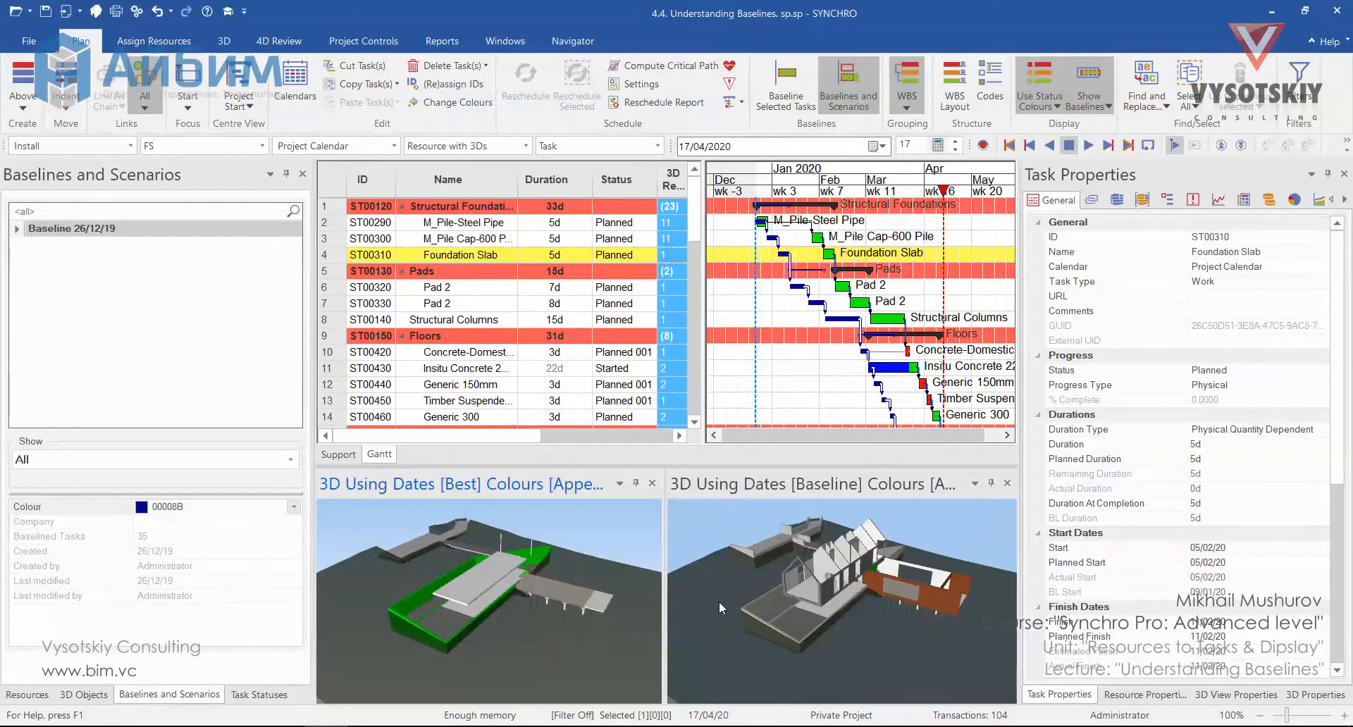
mouse_move(702, 610)
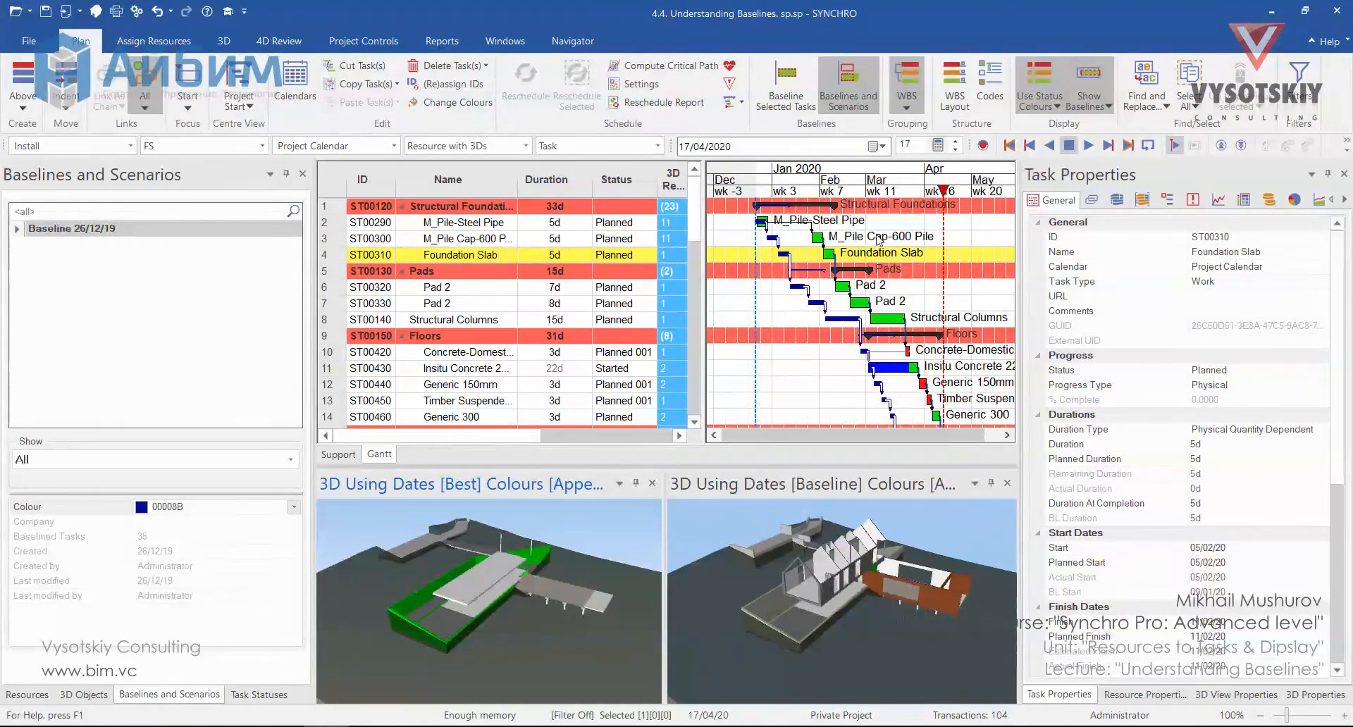
mouse_move(893, 224)
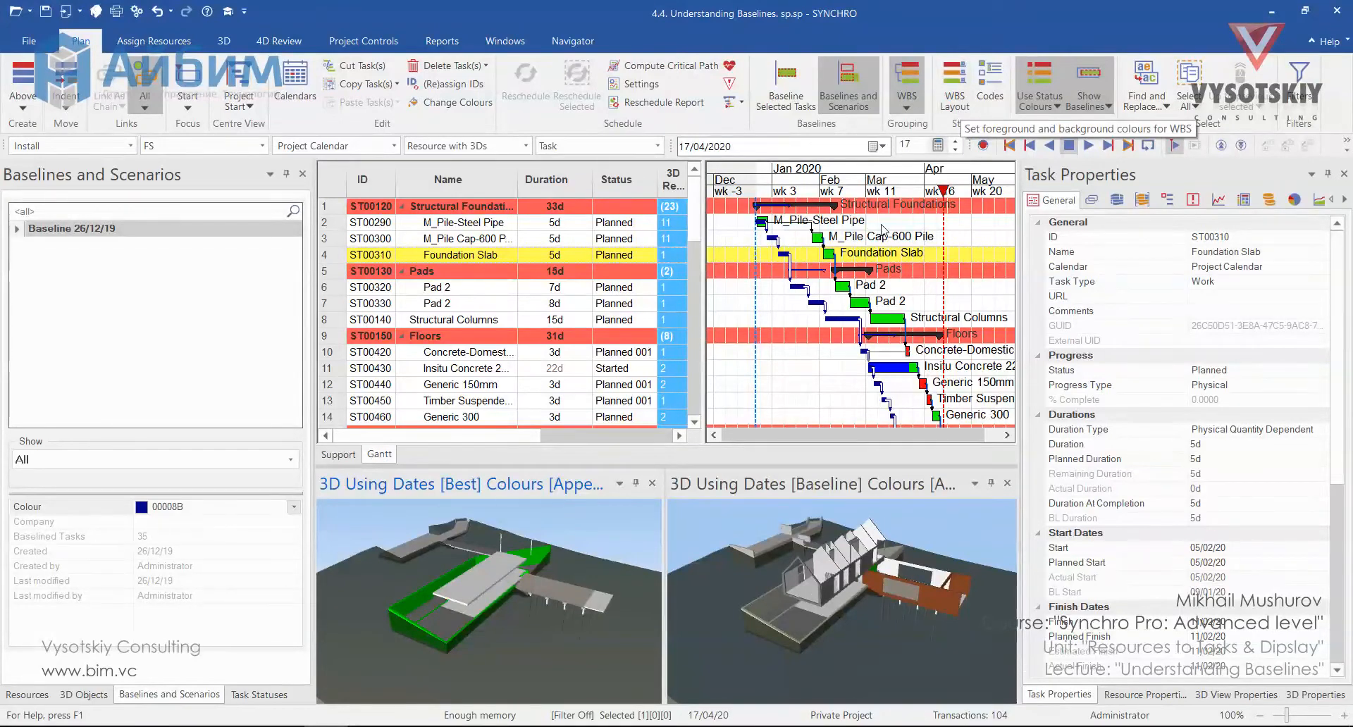
mouse_move(741, 212)
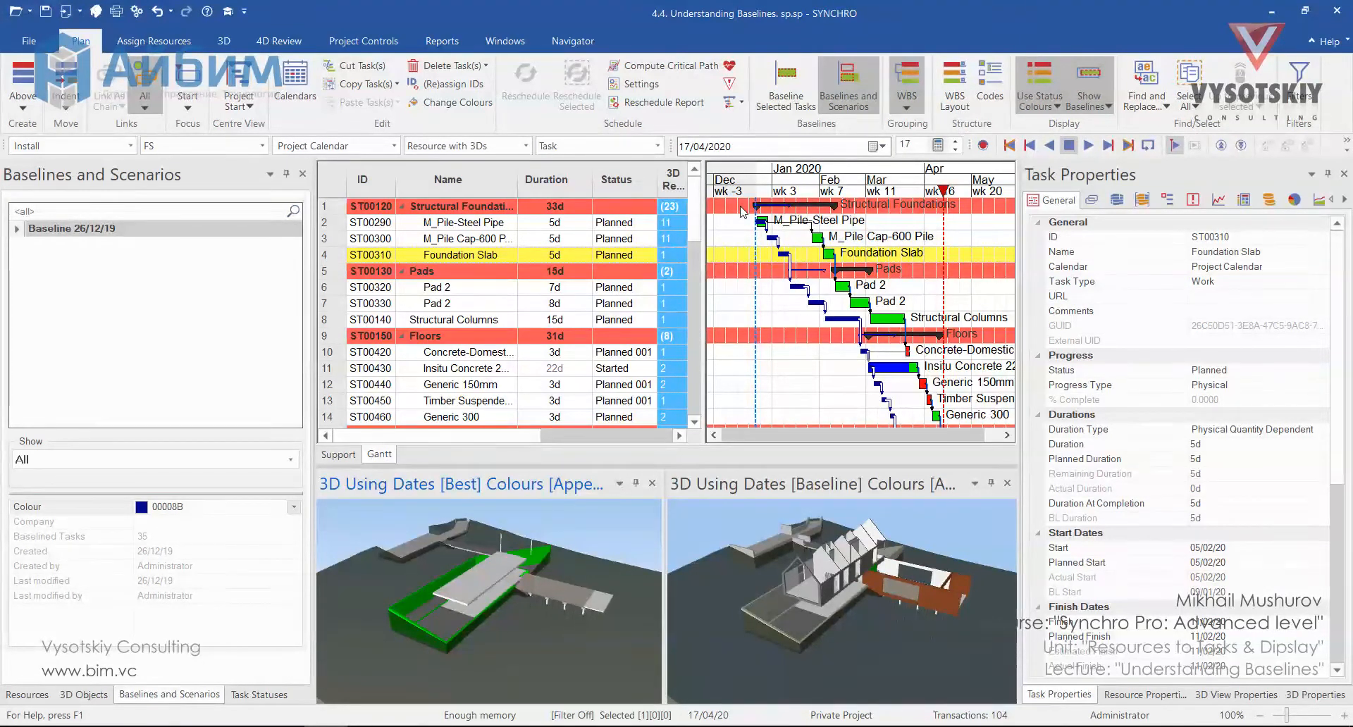
mouse_move(752, 261)
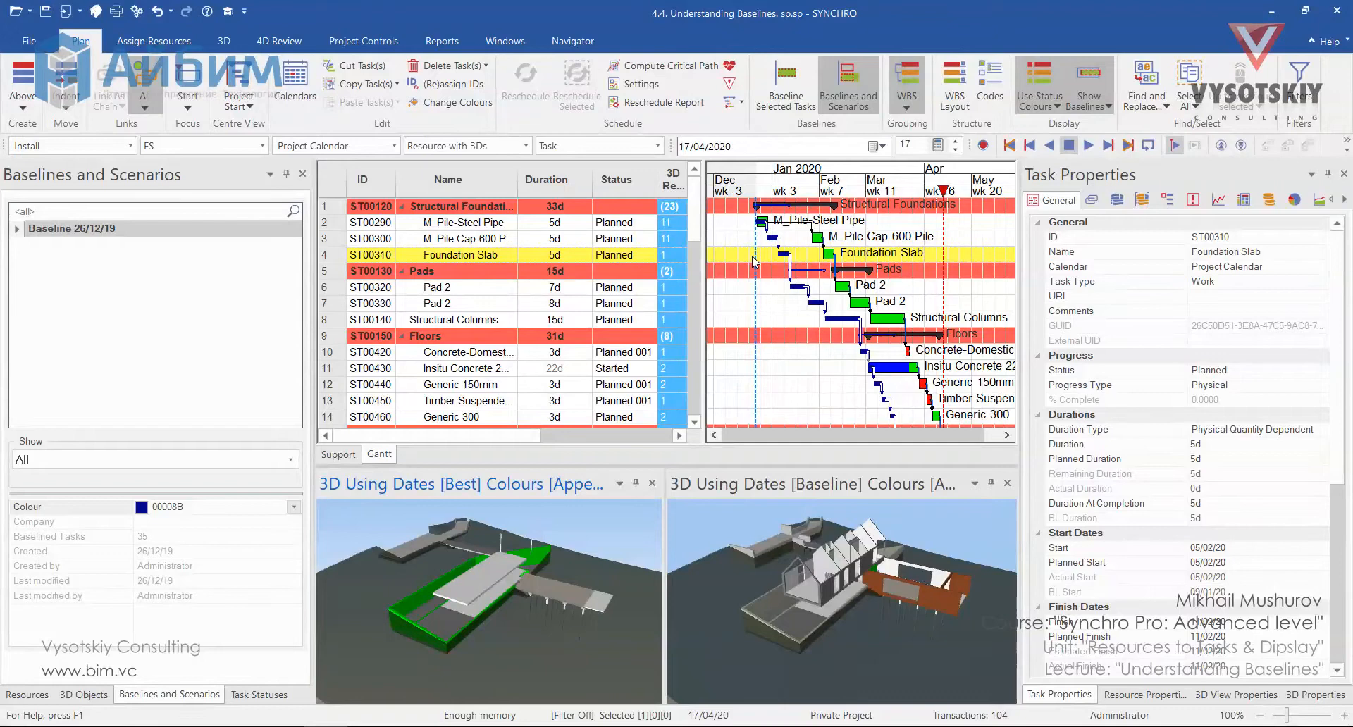
mouse_move(954, 98)
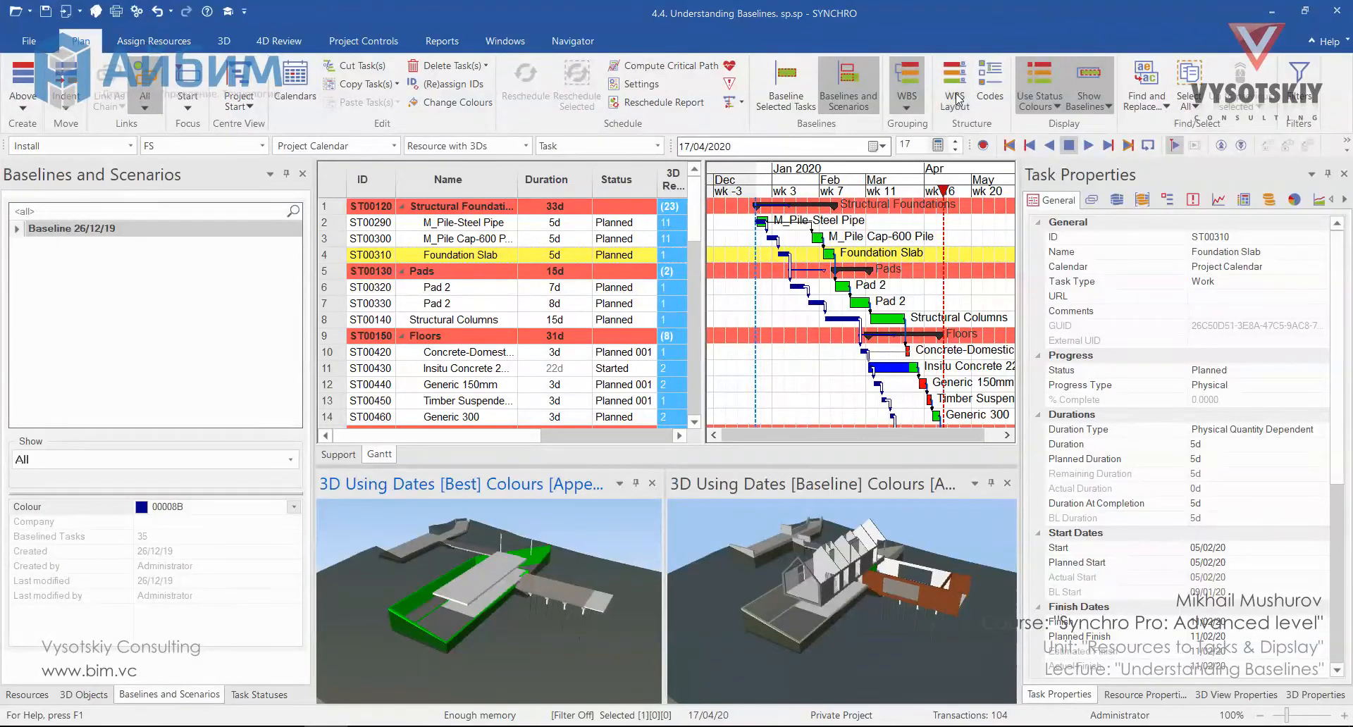
In WBS Layout settings, activate Layout 1 instead of DEFAULT and apply its colours to the tasks
click(953, 84)
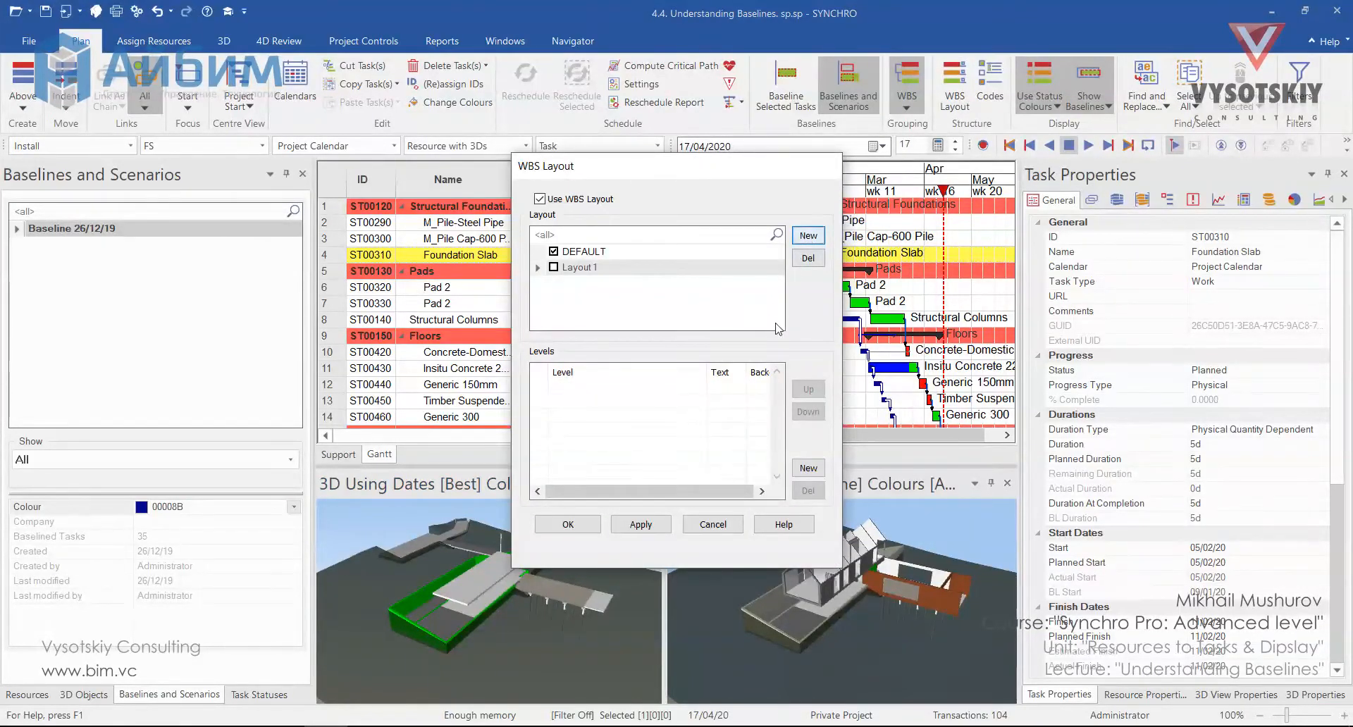
click(808, 468)
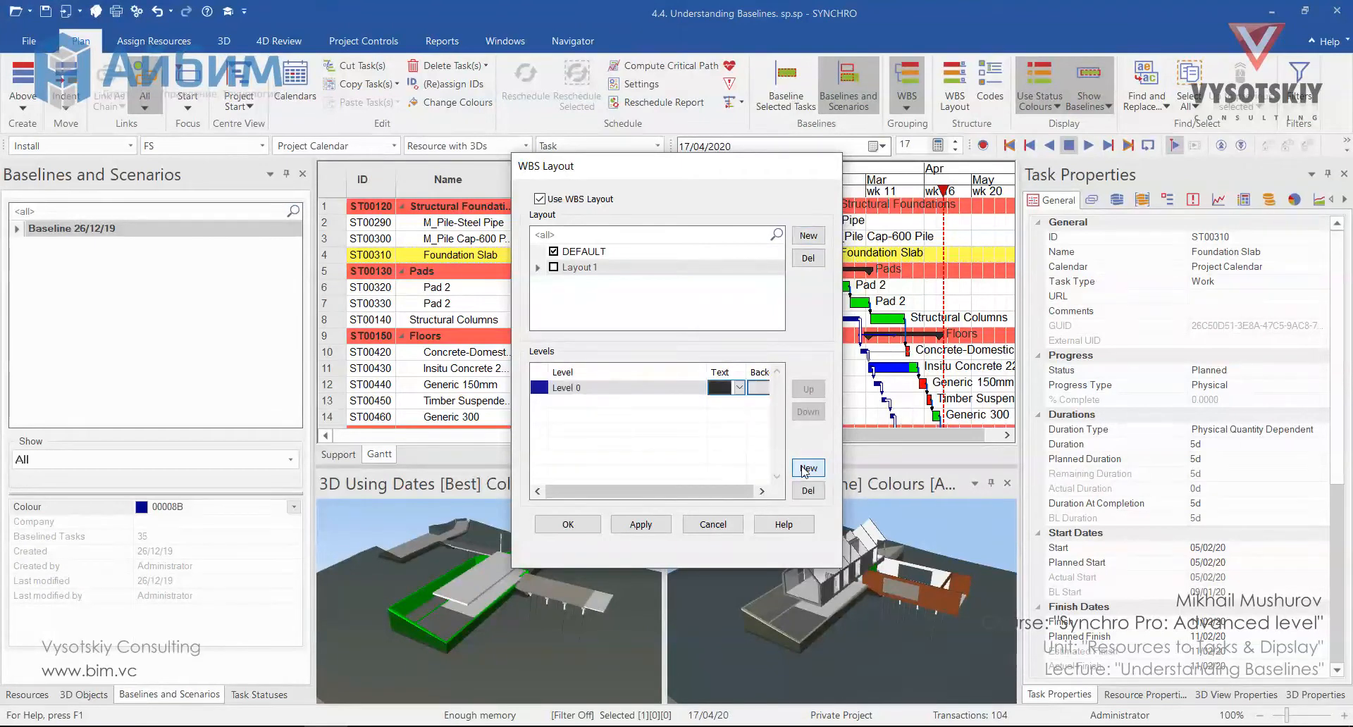
click(807, 468)
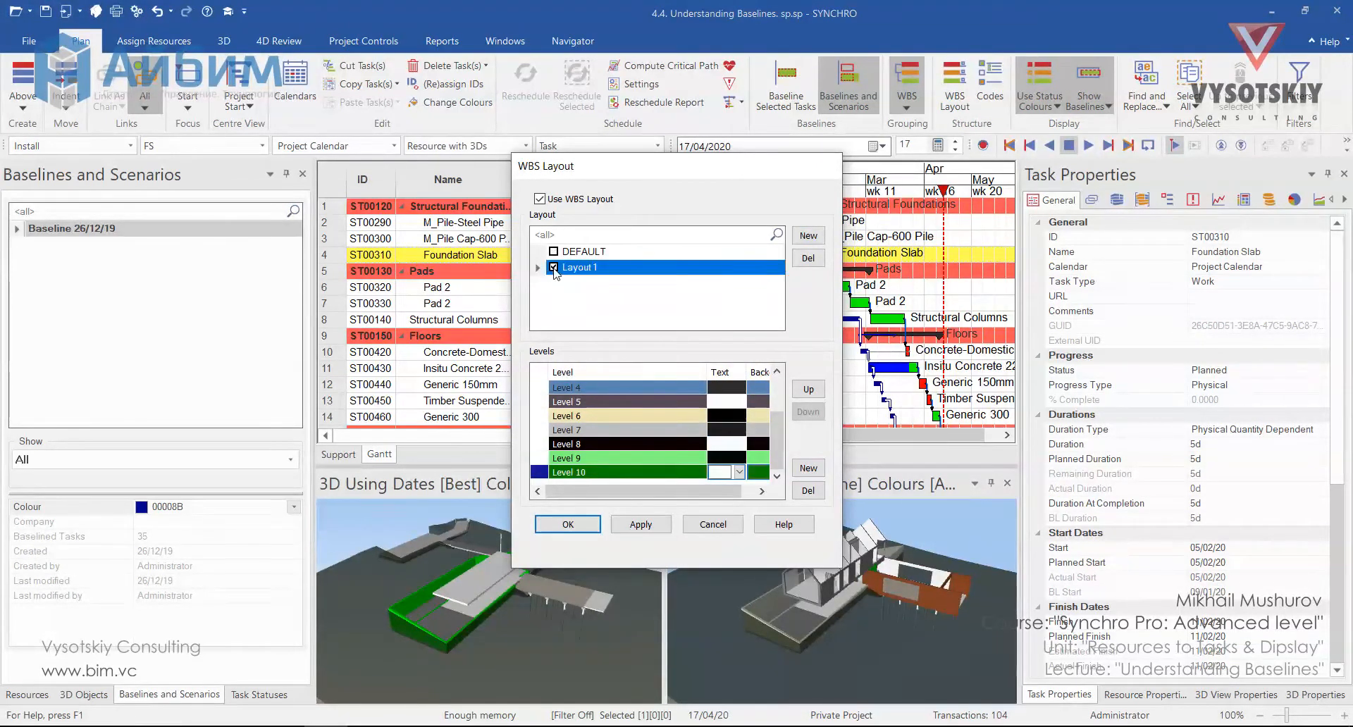
click(640, 524)
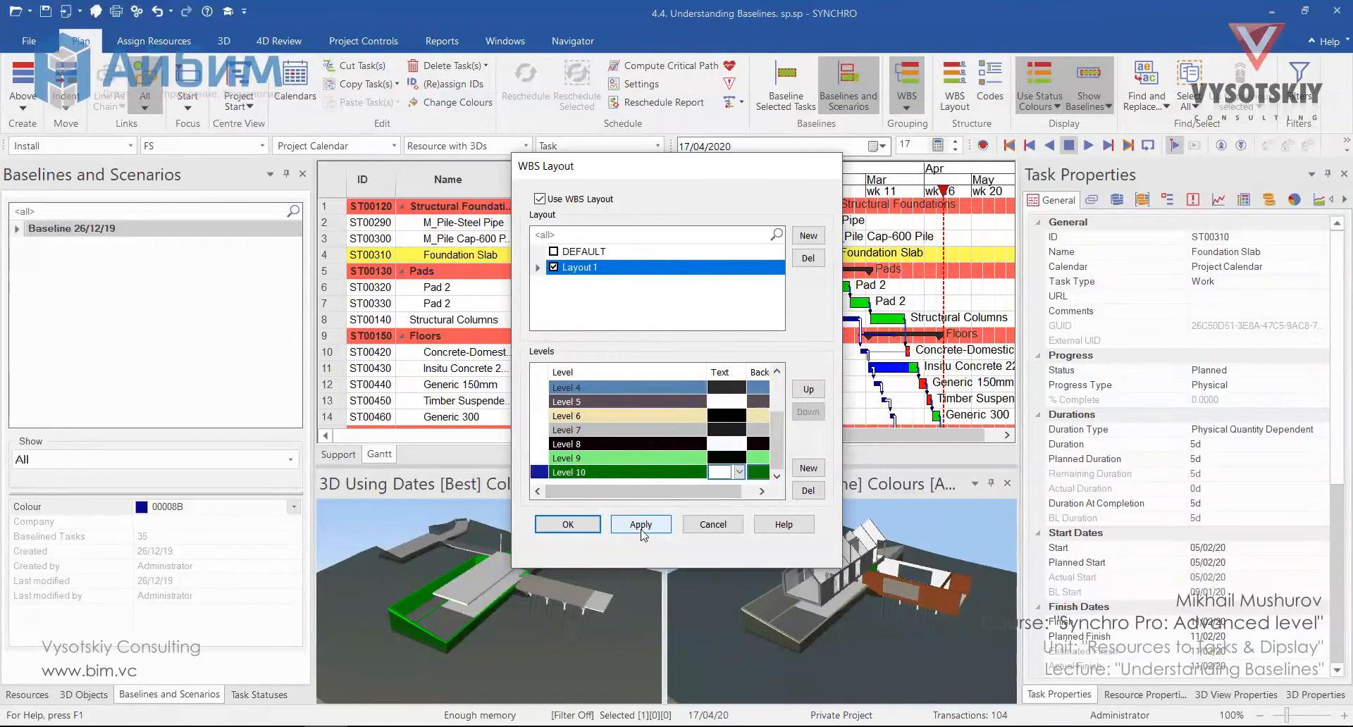
click(640, 525)
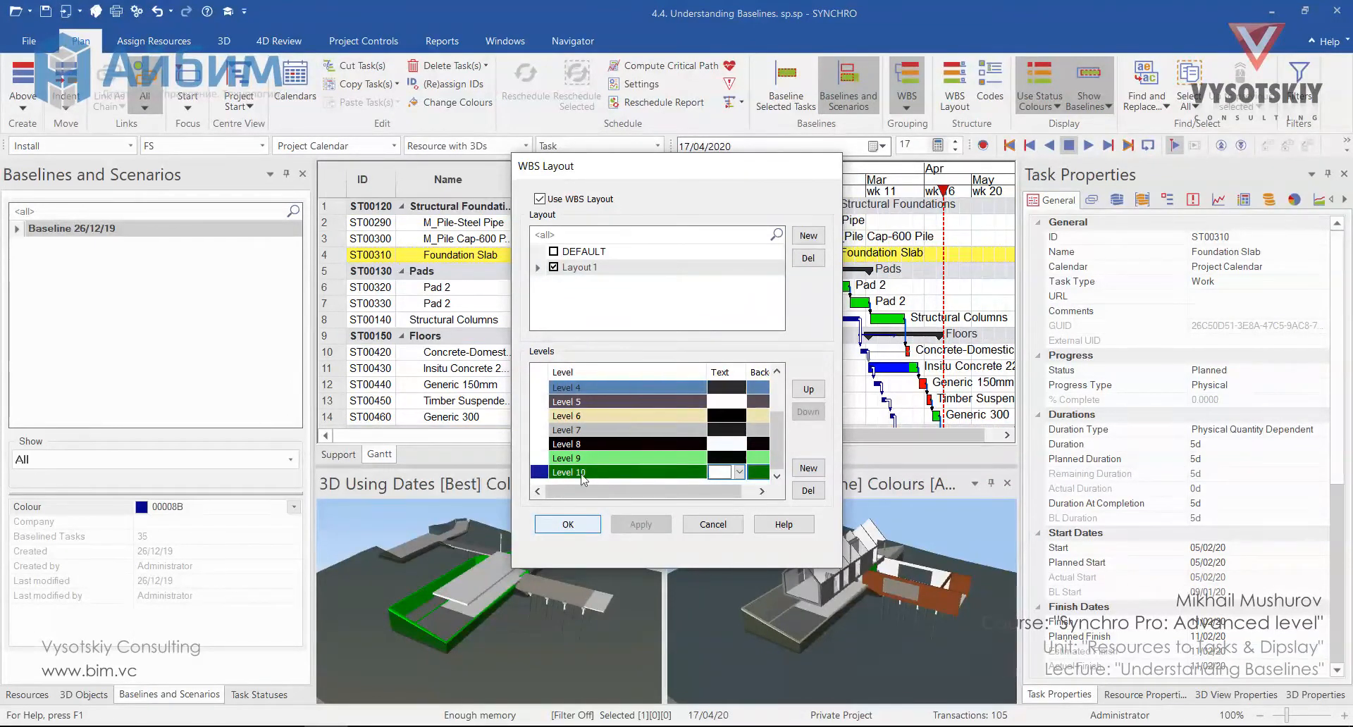
click(566, 525)
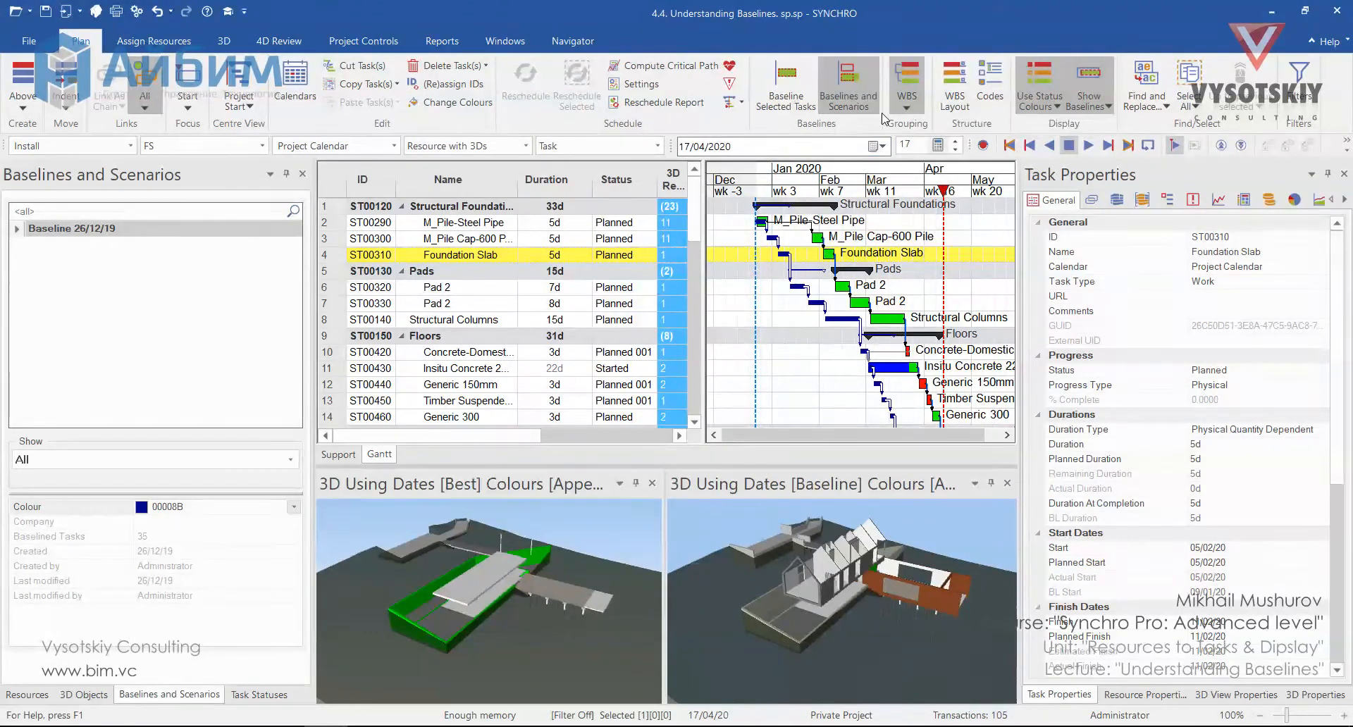
Replace 'mm' with spaced 'mm' in all task names so 'Generic 150mm' reads 'Generic 150 mm'
click(906, 107)
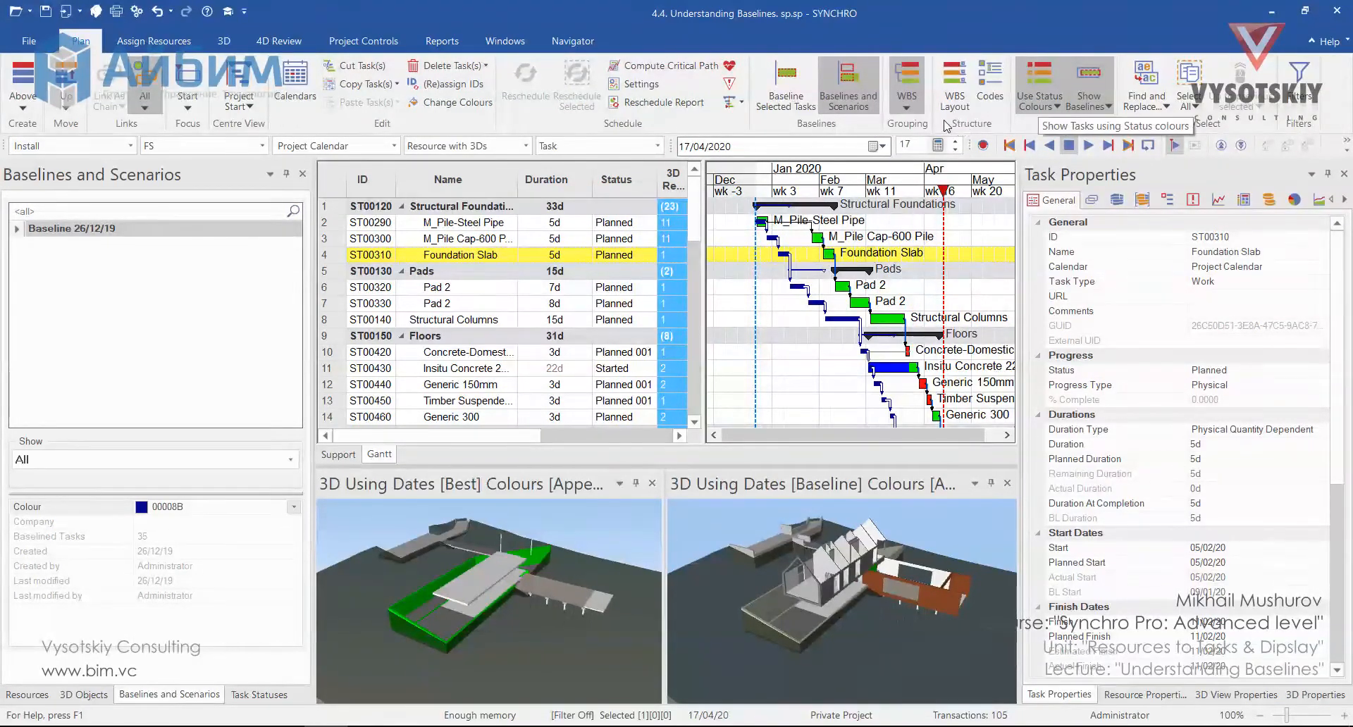
mouse_move(989, 78)
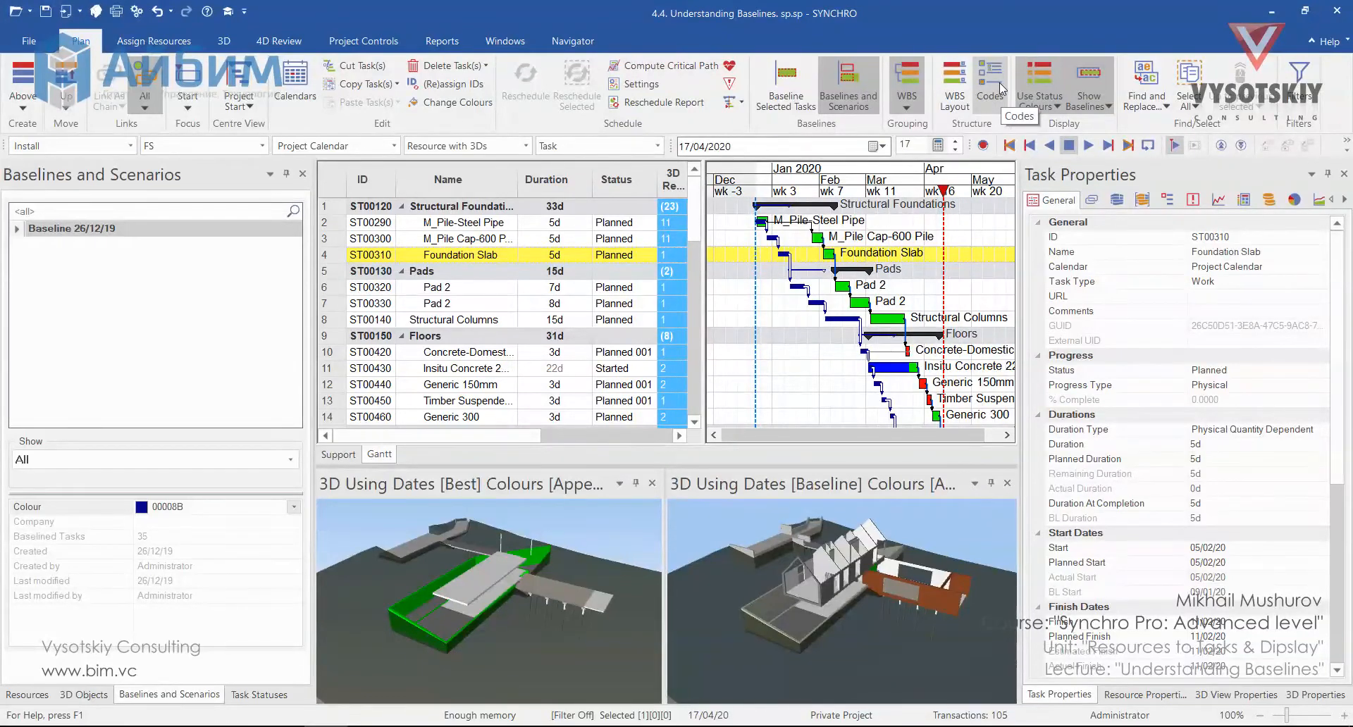
mouse_move(1125, 117)
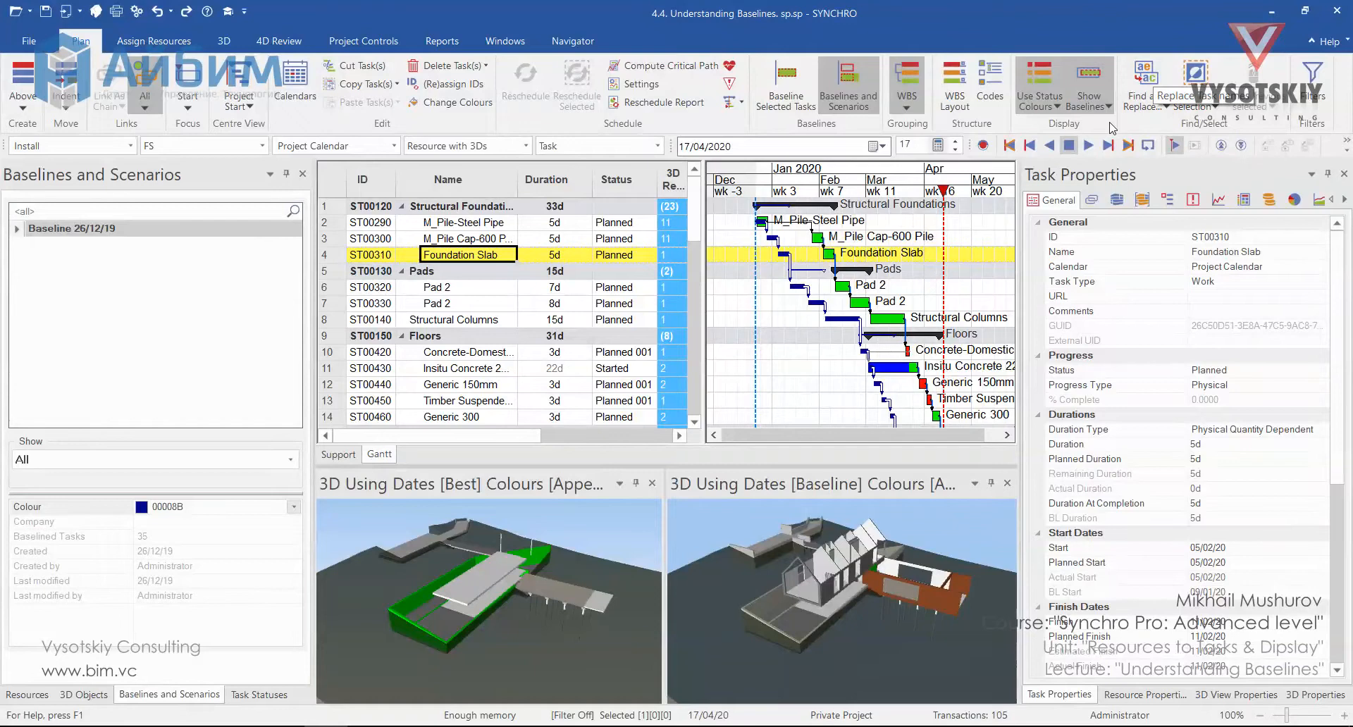
mouse_move(1145, 77)
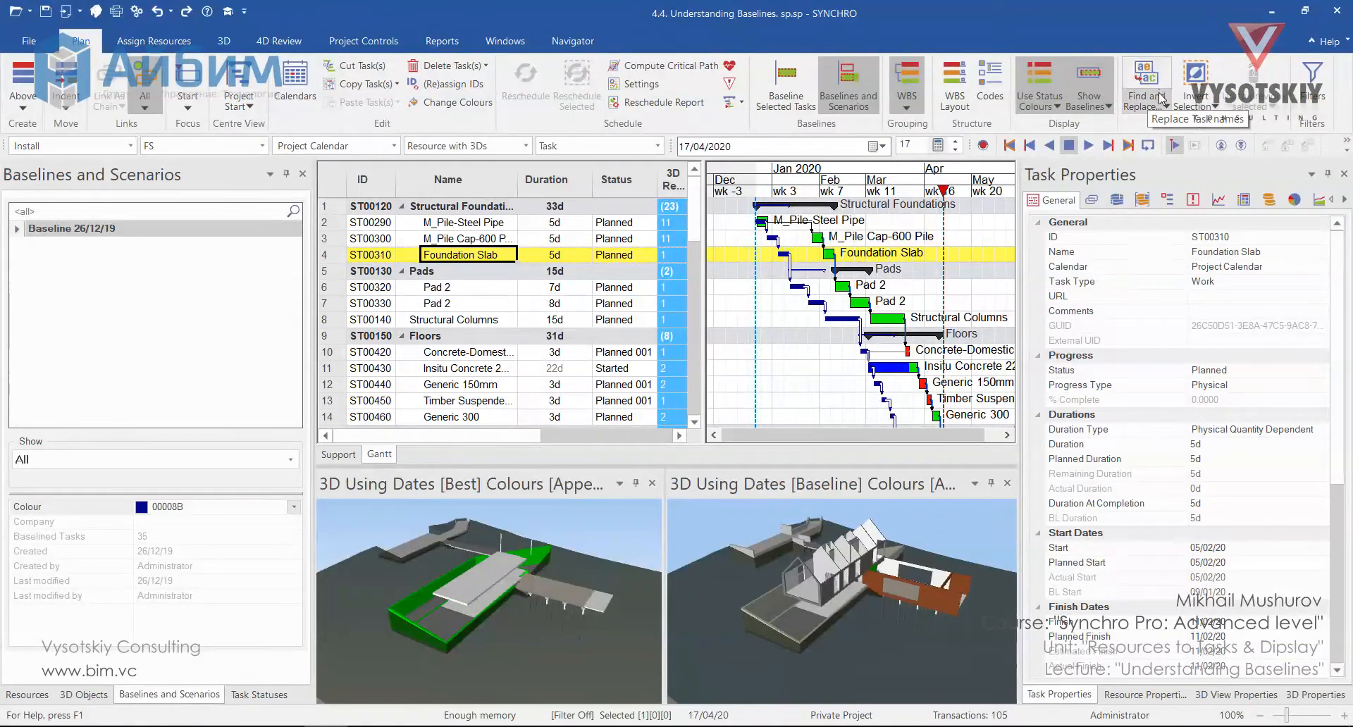
click(1145, 71)
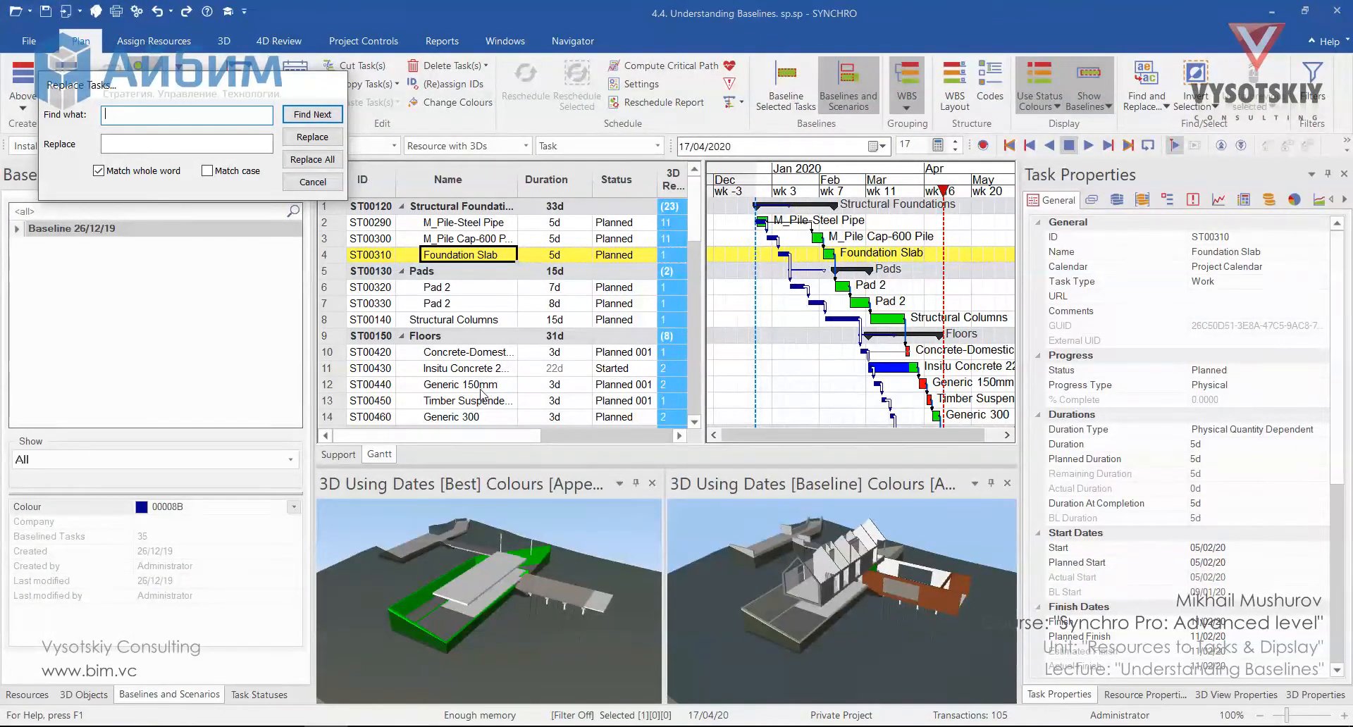
text(mm)
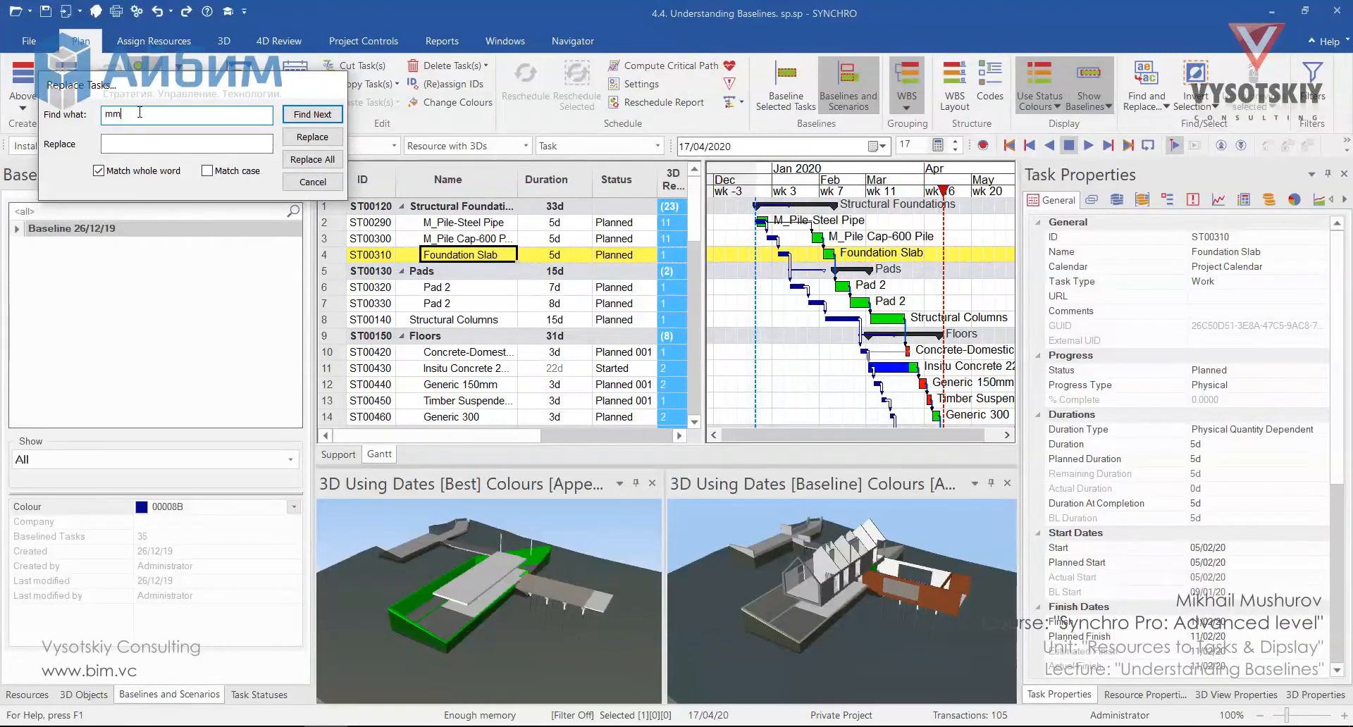
text(mm)
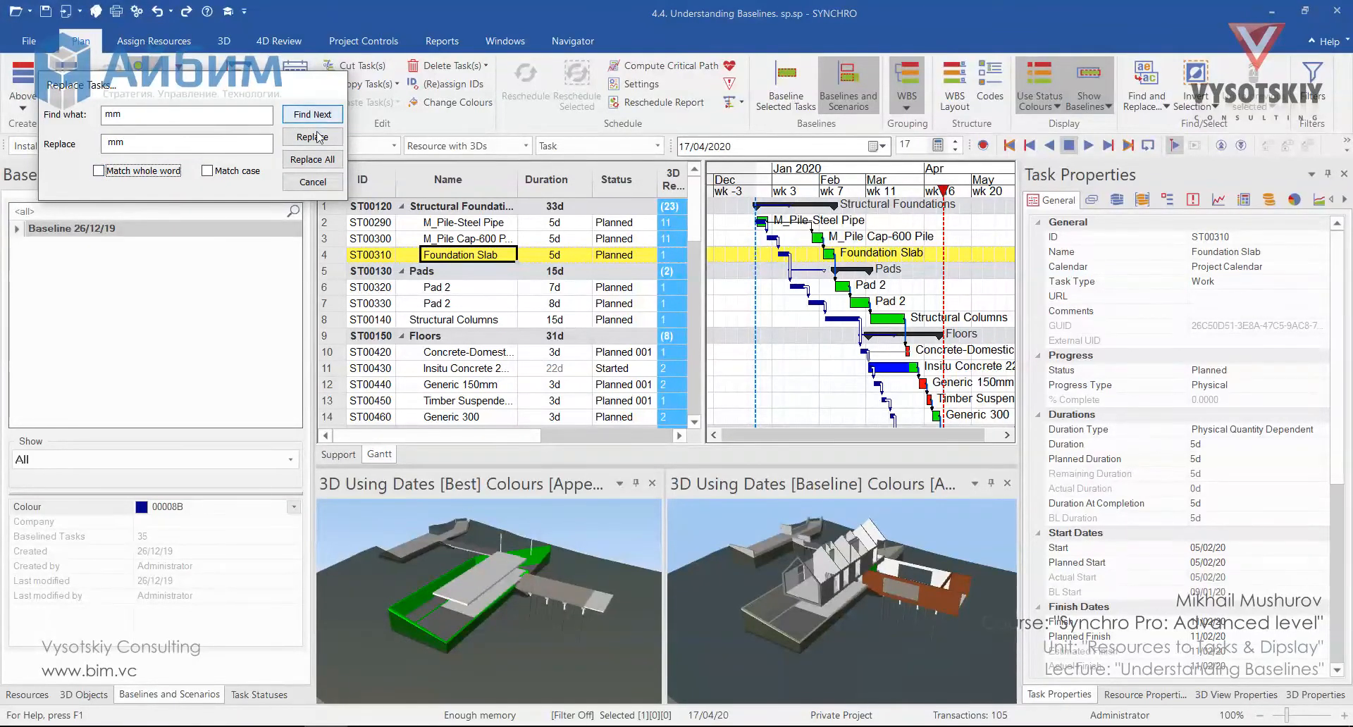
click(312, 159)
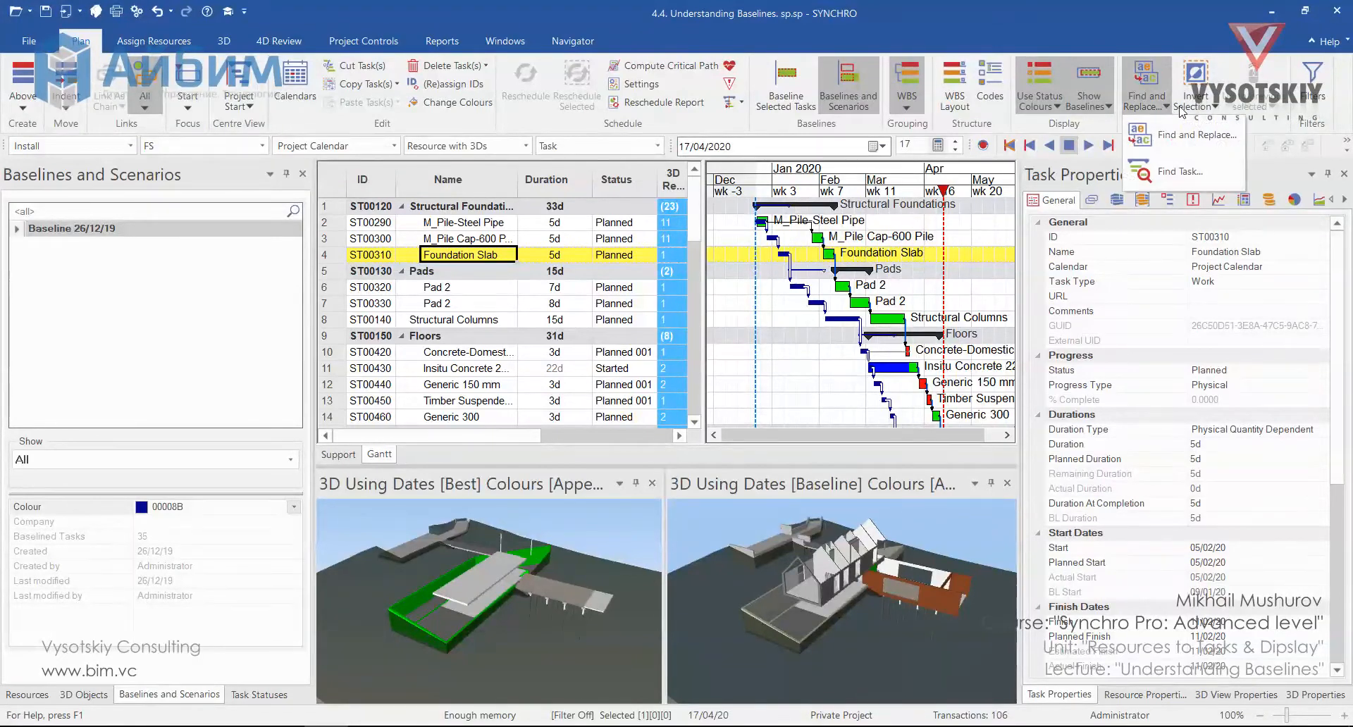
Show the Selection dropdown with Select All, Select Child Task(s) and Invert Selection
click(1195, 88)
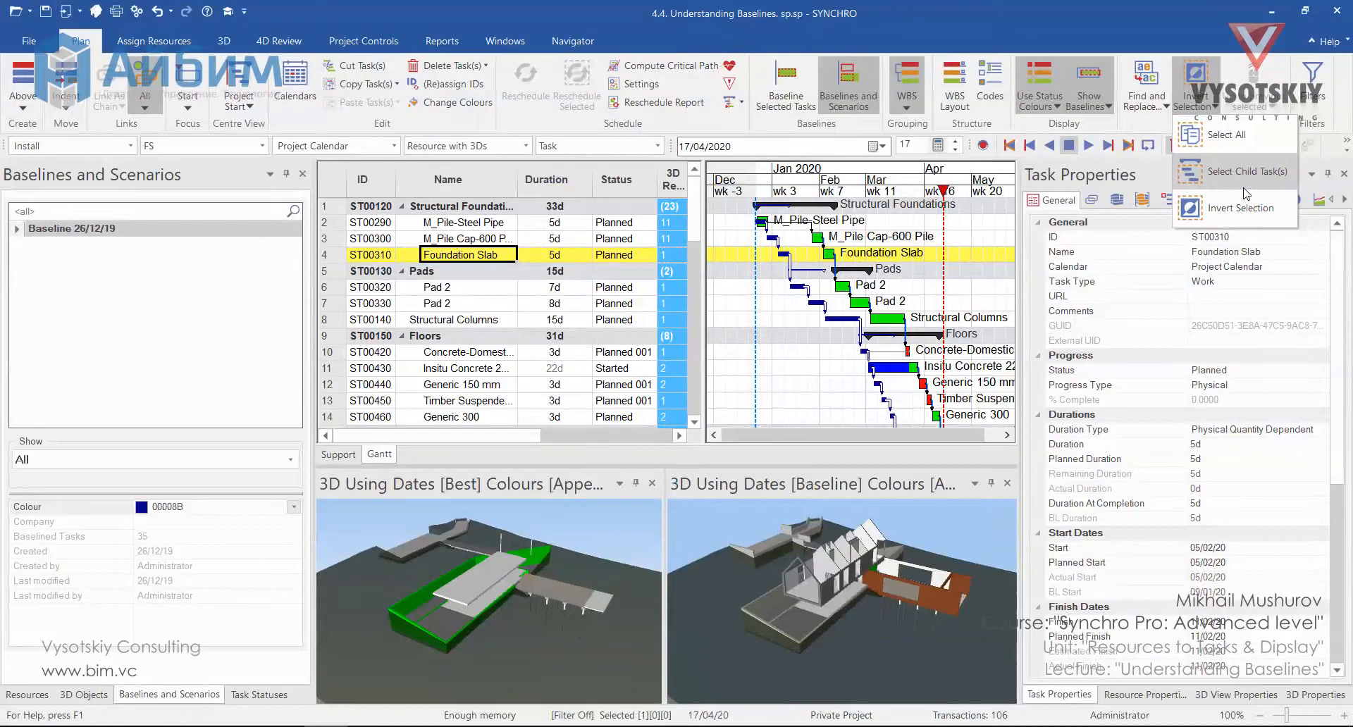
mouse_move(1271, 185)
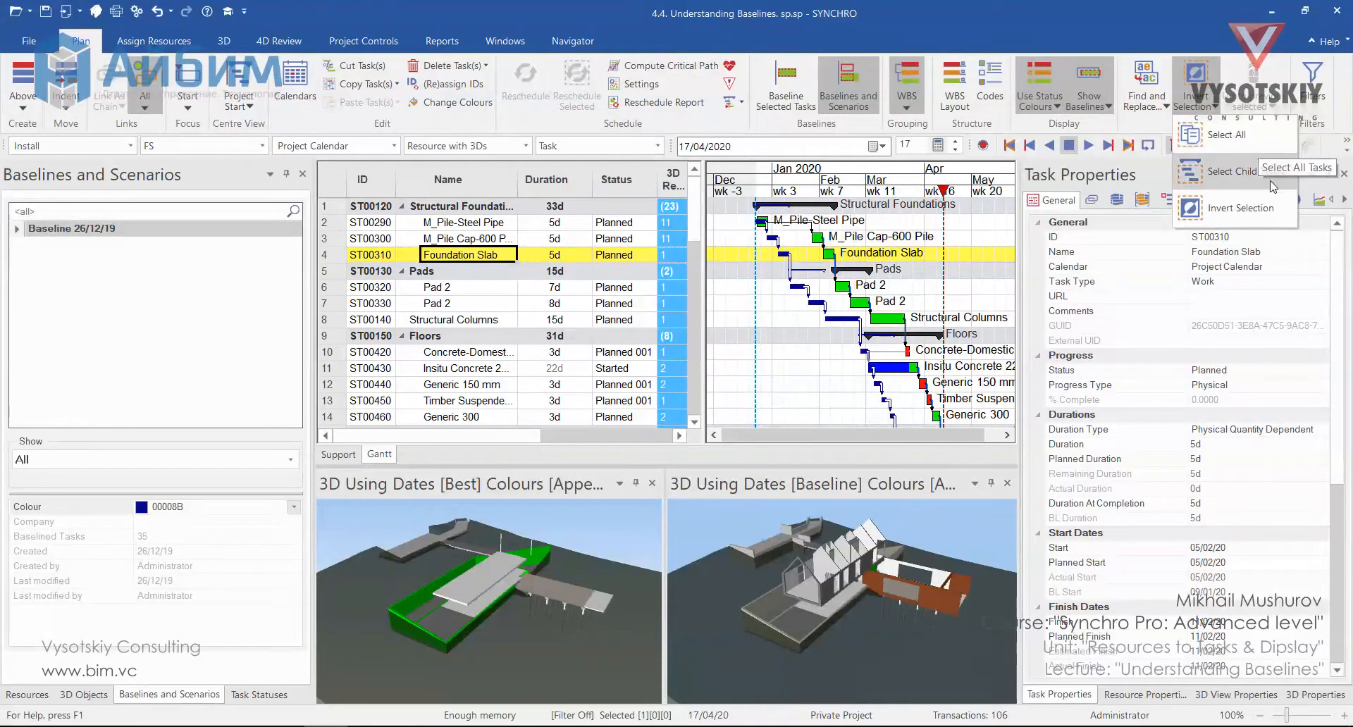